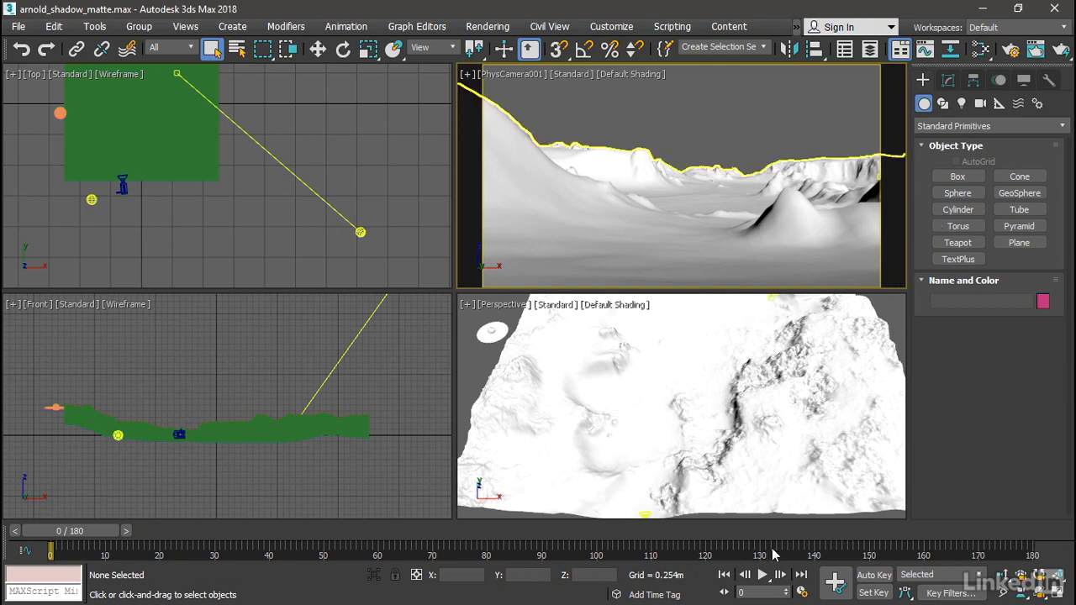
Step: Play the animation and stop at frame 130 with the saucer hovering over the terrain
click(761, 574)
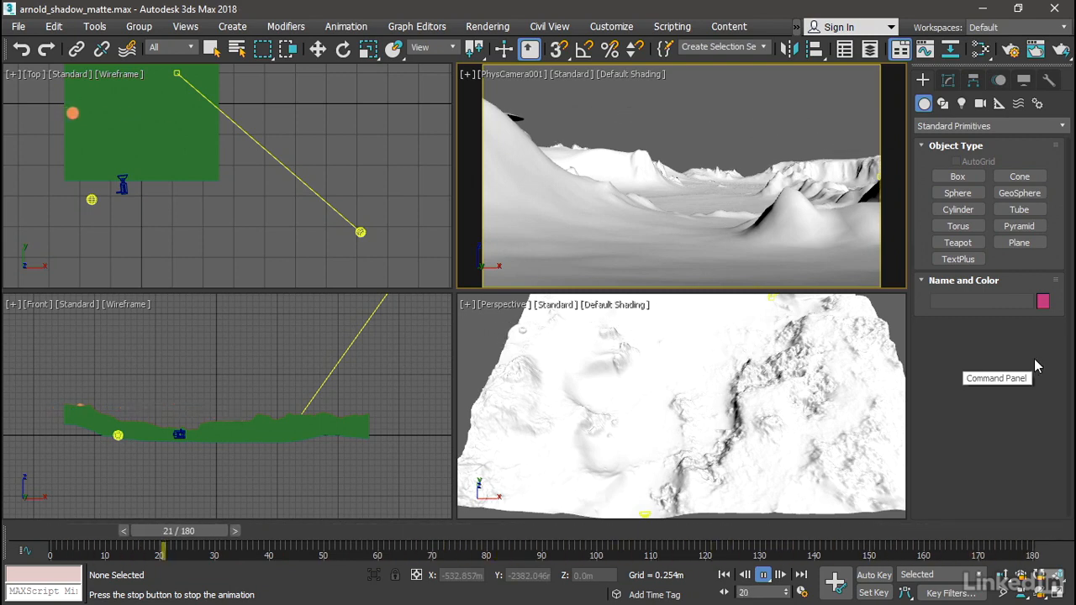
click(763, 575)
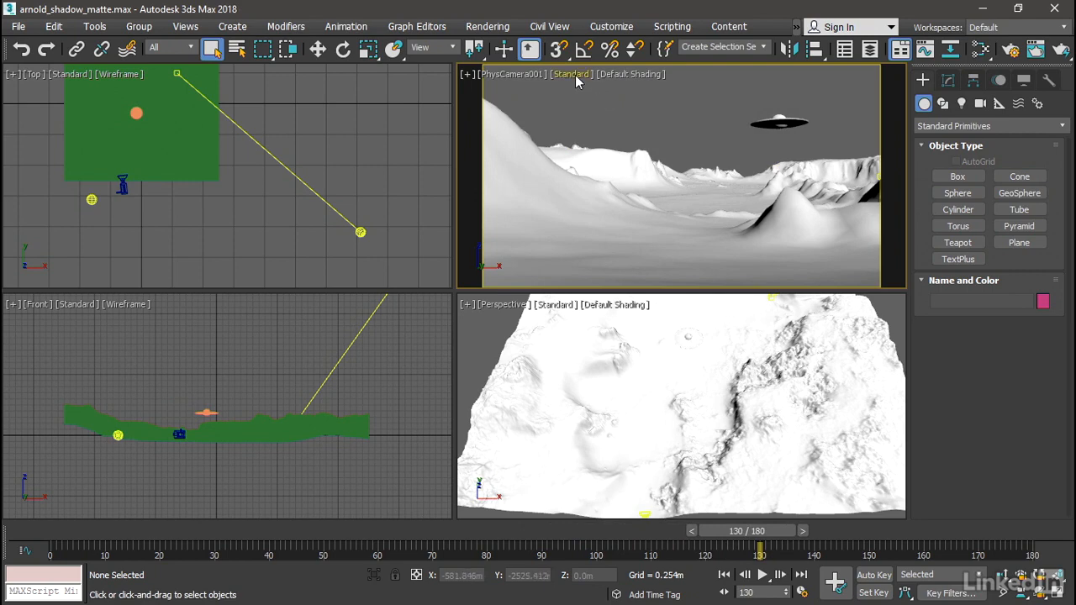
Step: Change the PhysCamera001 viewport shading from Standard to High Quality
click(571, 74)
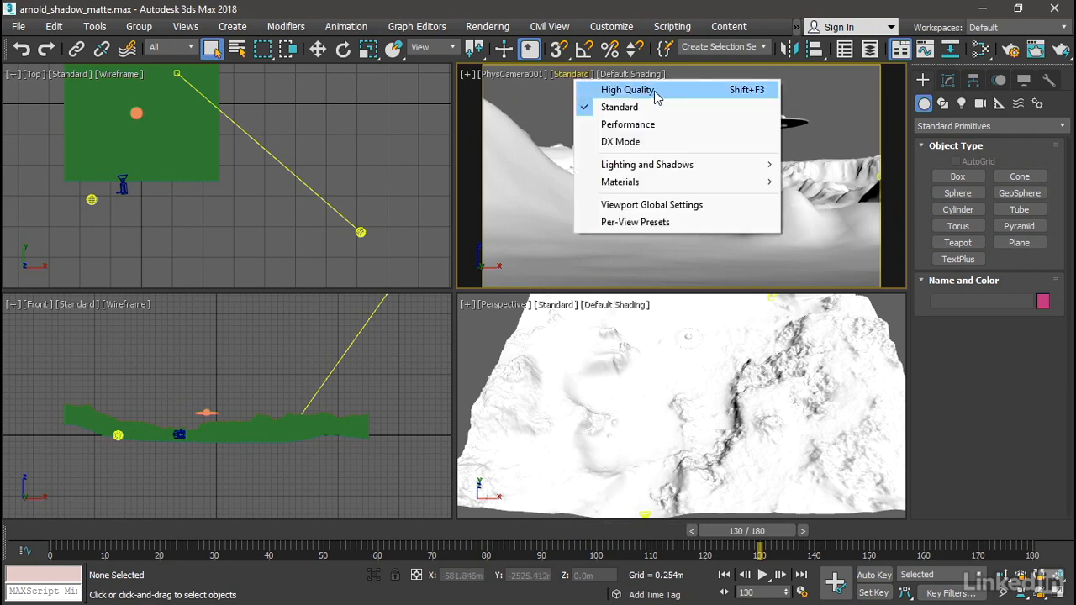
click(629, 89)
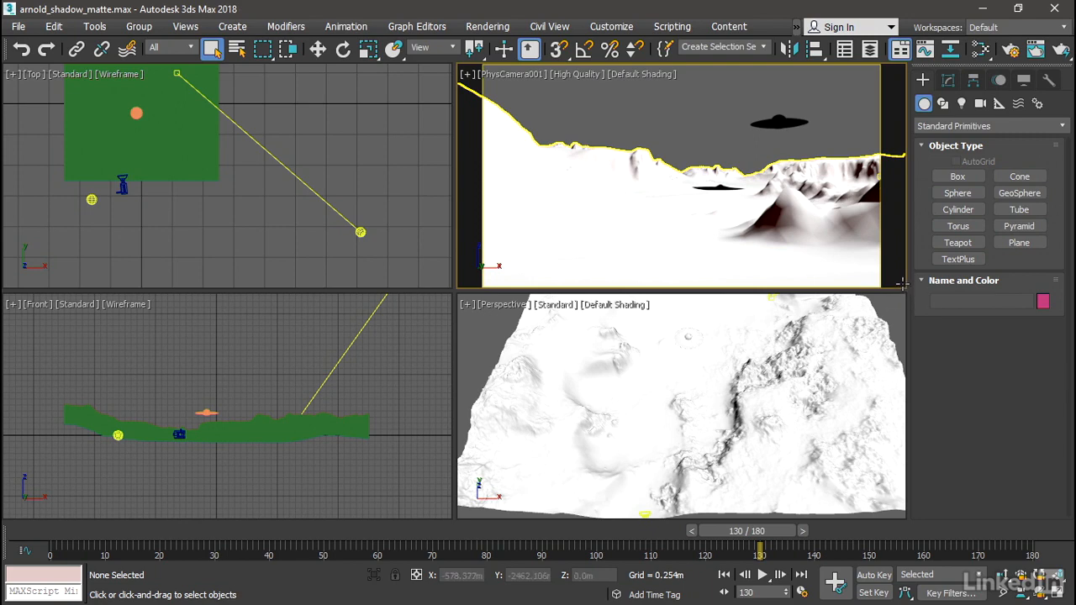
mouse_move(628, 252)
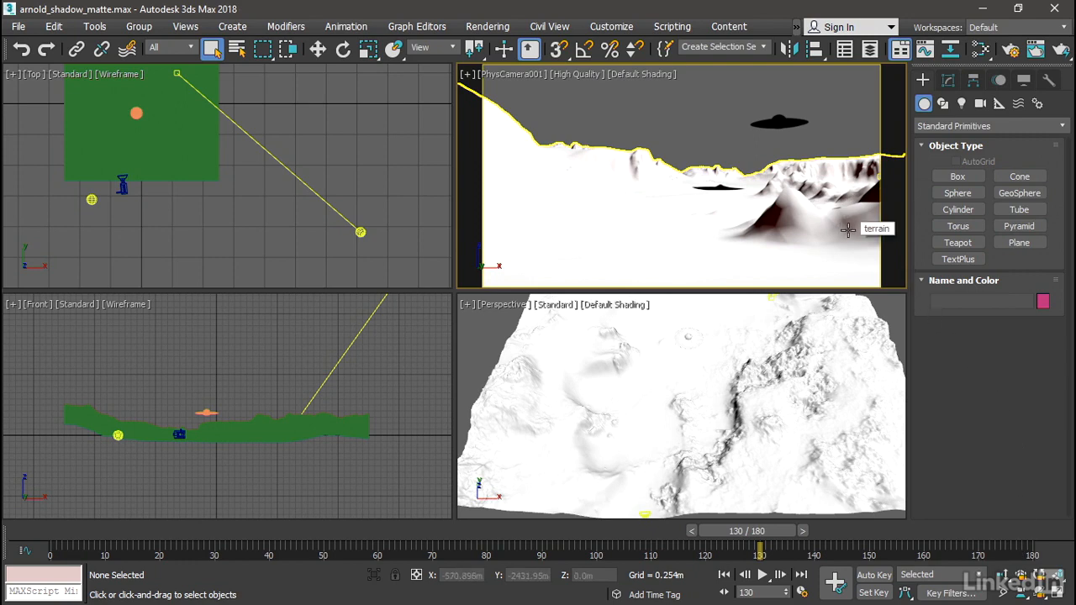
mouse_move(697, 191)
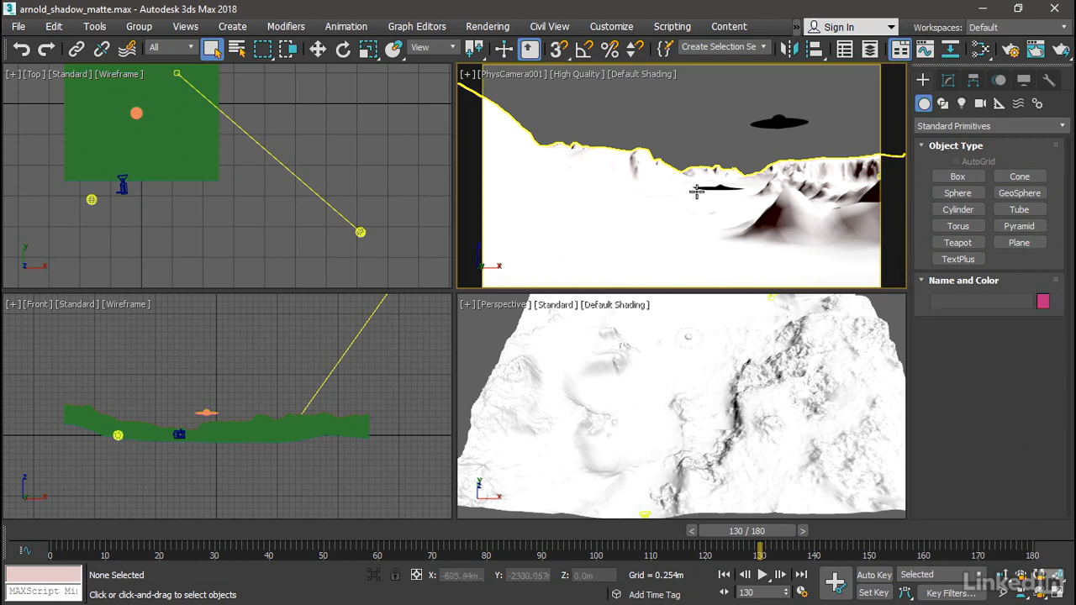
mouse_move(866, 233)
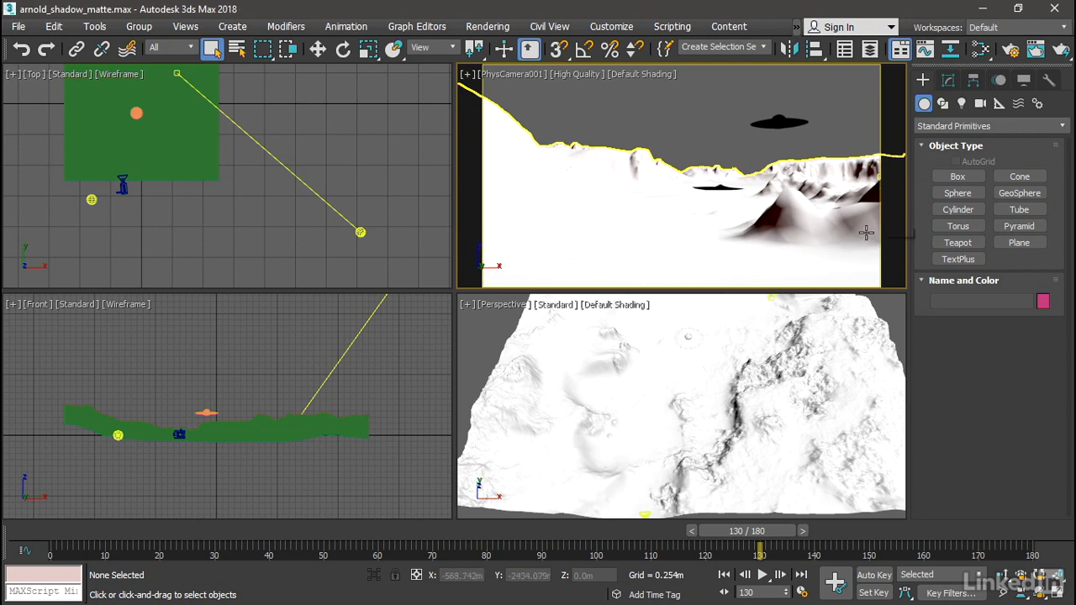
mouse_move(893, 233)
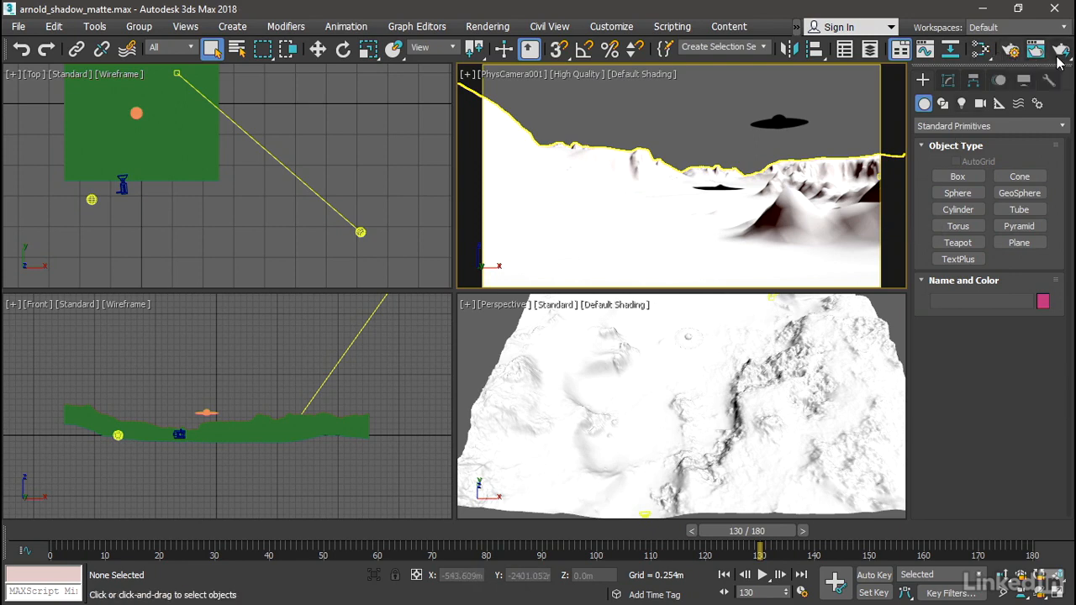
mouse_move(1061, 51)
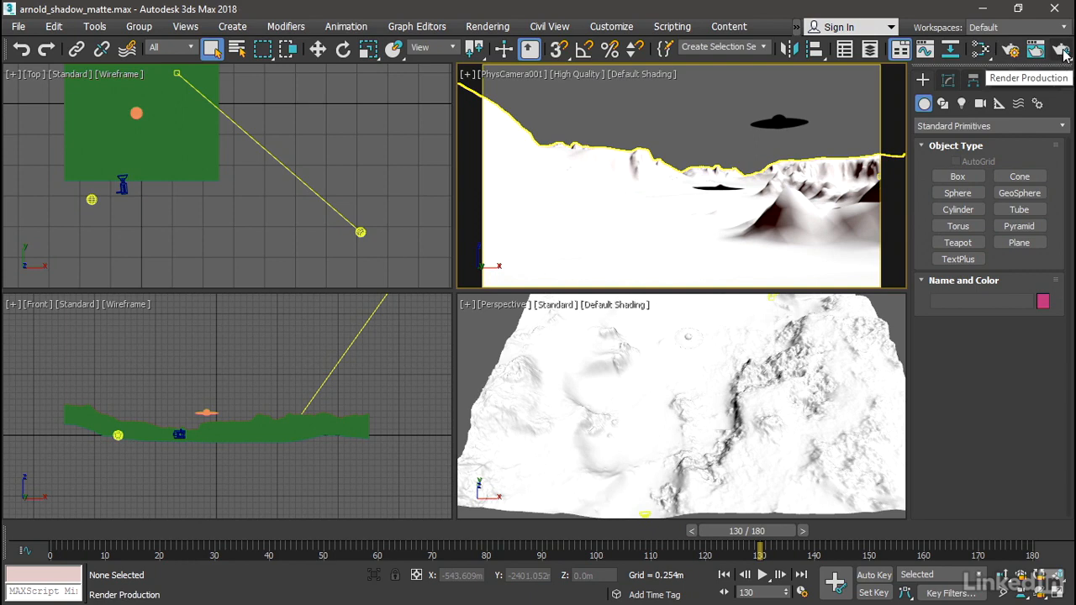
Step: Run a production render of frame 130 from the physical camera
click(1060, 49)
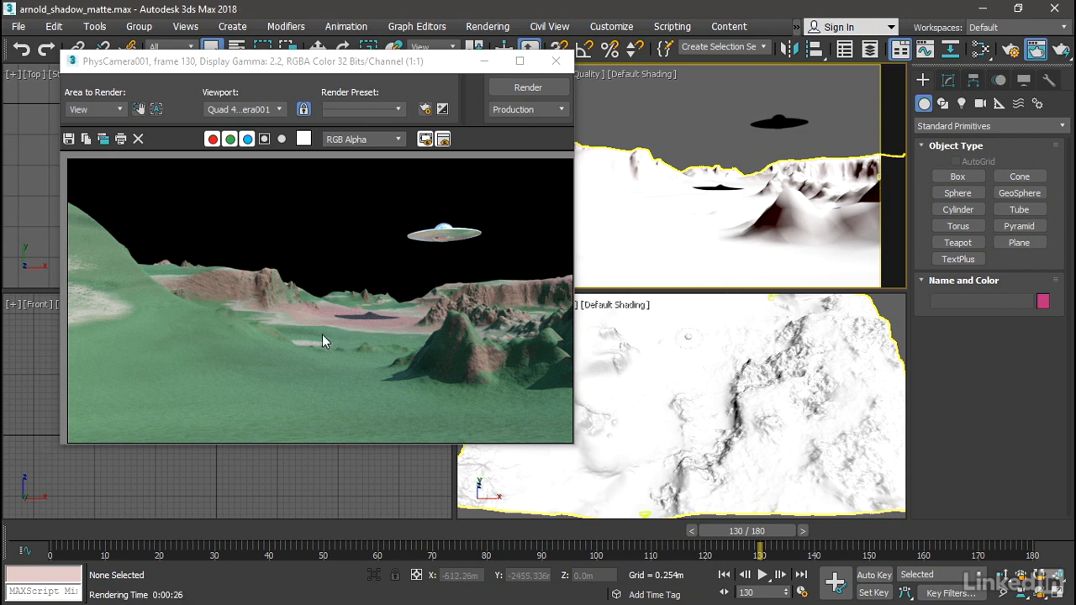
mouse_move(429, 275)
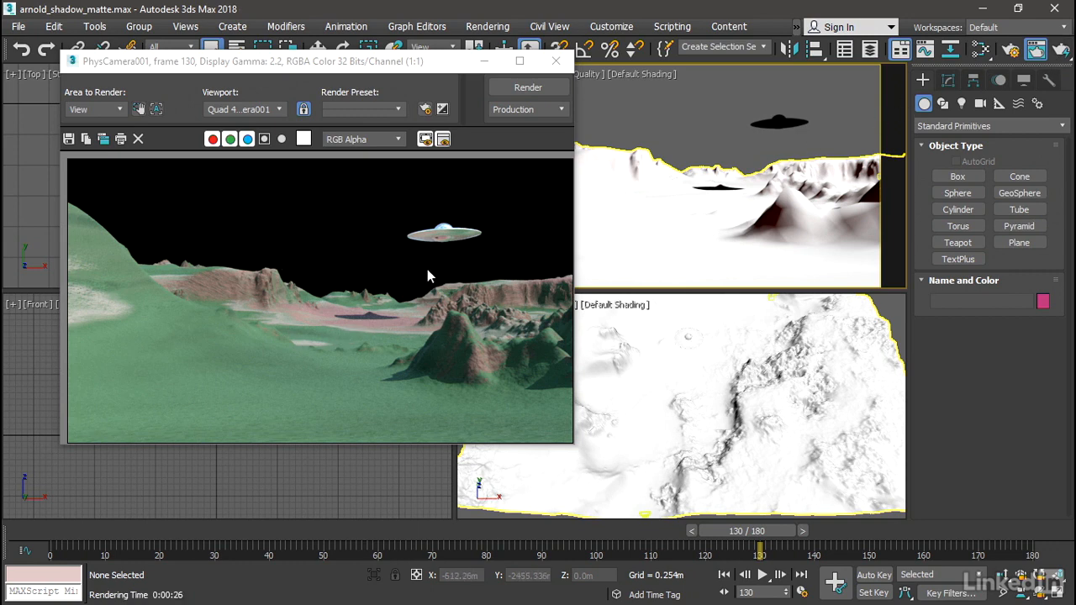
mouse_move(492, 245)
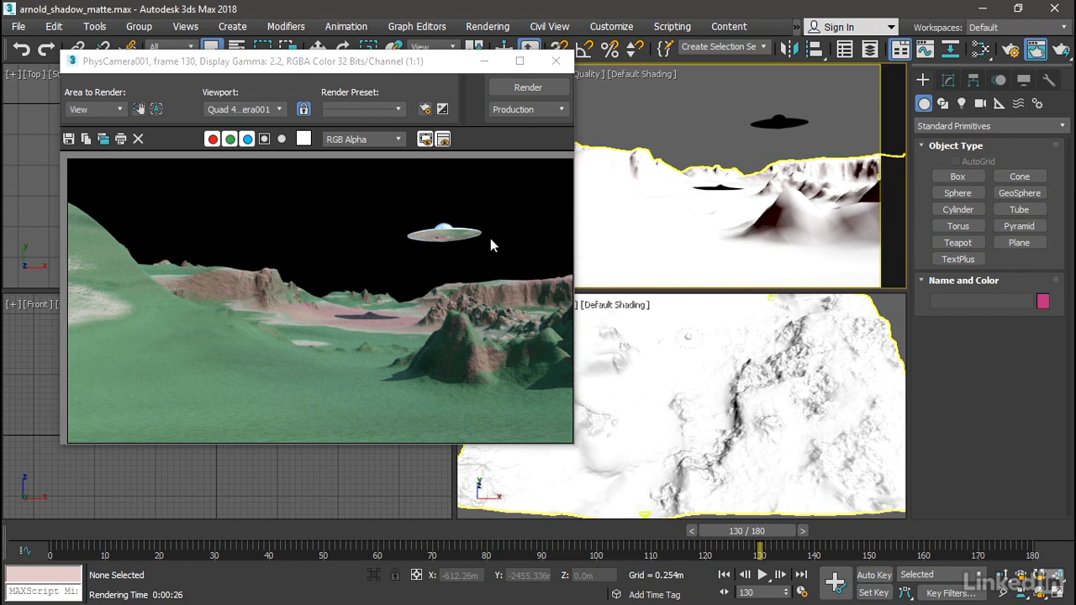
mouse_move(547, 242)
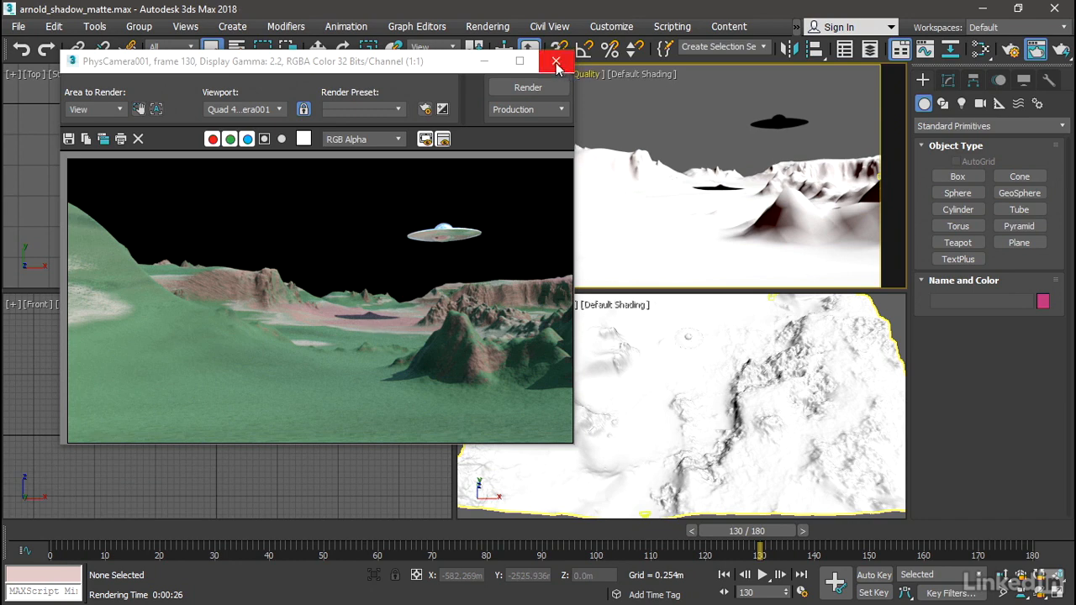
Step: Close the Rendered Frame Window
click(555, 61)
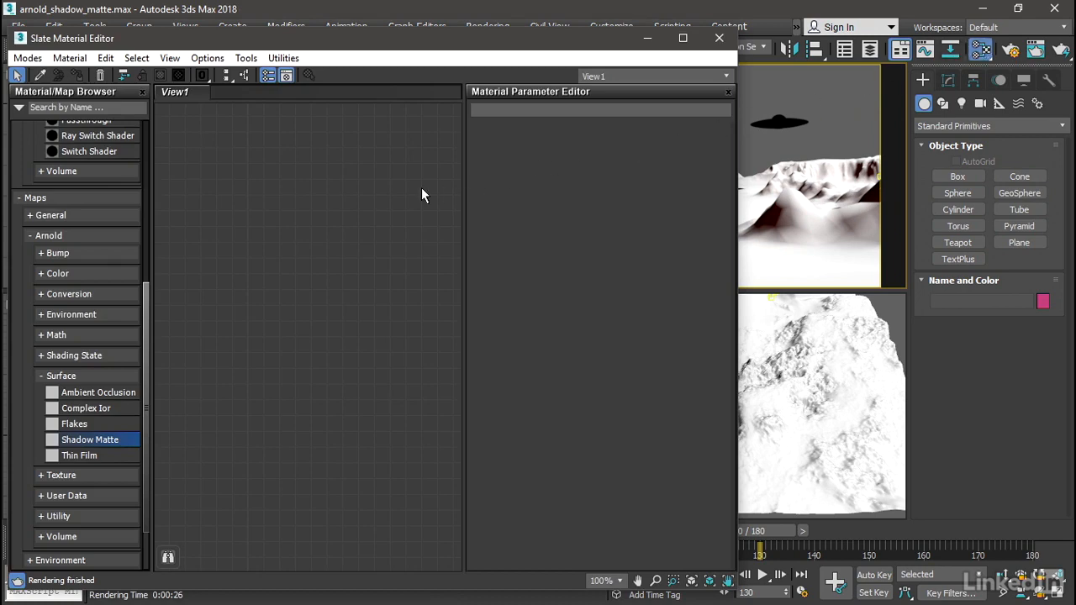
mouse_move(390, 185)
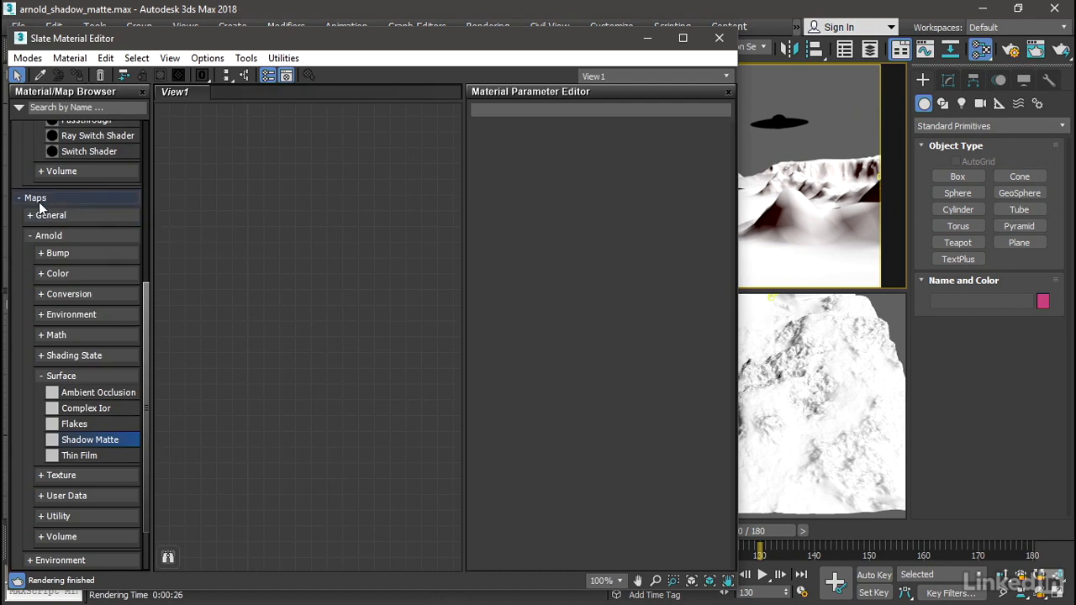
mouse_move(55, 206)
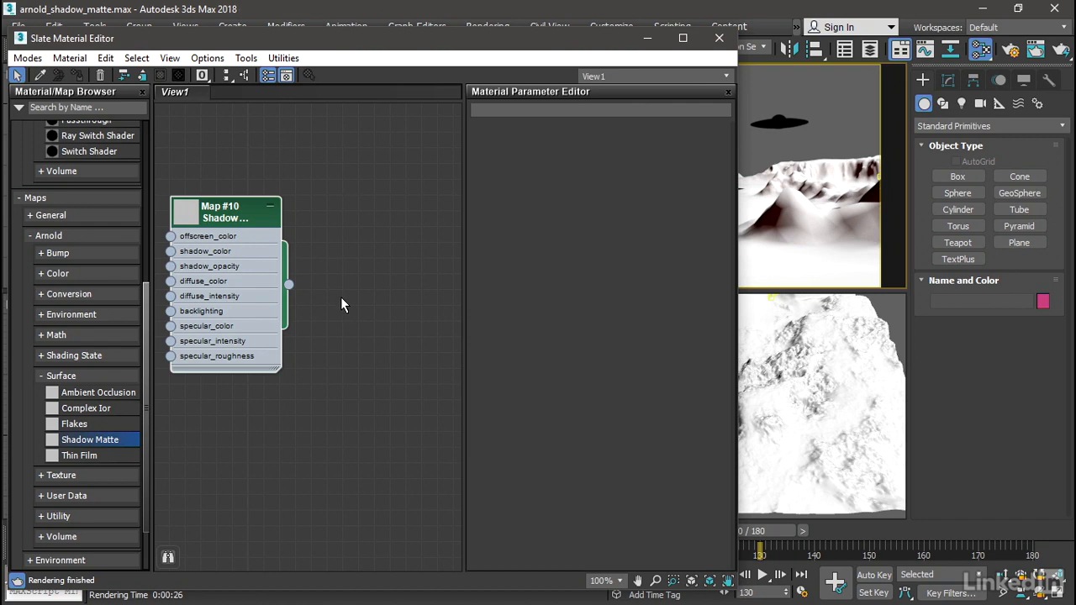
mouse_move(343, 315)
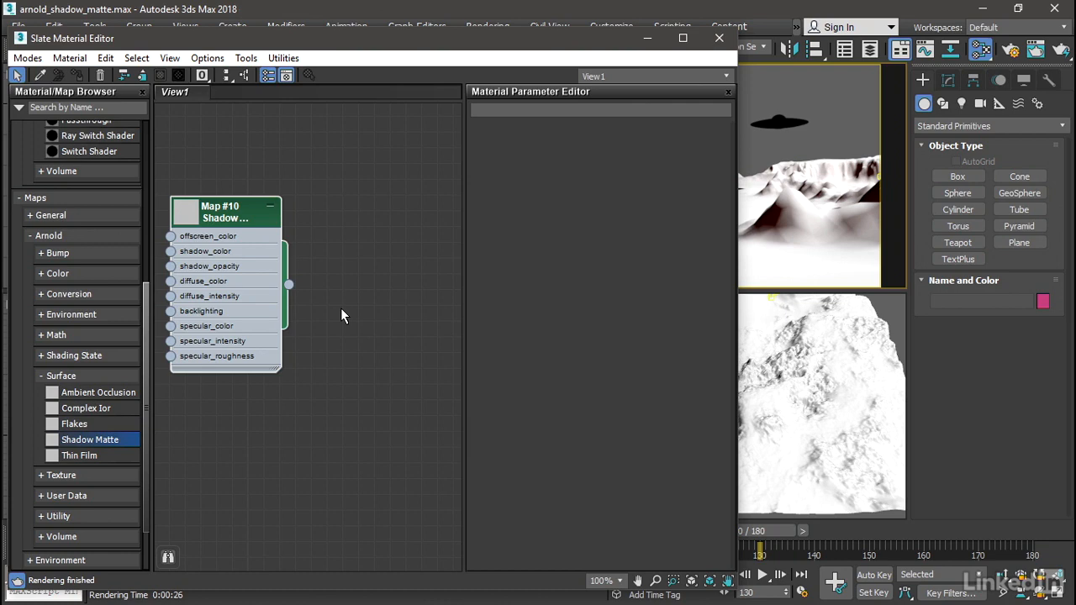
mouse_move(337, 309)
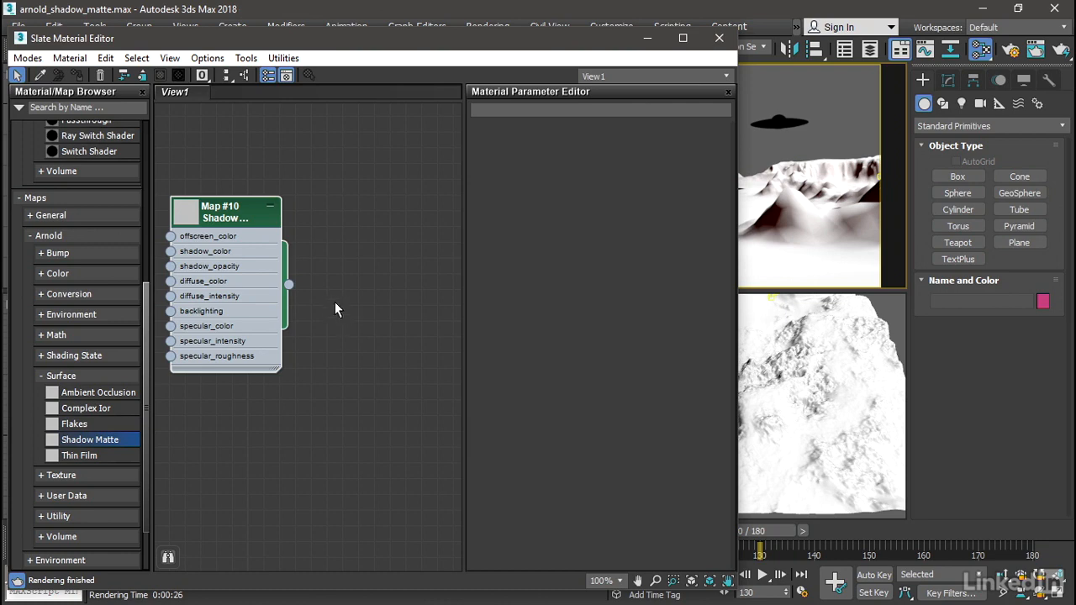
Step: Position the Map to Material node and wire Shadow Matte into its Texture Map socket
scroll(up, 3)
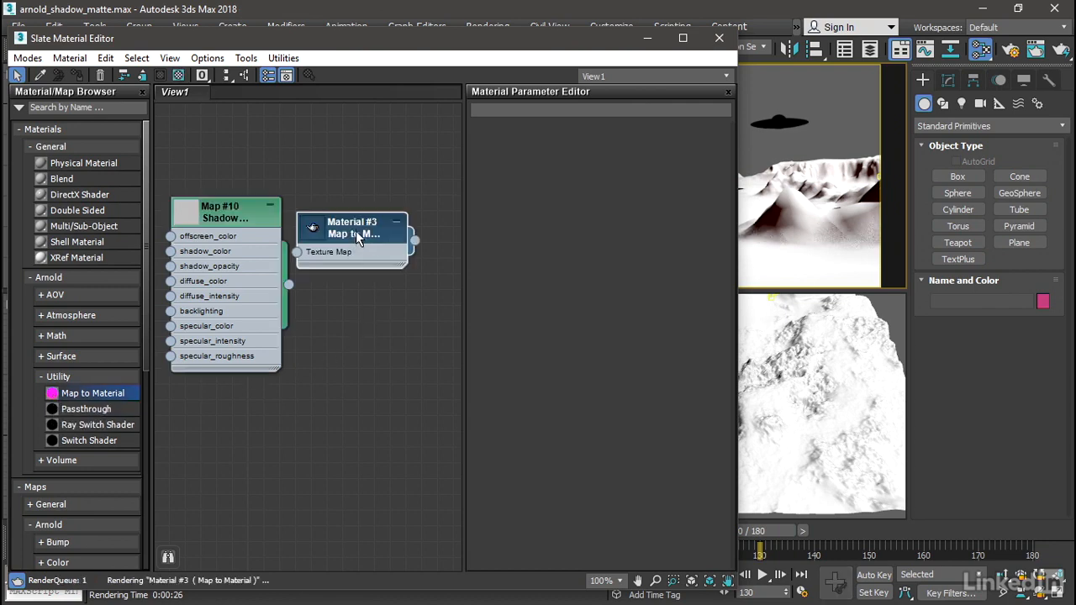
drag(352, 227, 383, 267)
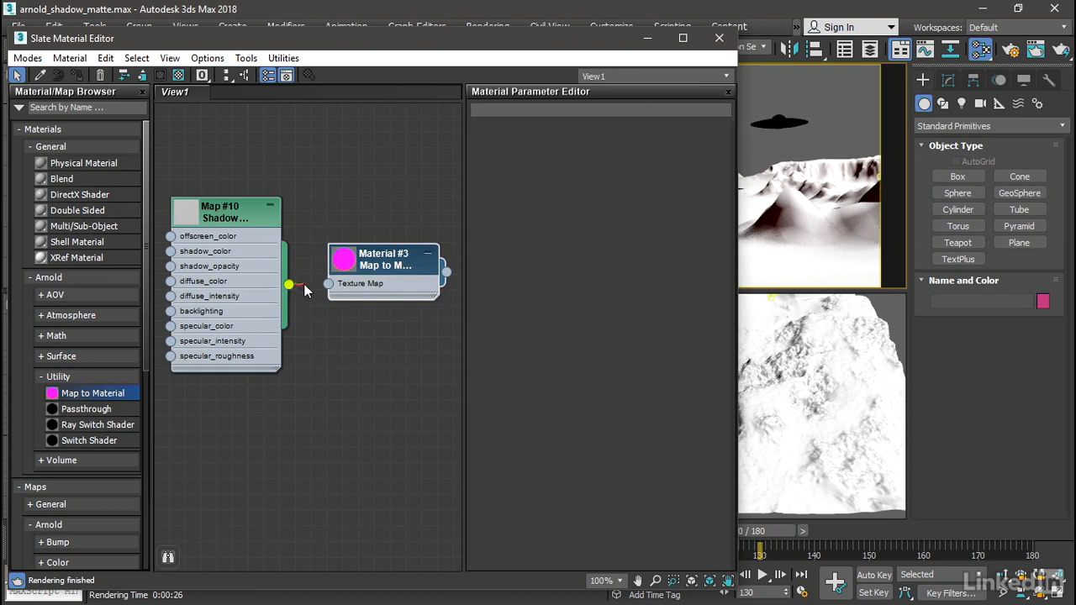
drag(289, 284, 328, 283)
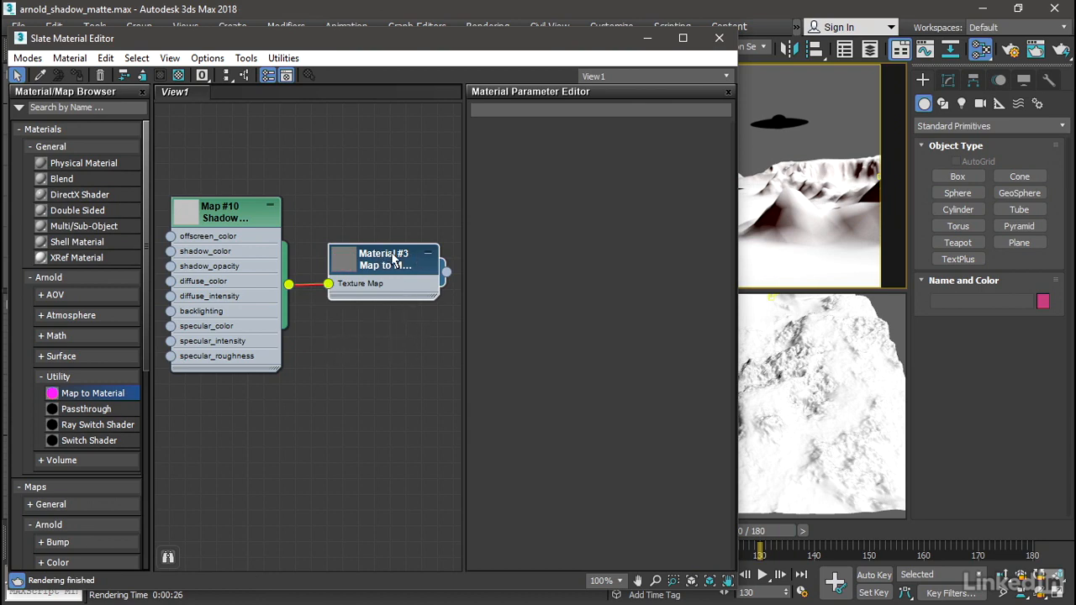
Step: Name the nodes 'matte material' and 'matte map', then assign the material to the terrain
click(382, 261)
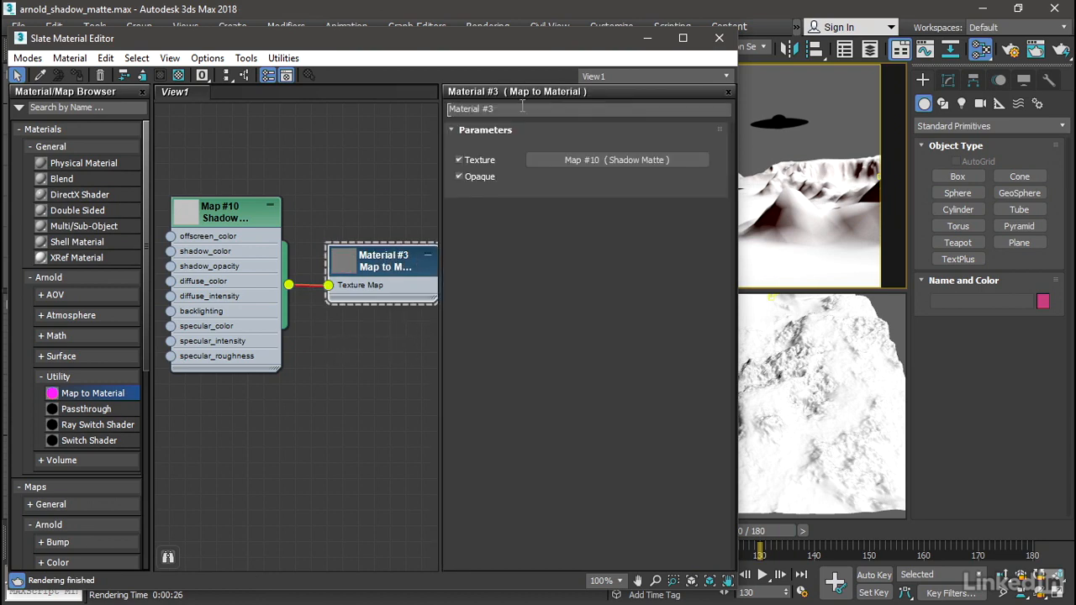
double_click(470, 108)
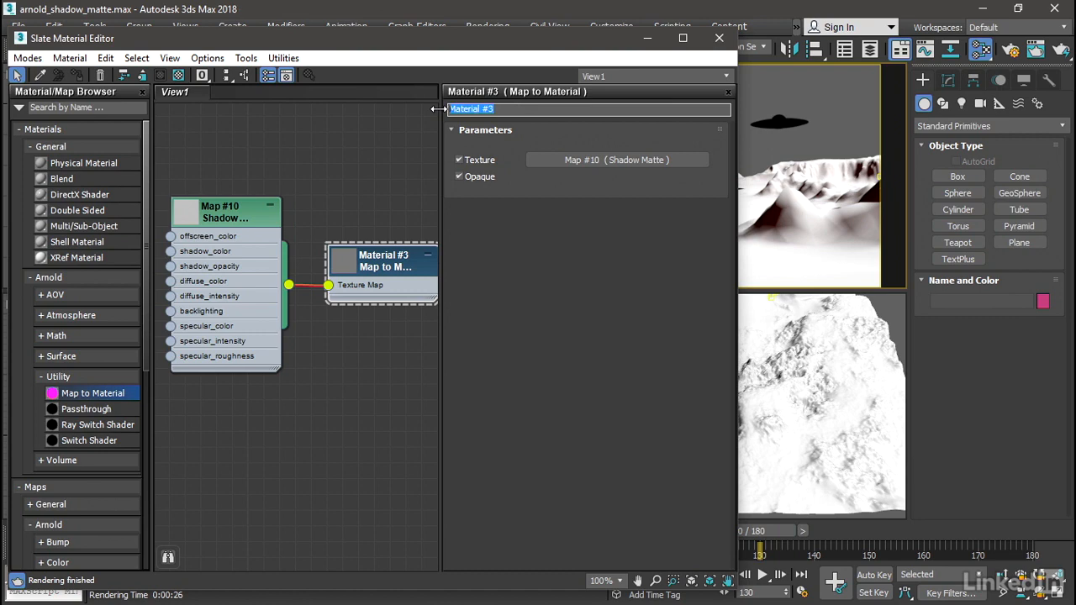
text(matte mat)
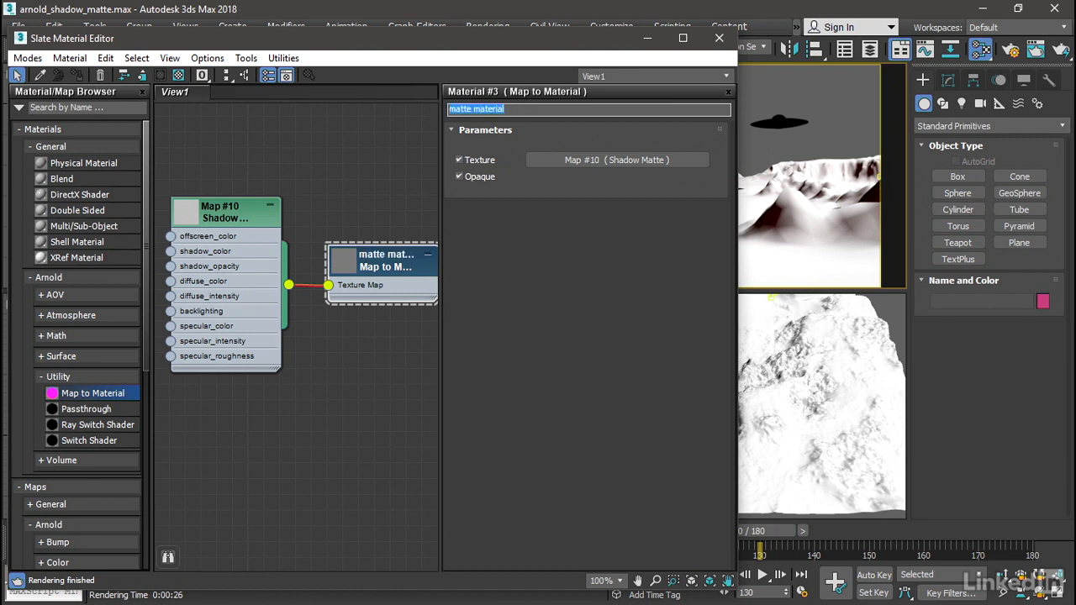
mouse_move(249, 208)
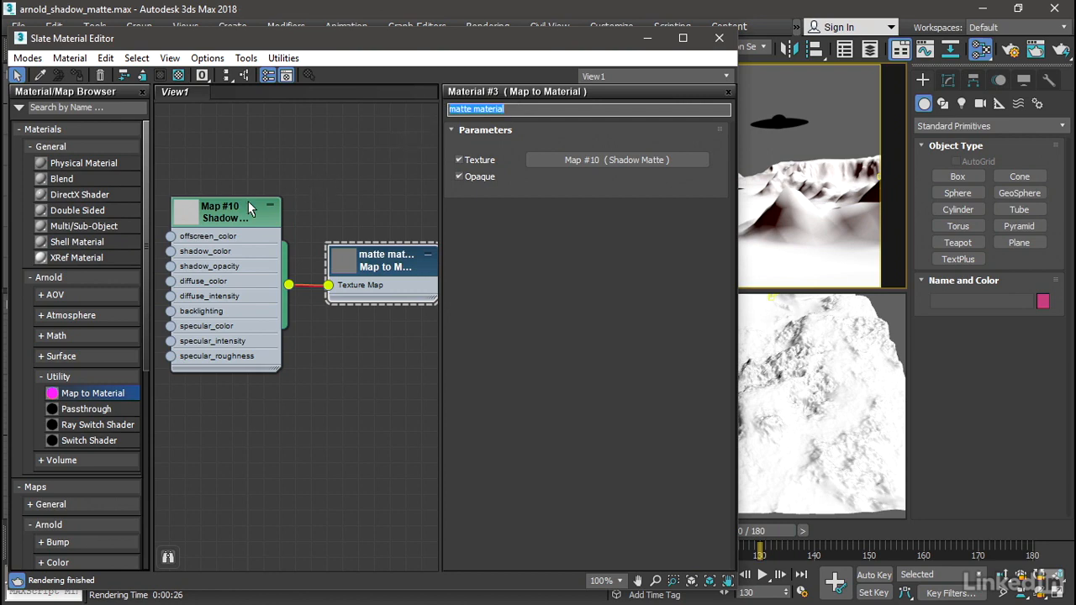
click(225, 210)
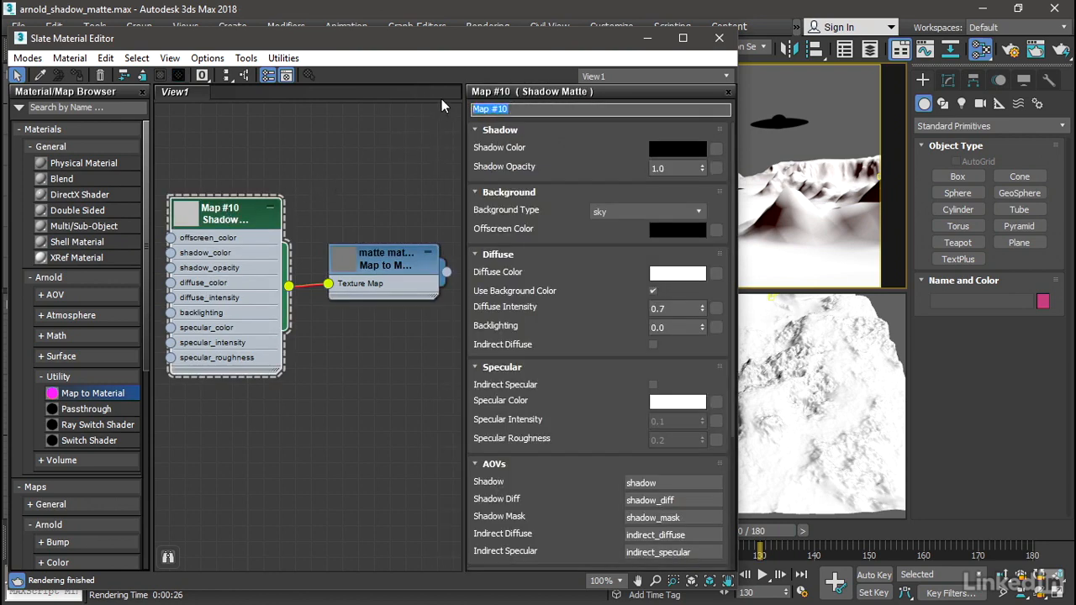
text(matte map)
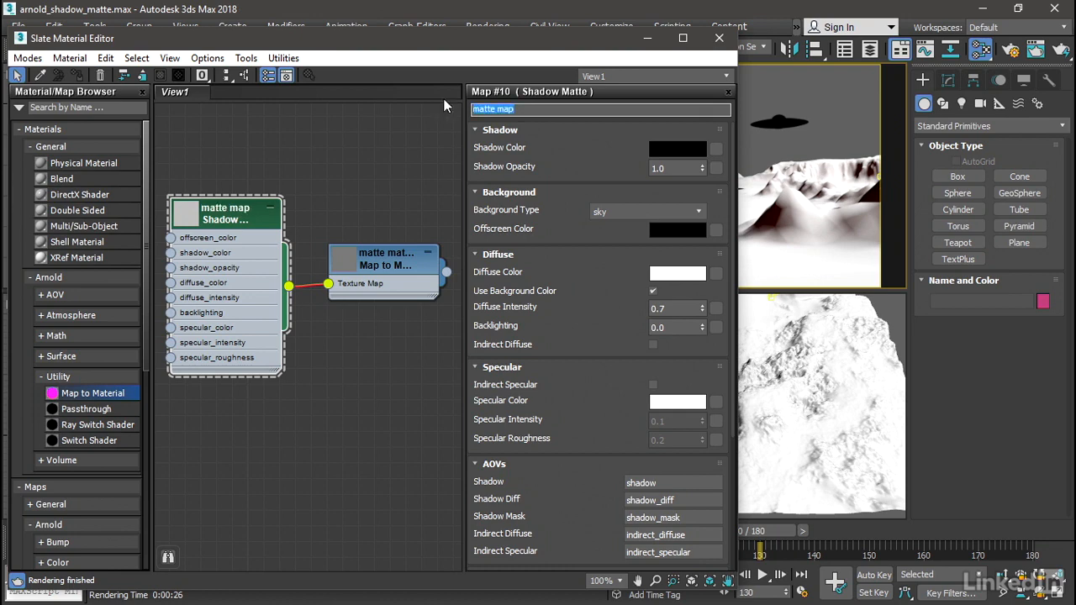
click(382, 208)
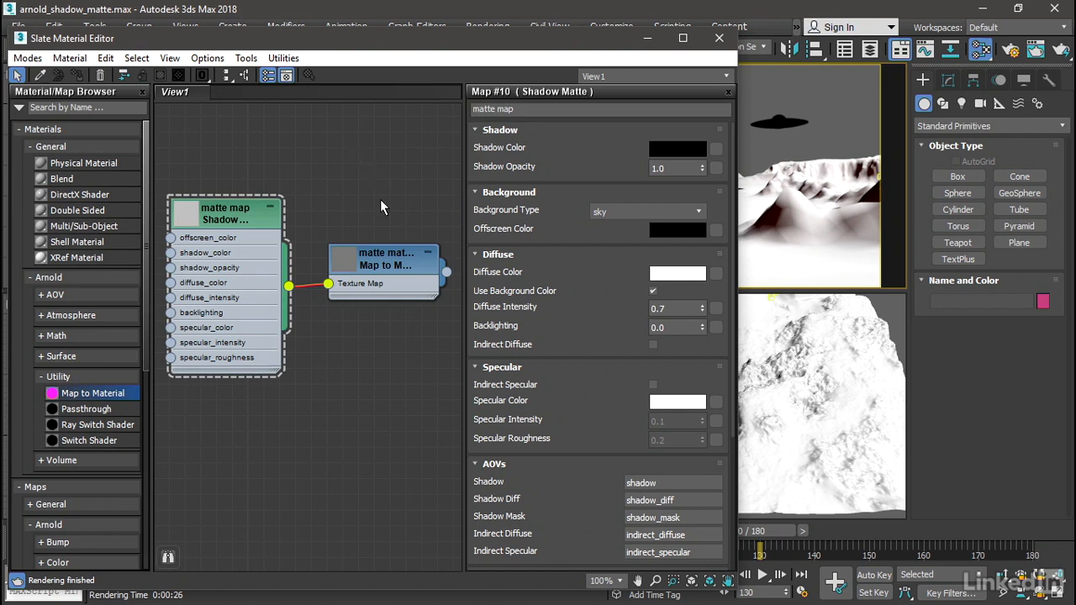
mouse_move(481, 264)
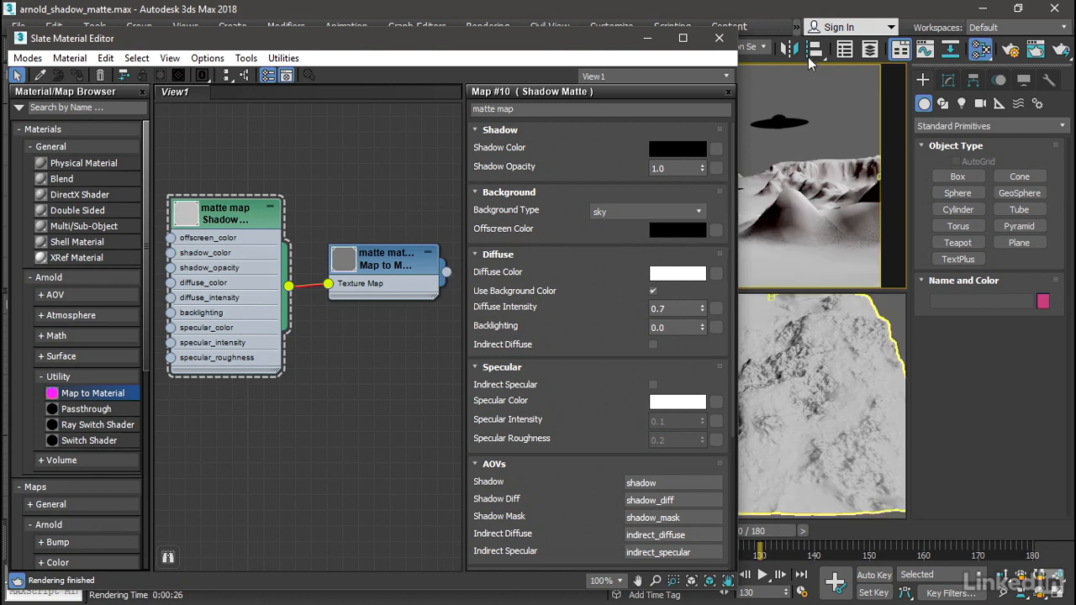
mouse_move(565, 235)
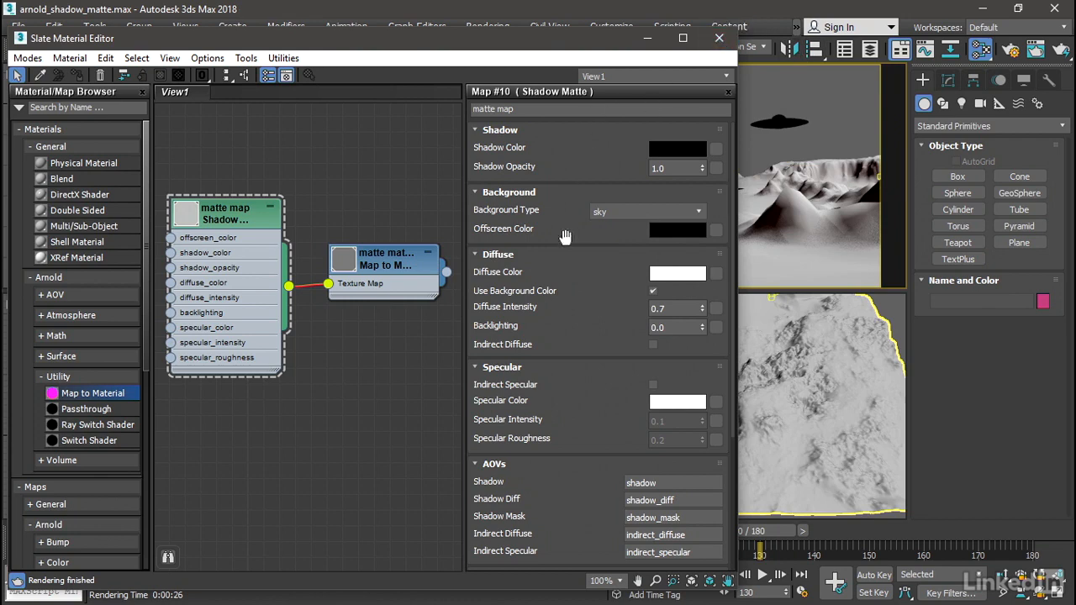
Step: Re-render frame 130 with the matte material and display the alpha channel
click(719, 38)
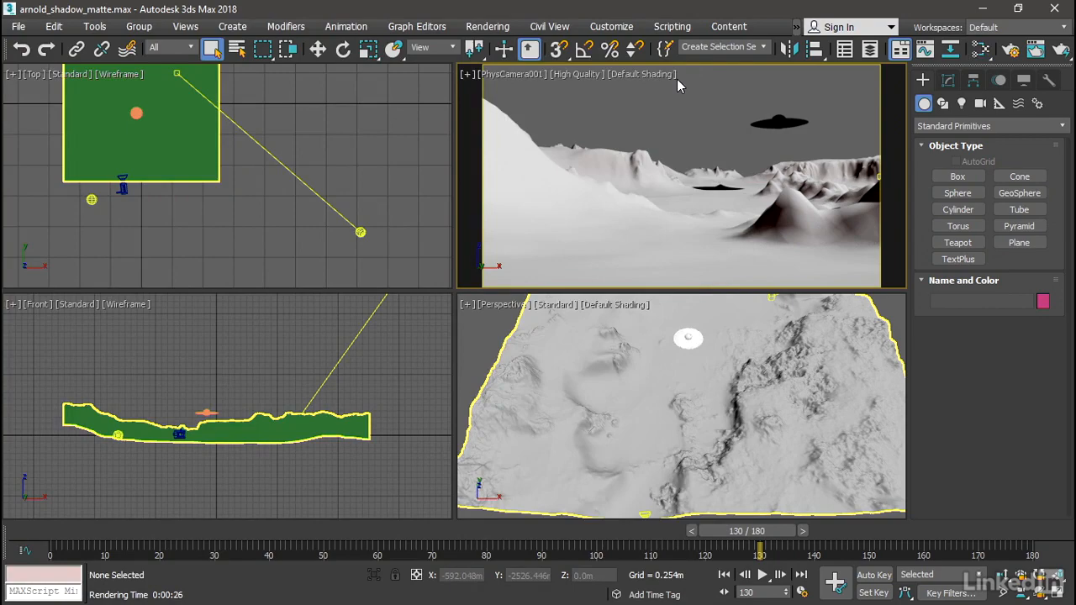
mouse_move(1062, 51)
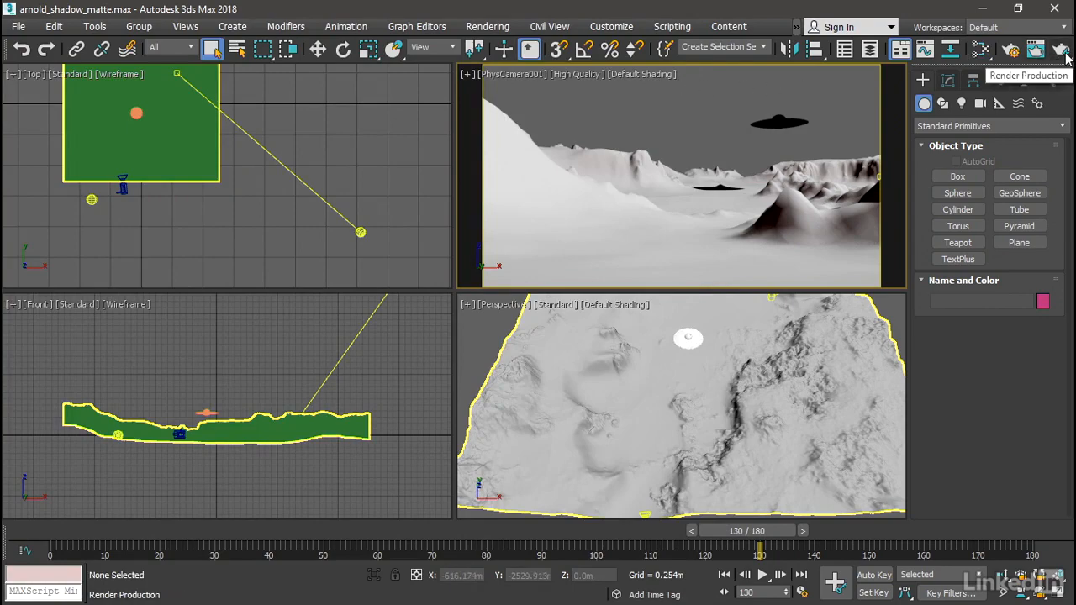
click(1037, 49)
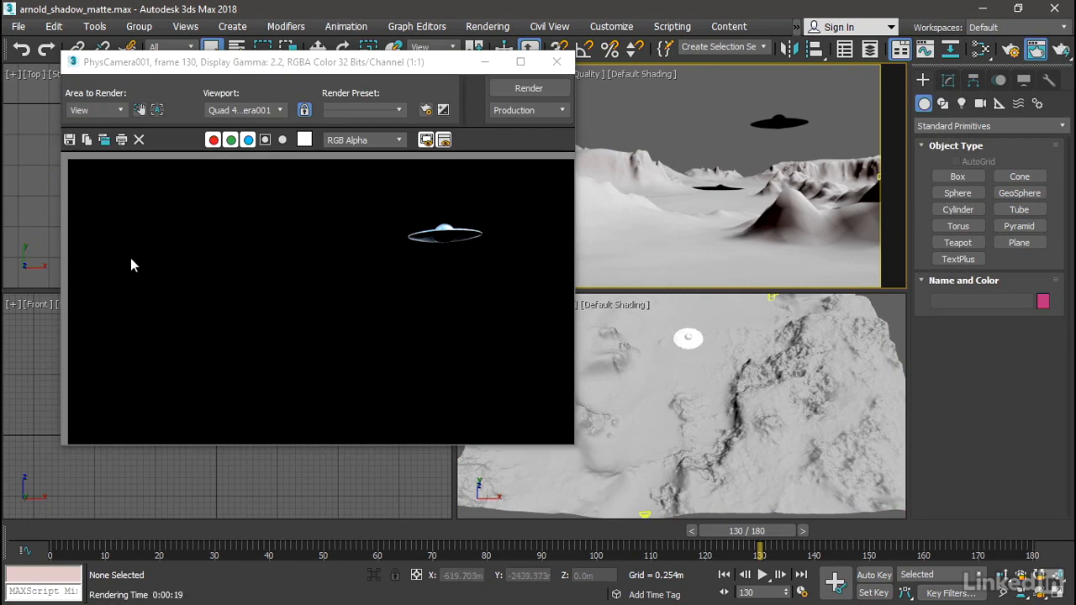
mouse_move(521, 326)
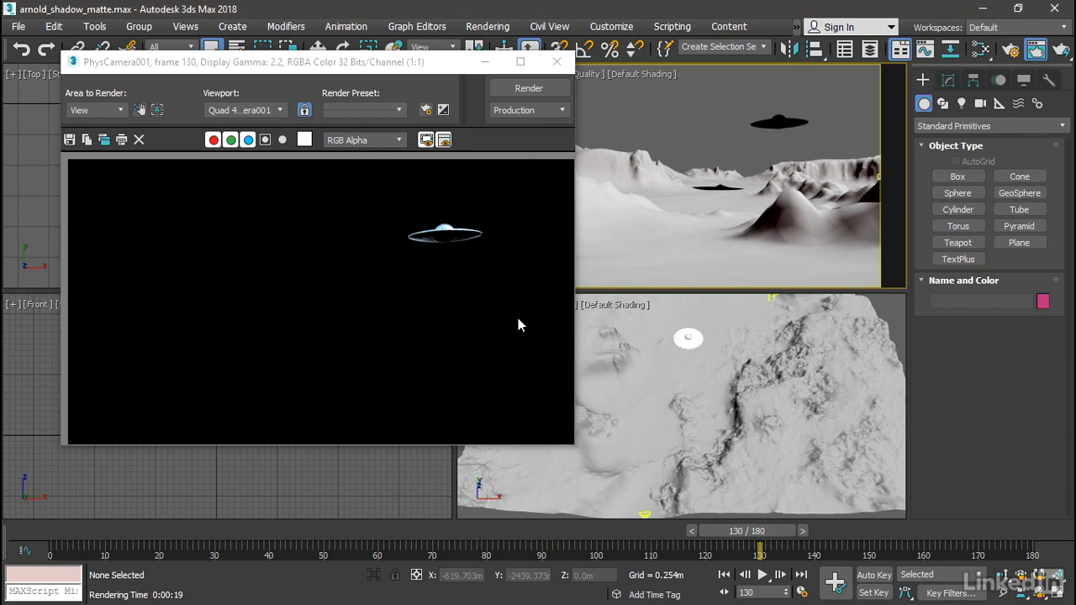
mouse_move(379, 221)
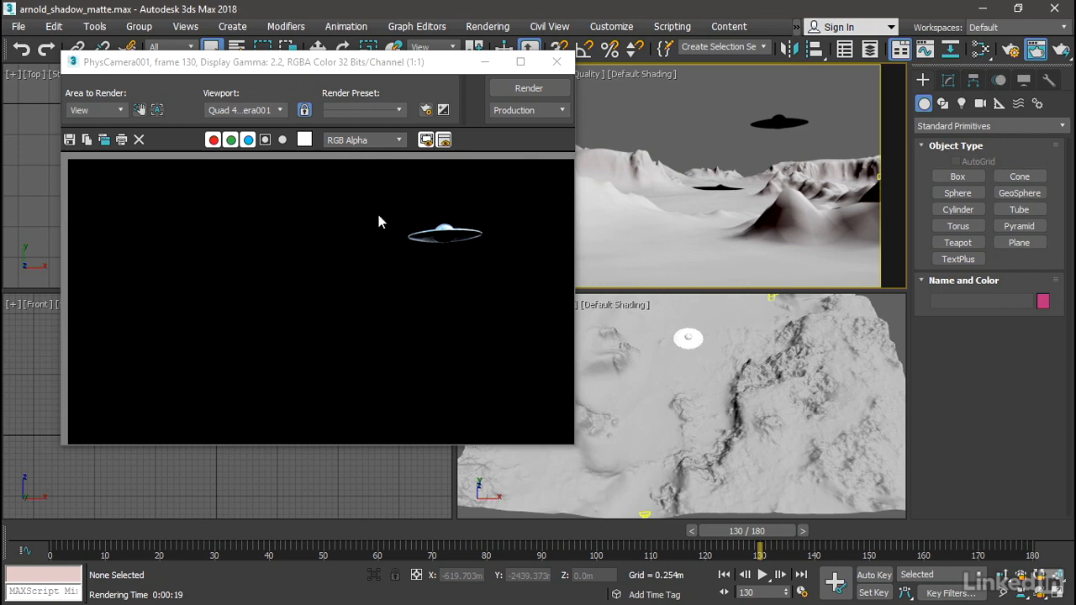
mouse_move(265, 140)
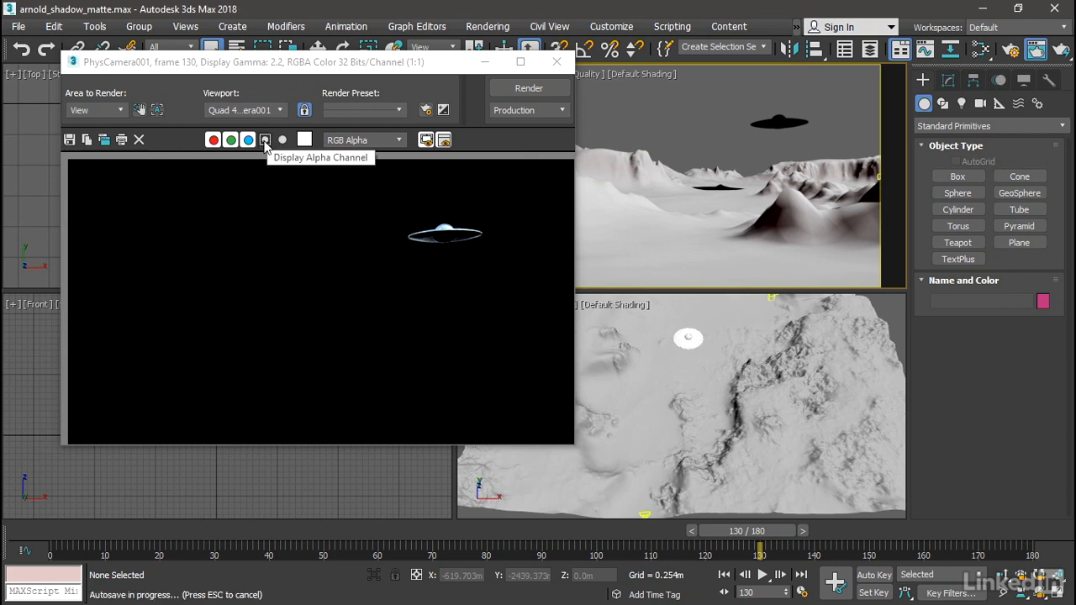
click(265, 139)
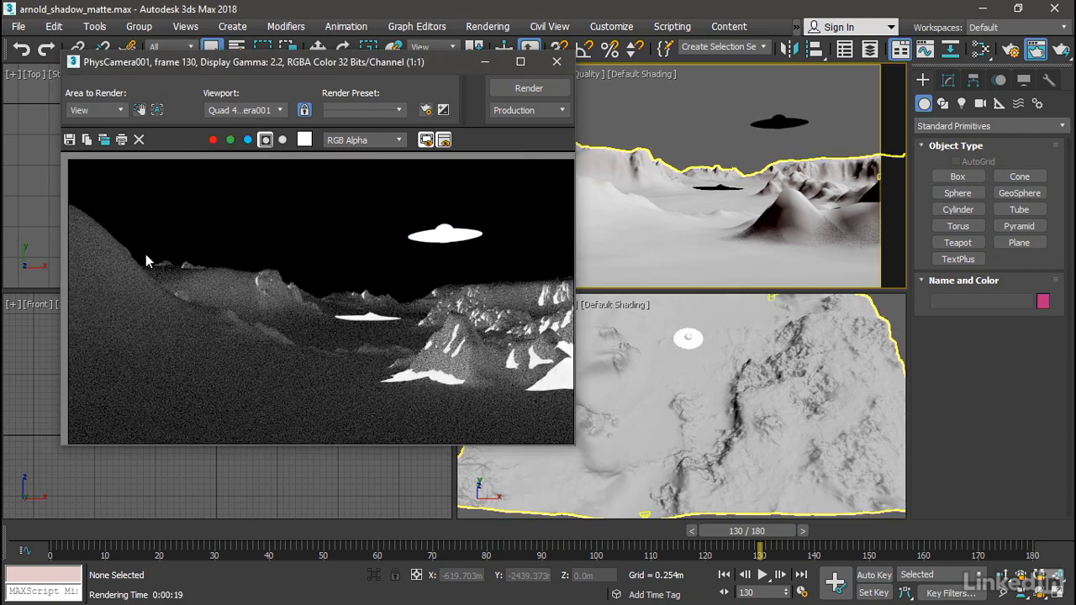
mouse_move(366, 408)
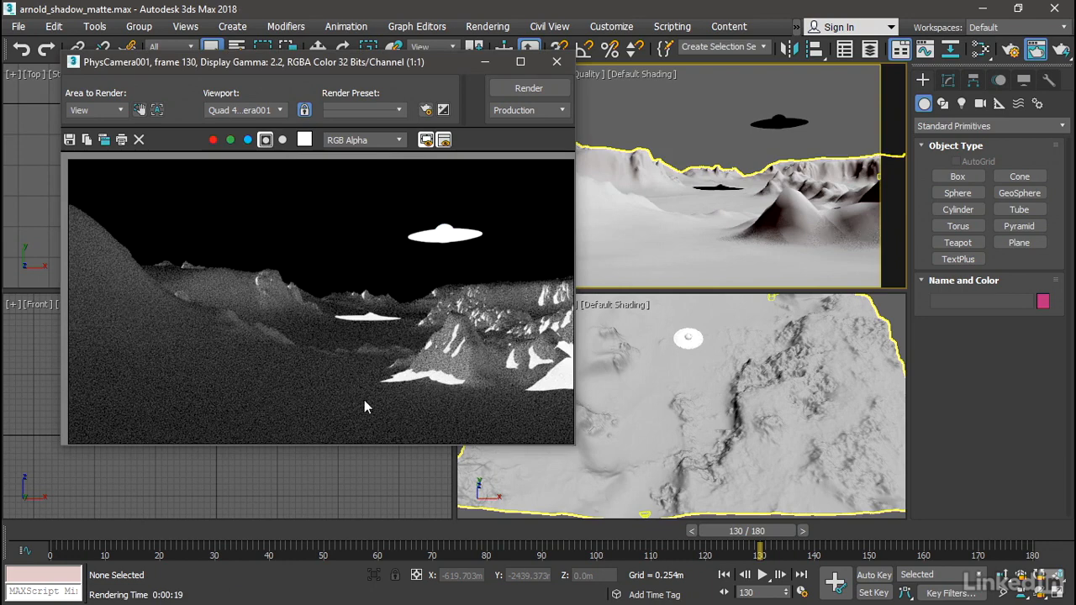
mouse_move(460, 384)
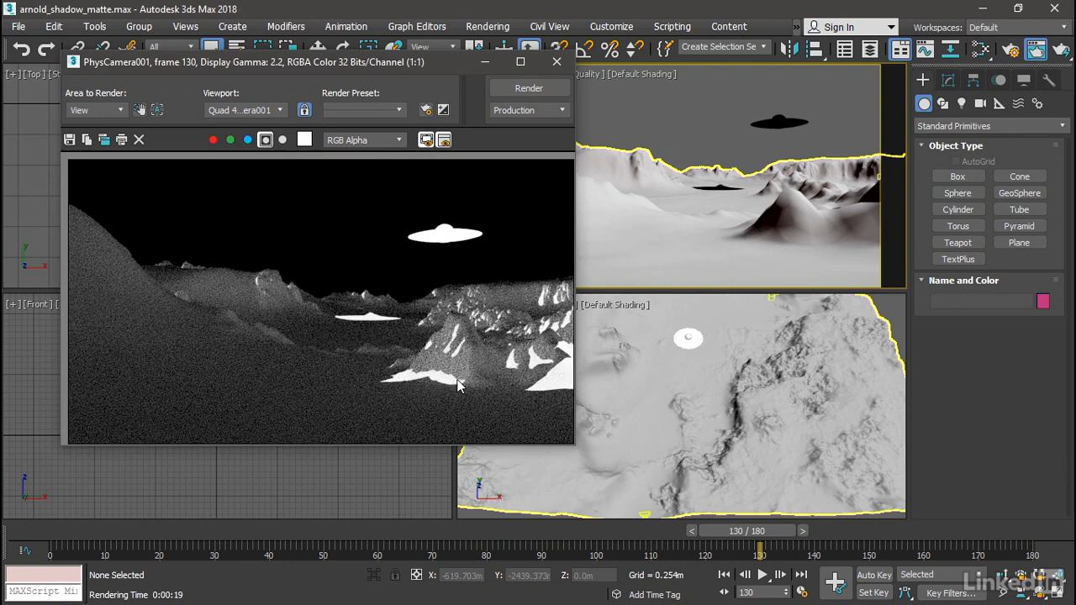
mouse_move(454, 390)
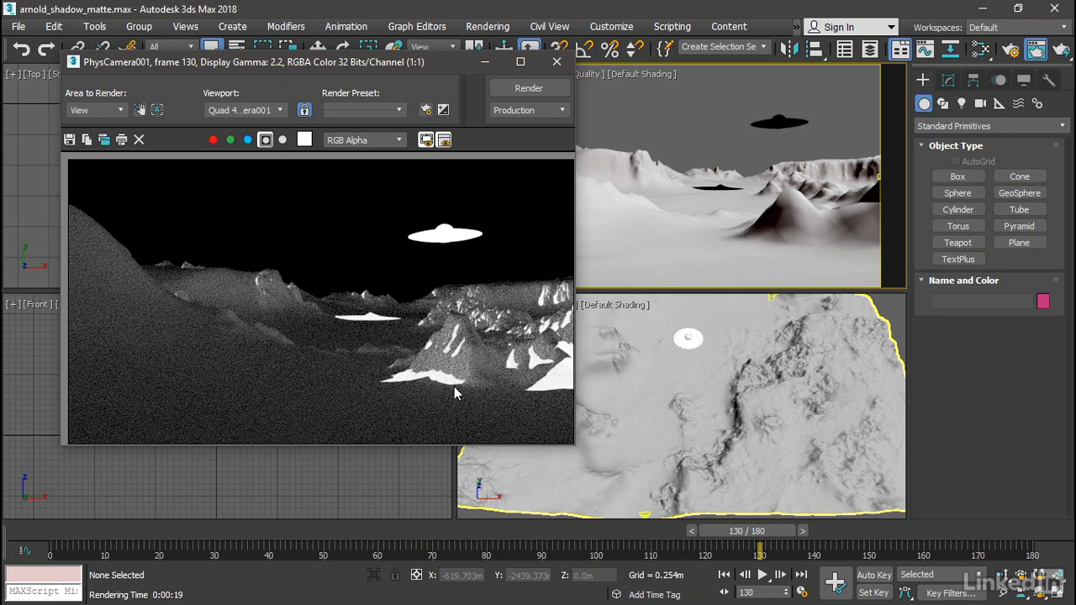
mouse_move(247, 192)
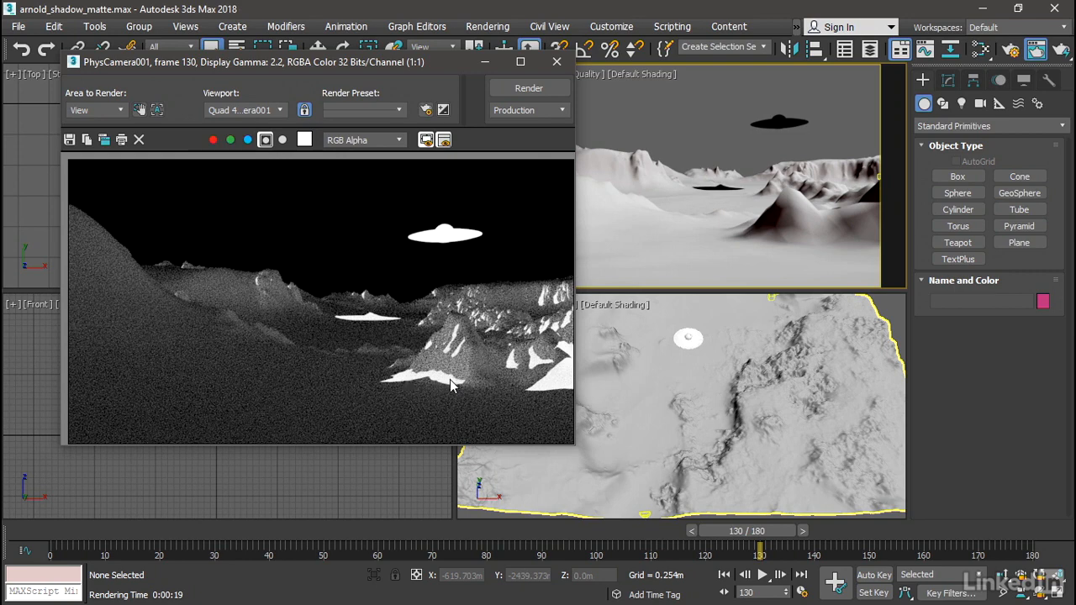
mouse_move(455, 387)
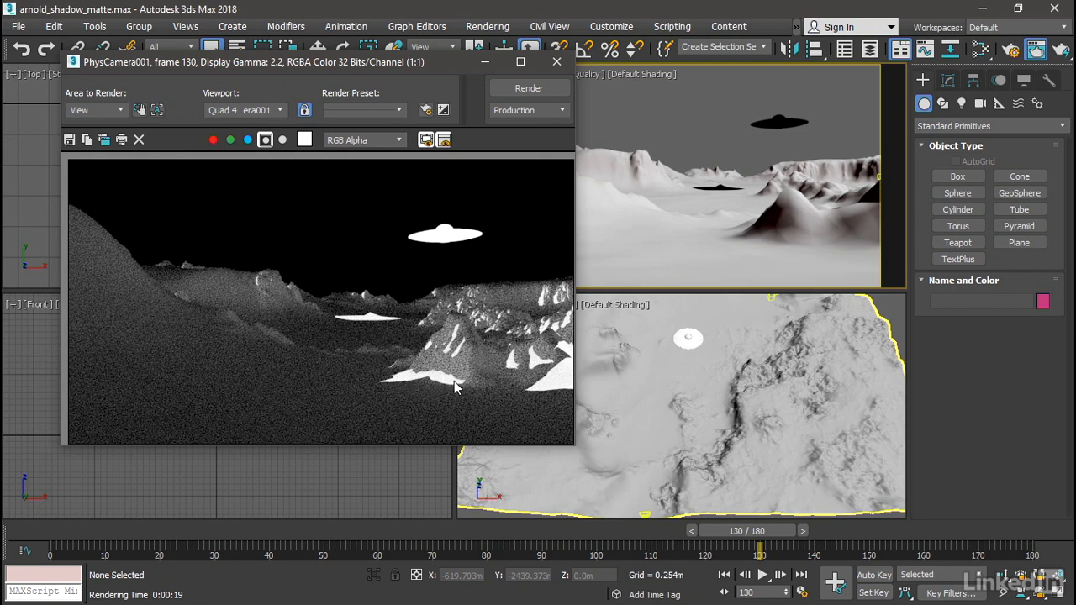
mouse_move(240, 290)
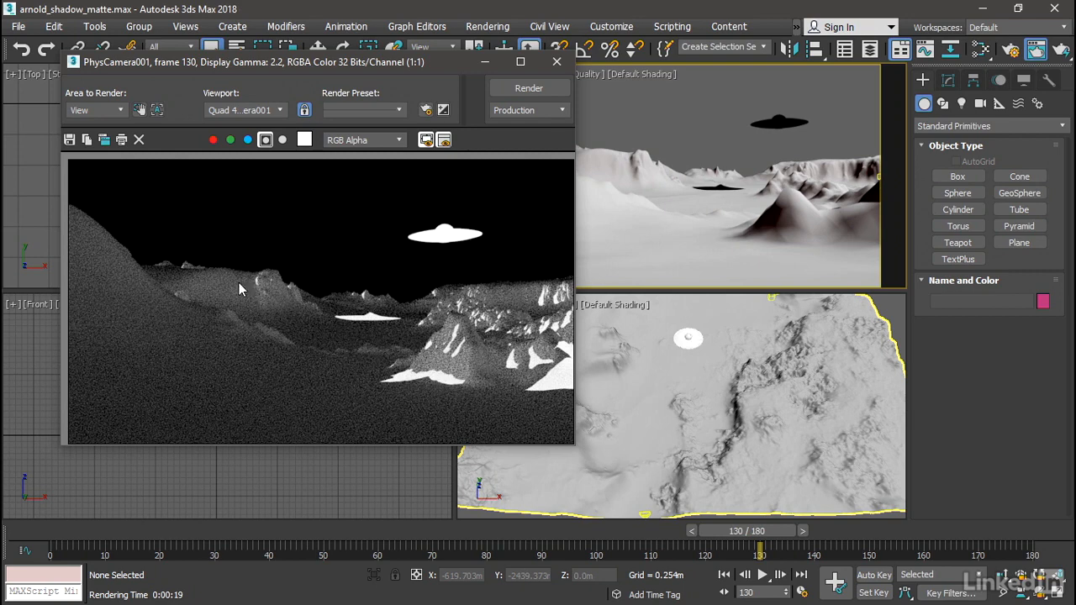
mouse_move(261, 395)
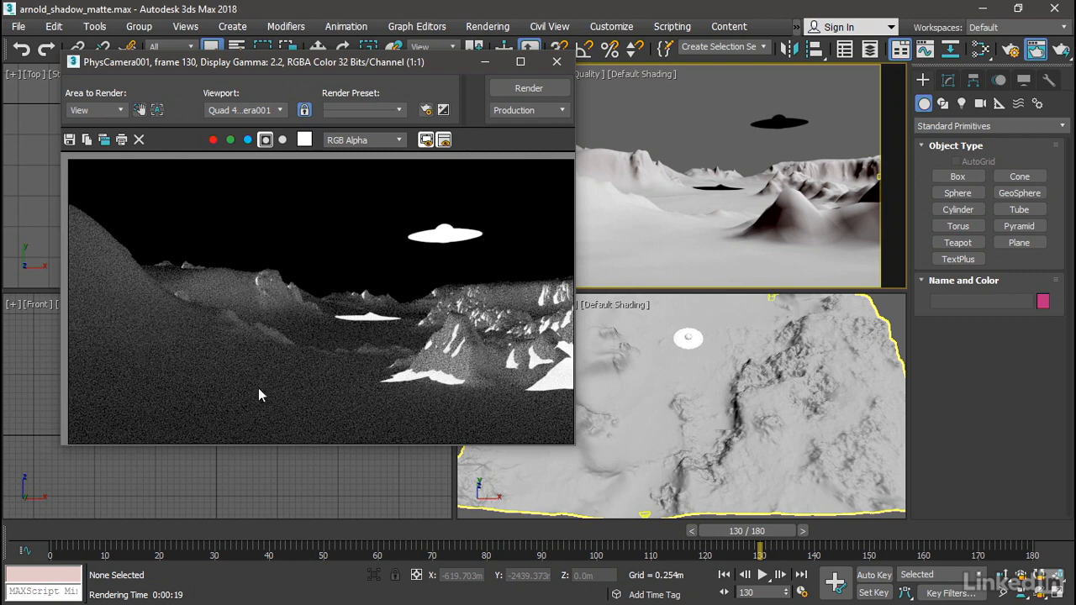
mouse_move(505, 246)
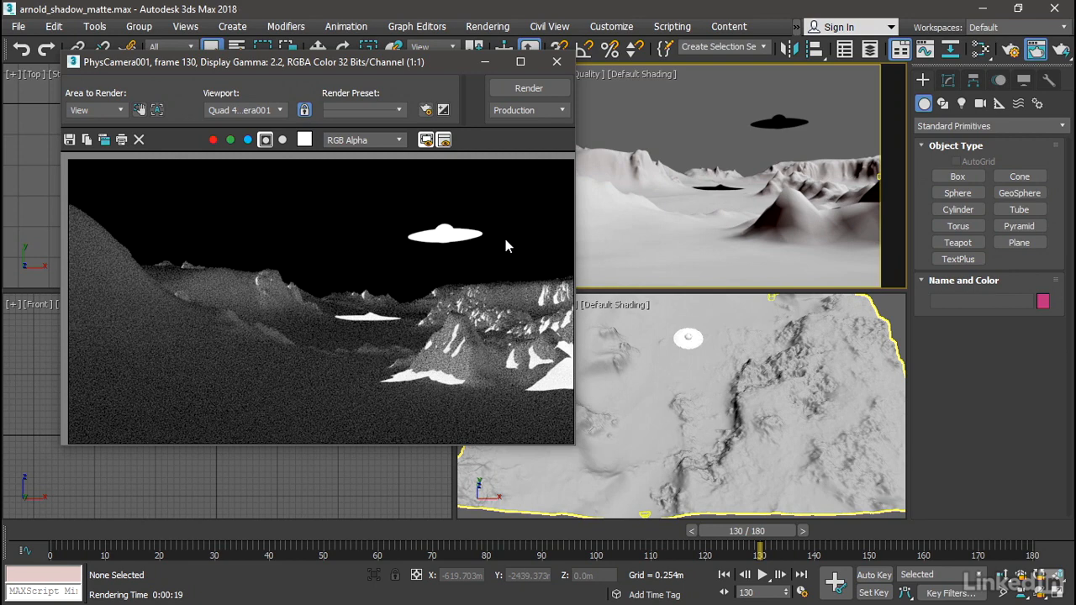
mouse_move(350, 326)
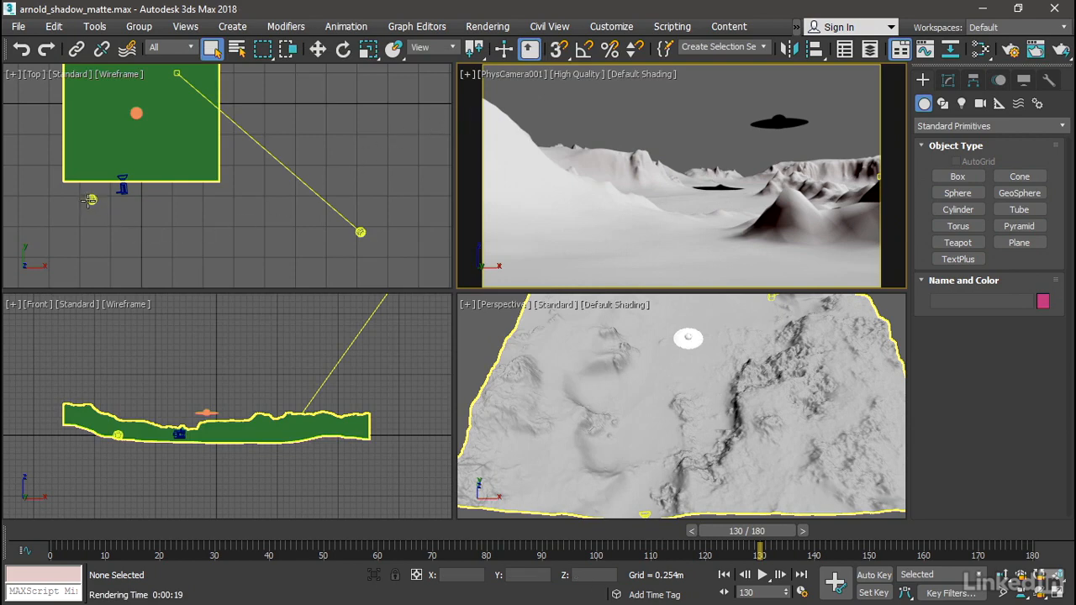
mouse_move(91, 200)
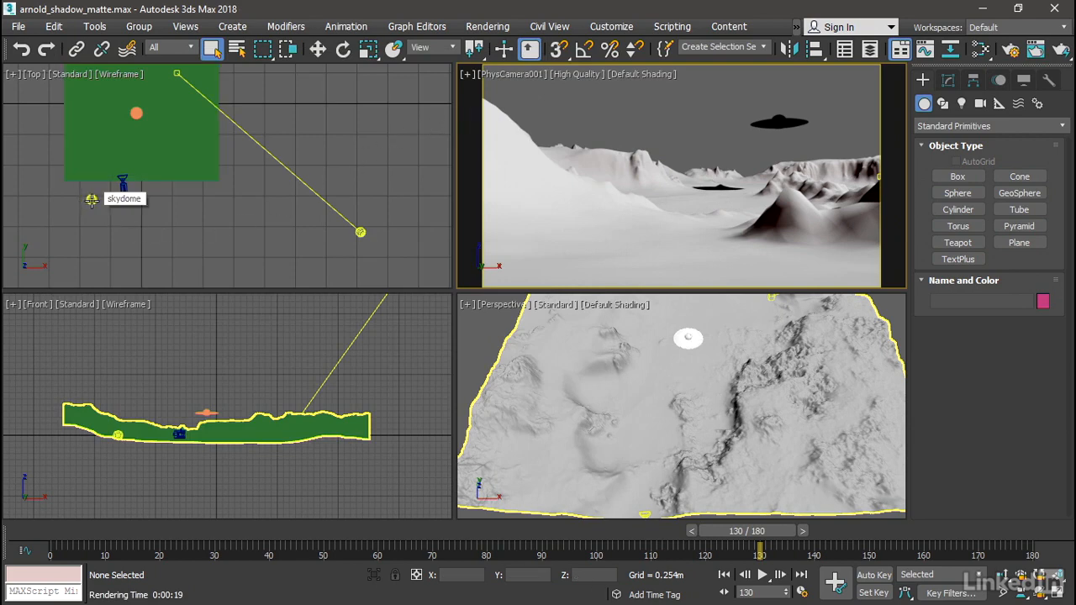
Step: Select the skydome light and bring up its Light Properties in the Modify panel
click(122, 187)
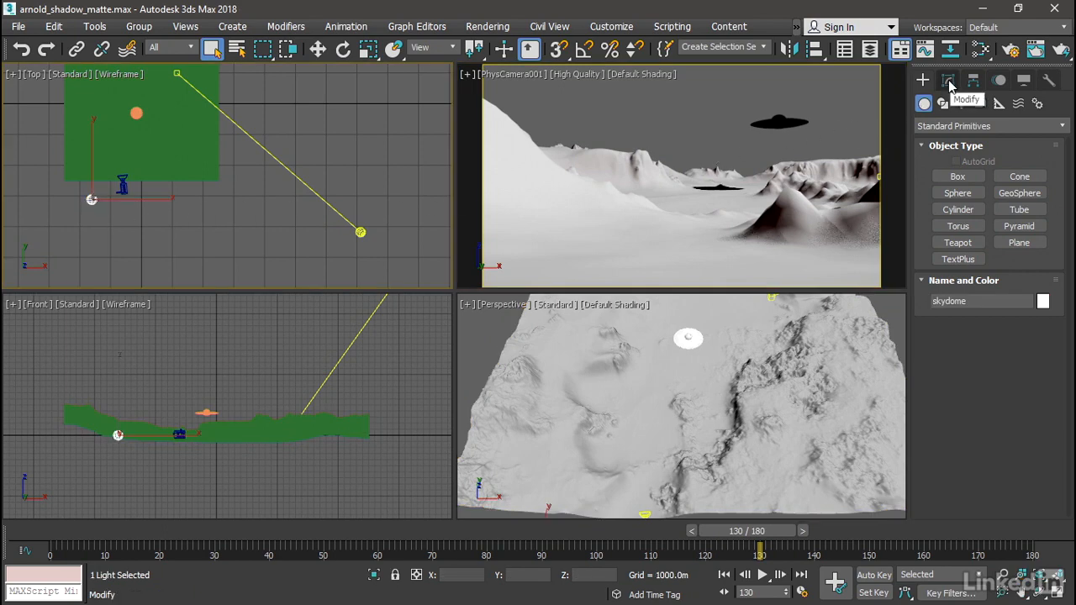
click(948, 80)
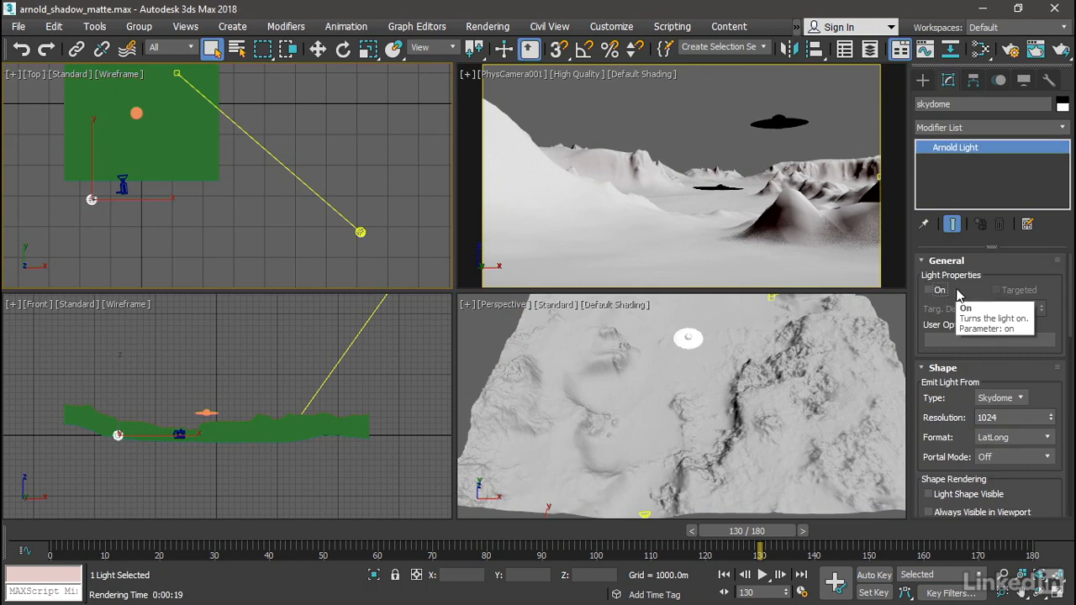
mouse_move(834, 117)
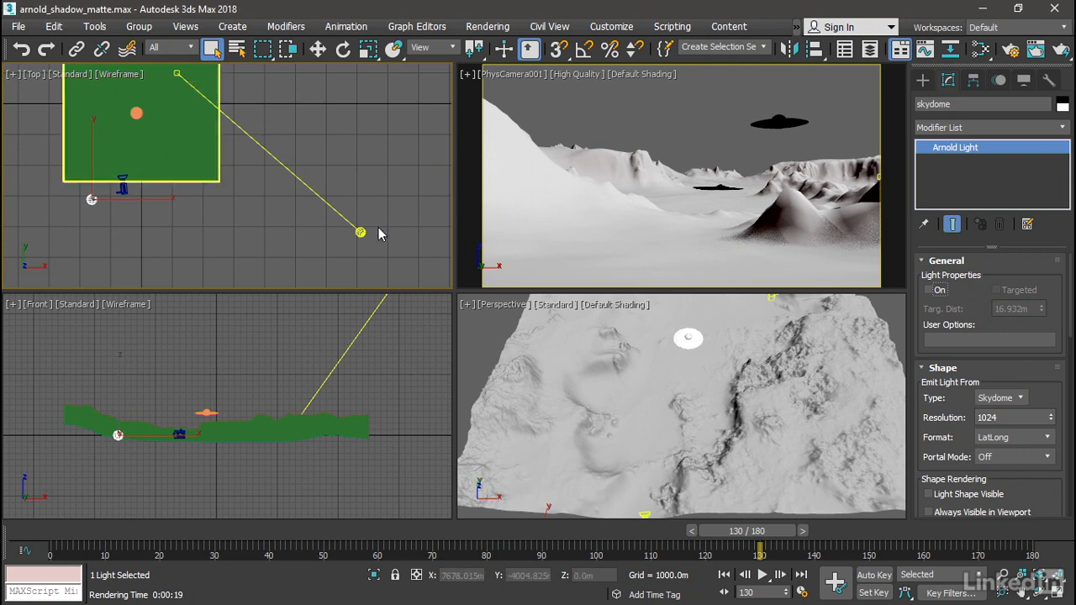
mouse_move(399, 229)
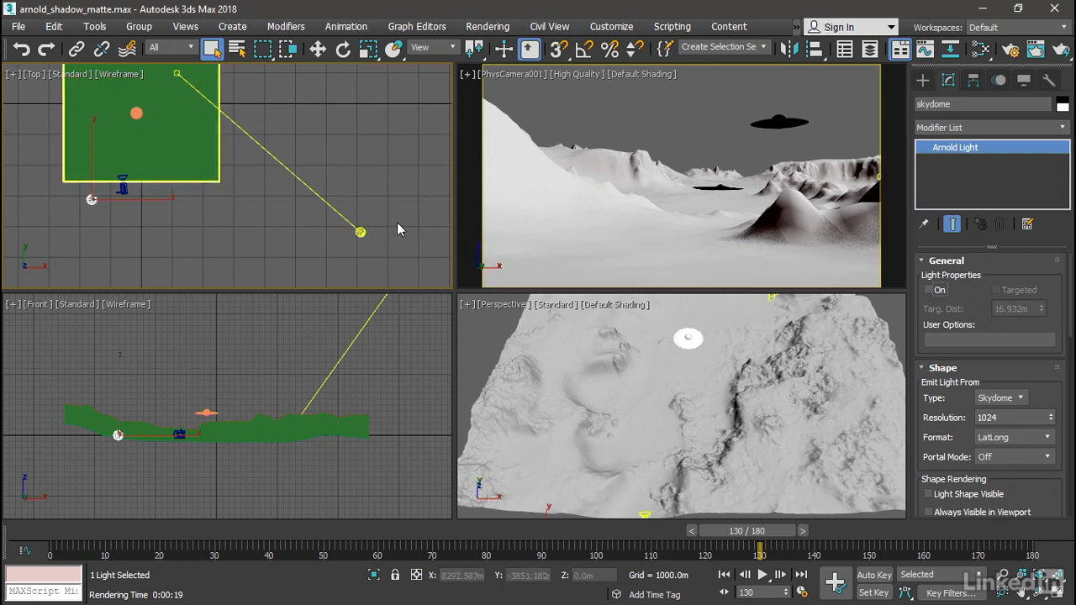
mouse_move(870, 139)
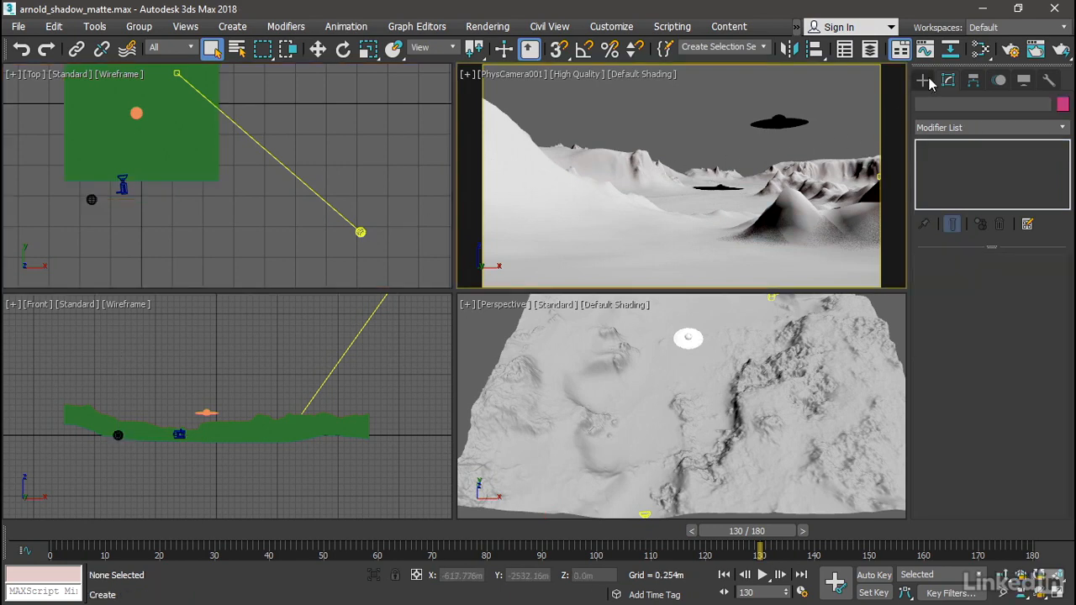
mouse_move(1062, 48)
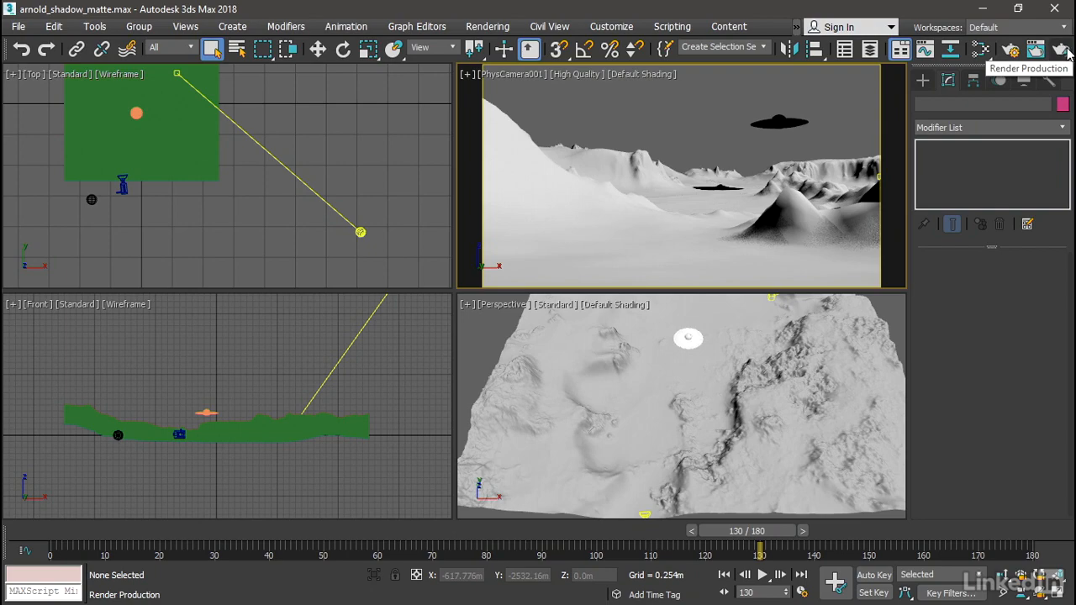
Step: Re-render frame 130 and display its alpha channel
click(1062, 48)
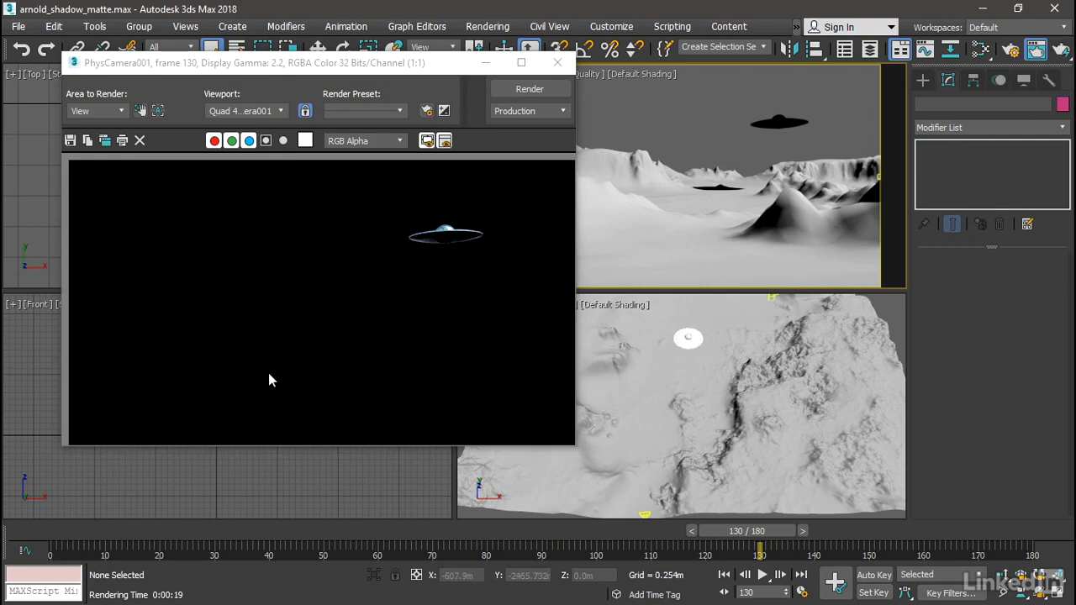
mouse_move(384, 368)
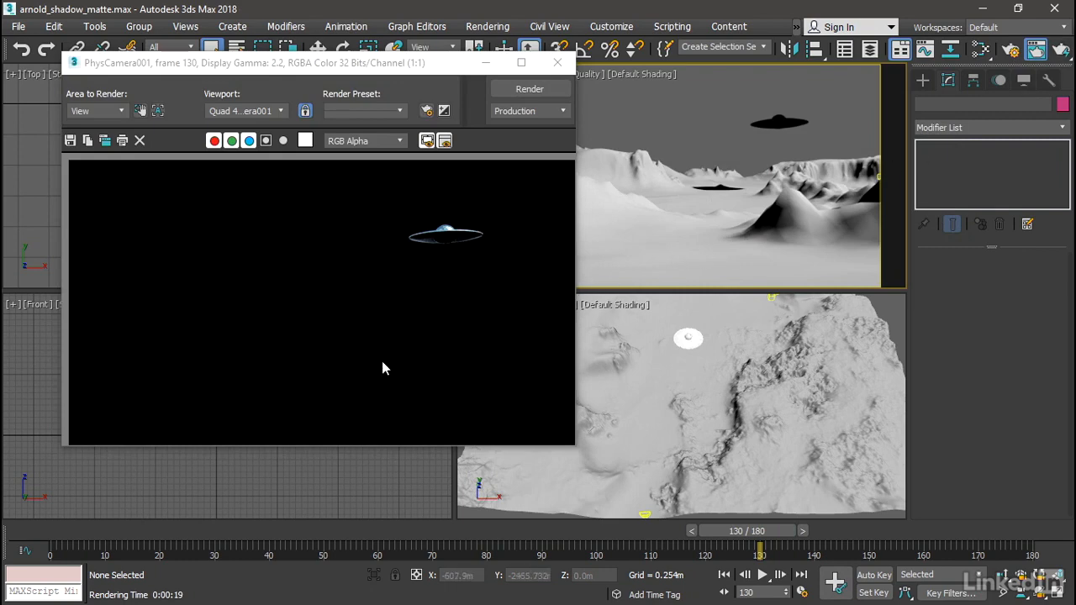
mouse_move(521, 217)
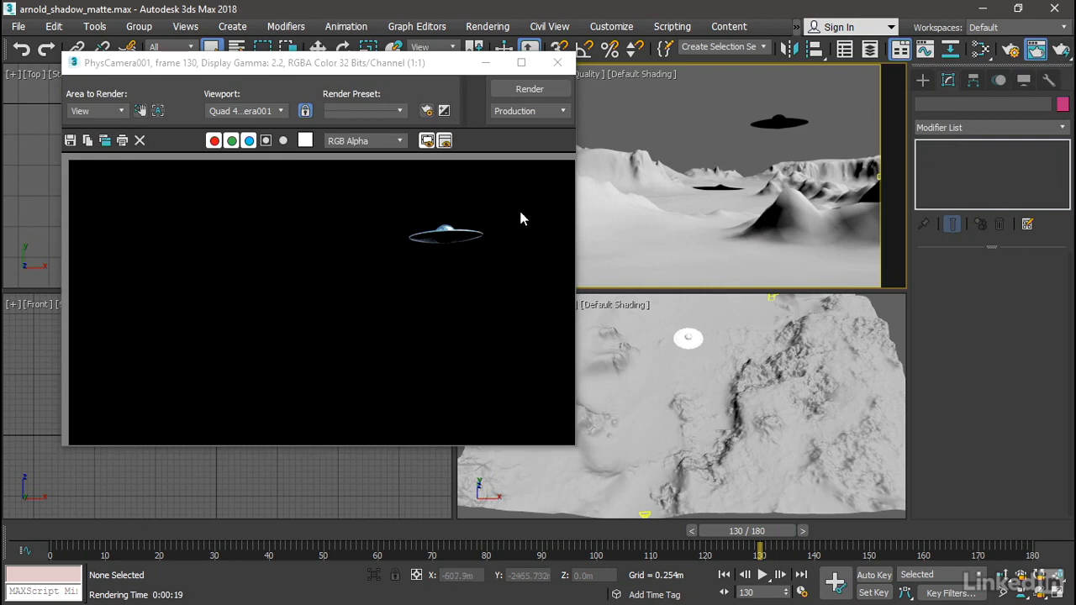
mouse_move(514, 269)
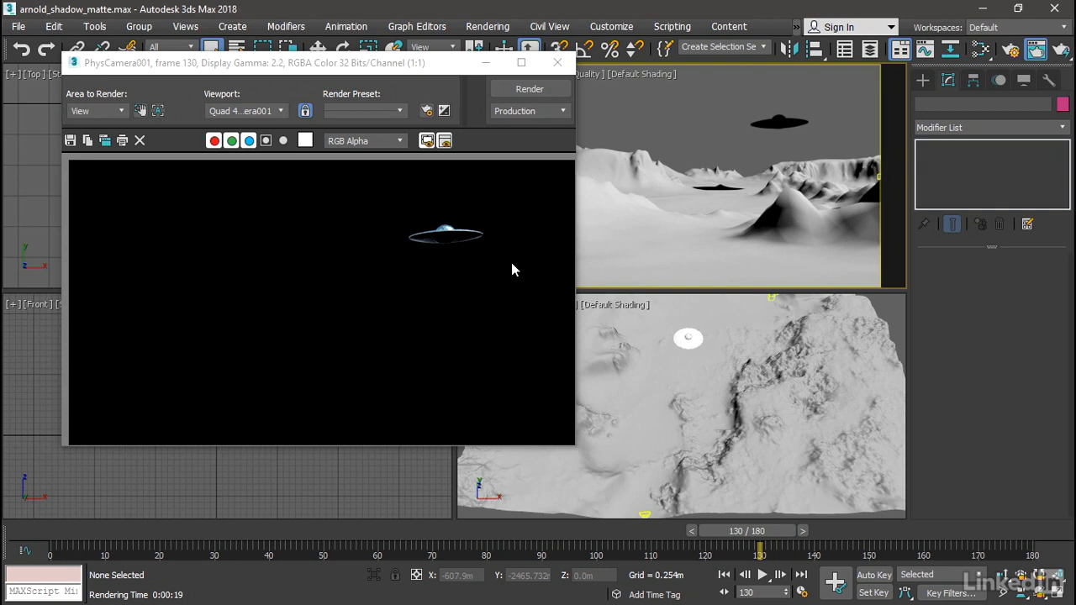
mouse_move(318, 214)
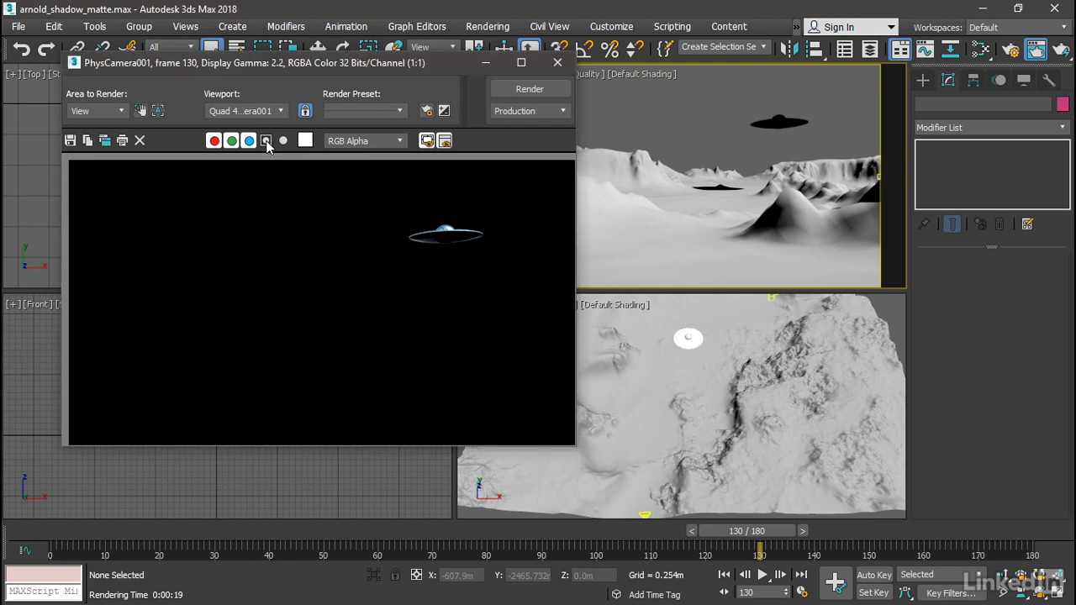
click(266, 140)
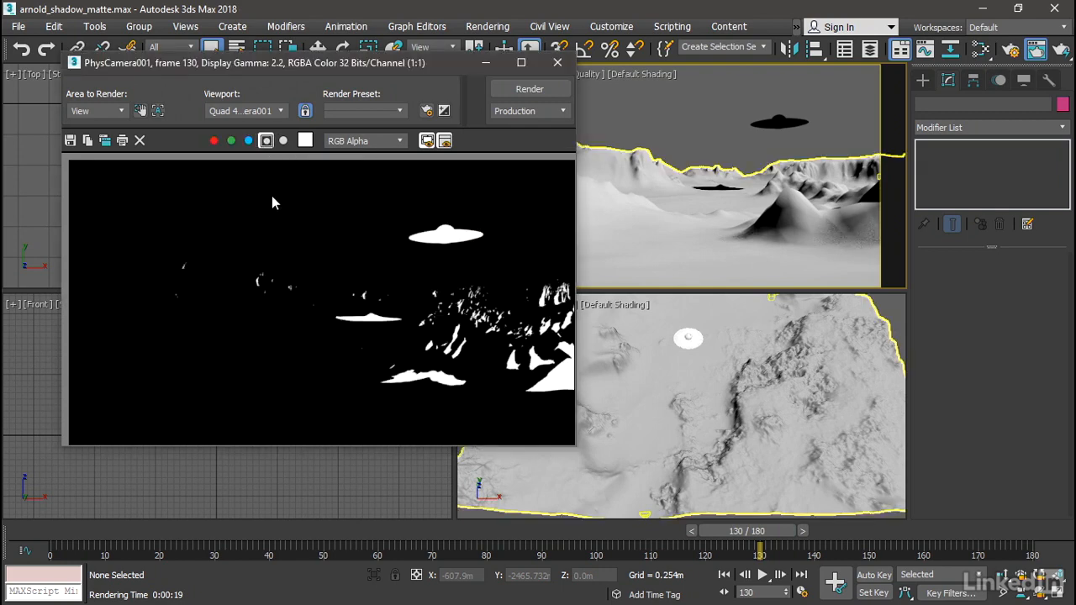
mouse_move(248, 393)
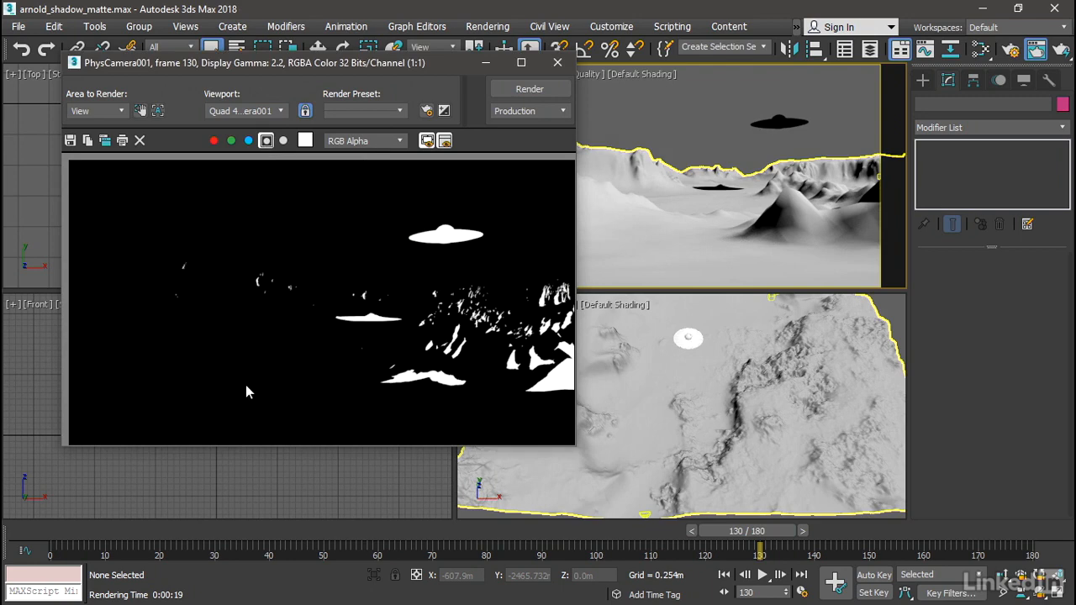
mouse_move(252, 383)
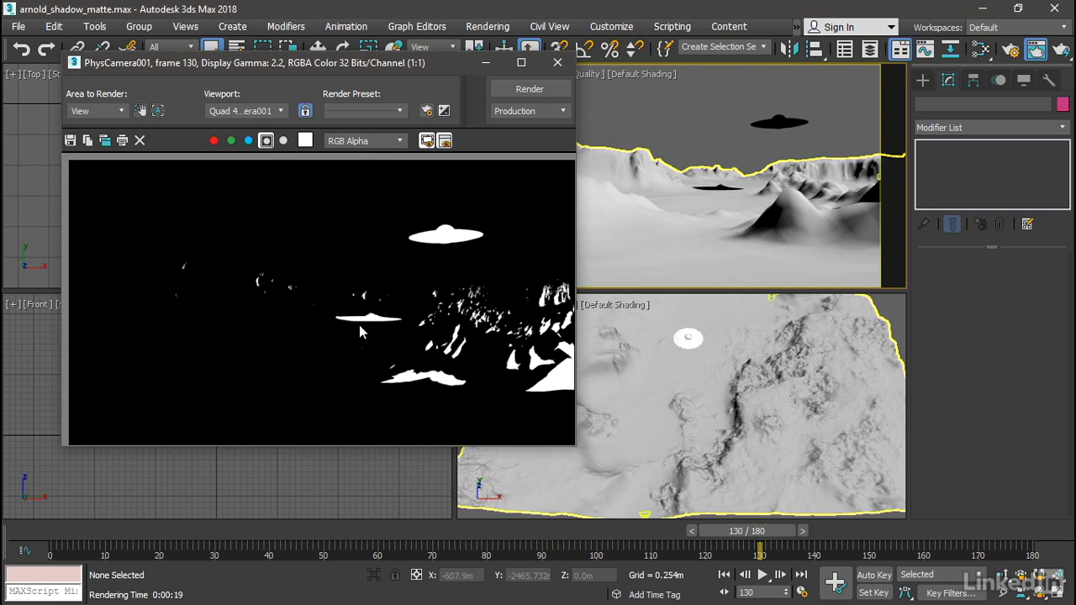
mouse_move(370, 326)
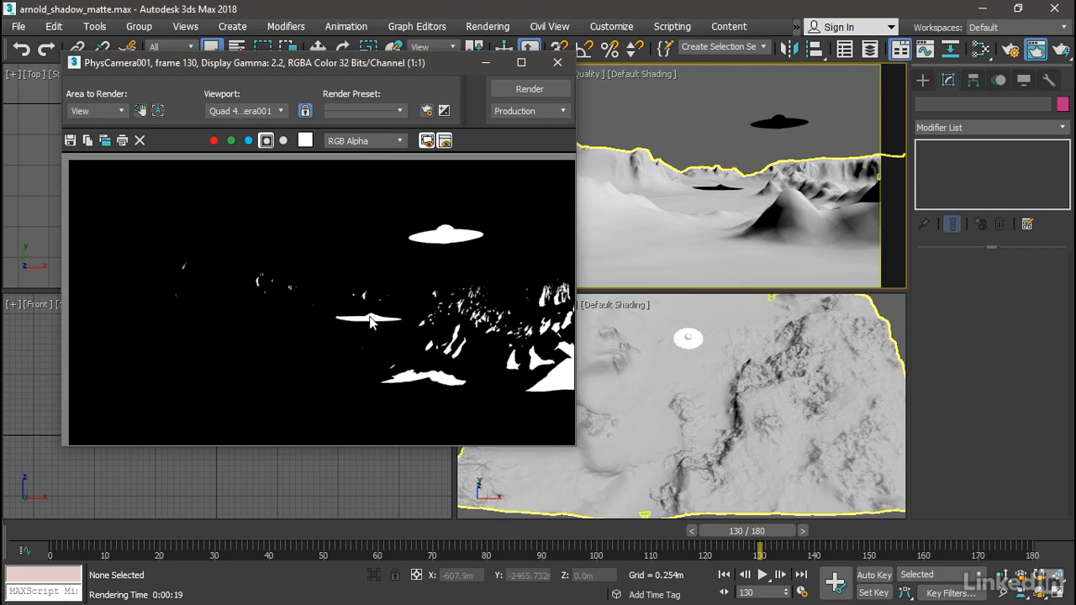
mouse_move(397, 384)
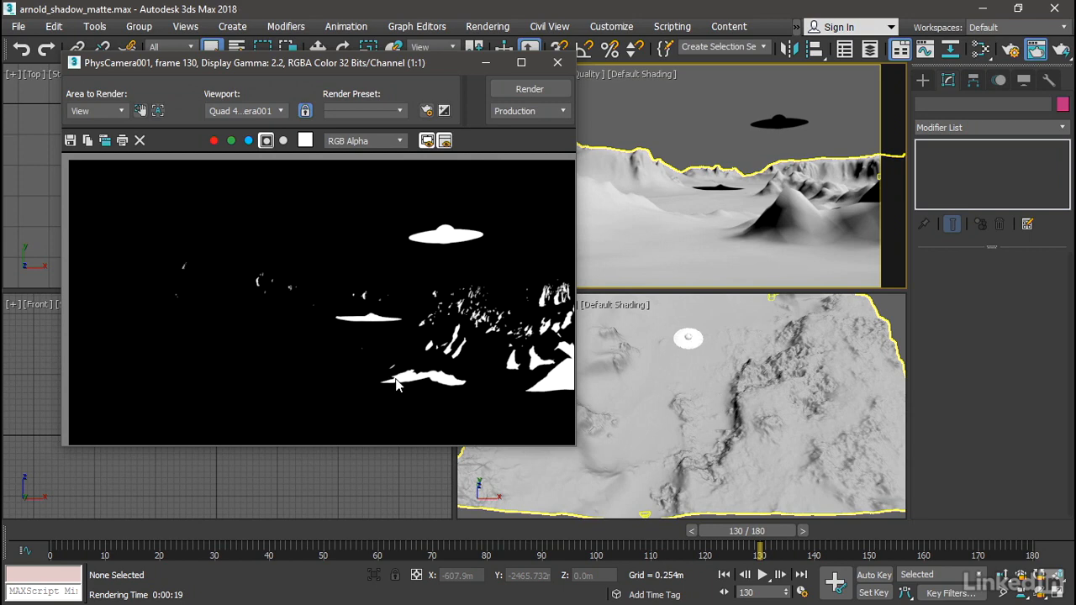
mouse_move(454, 391)
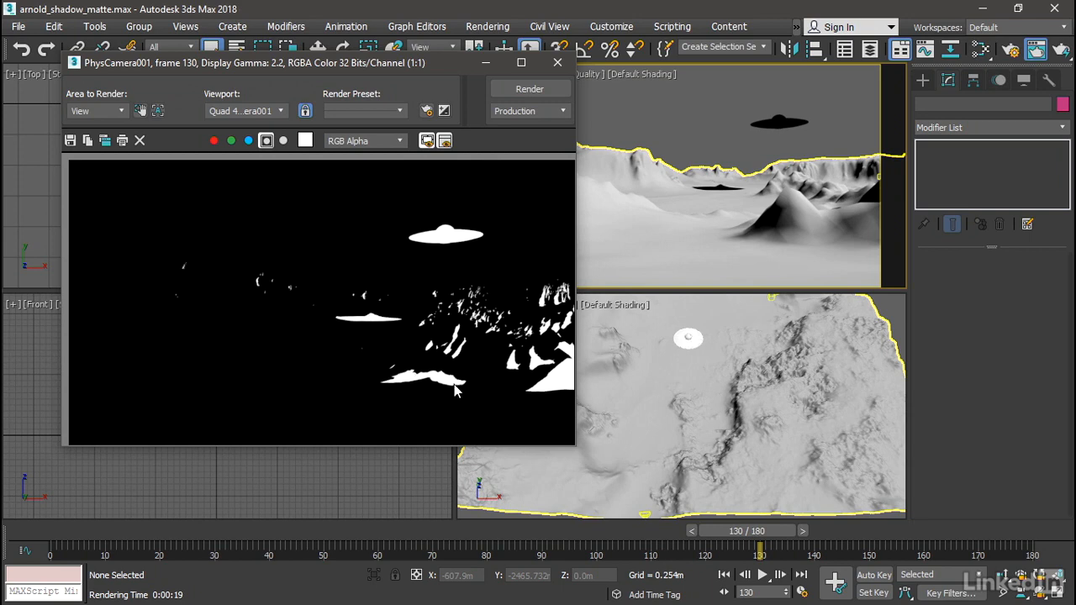
mouse_move(457, 394)
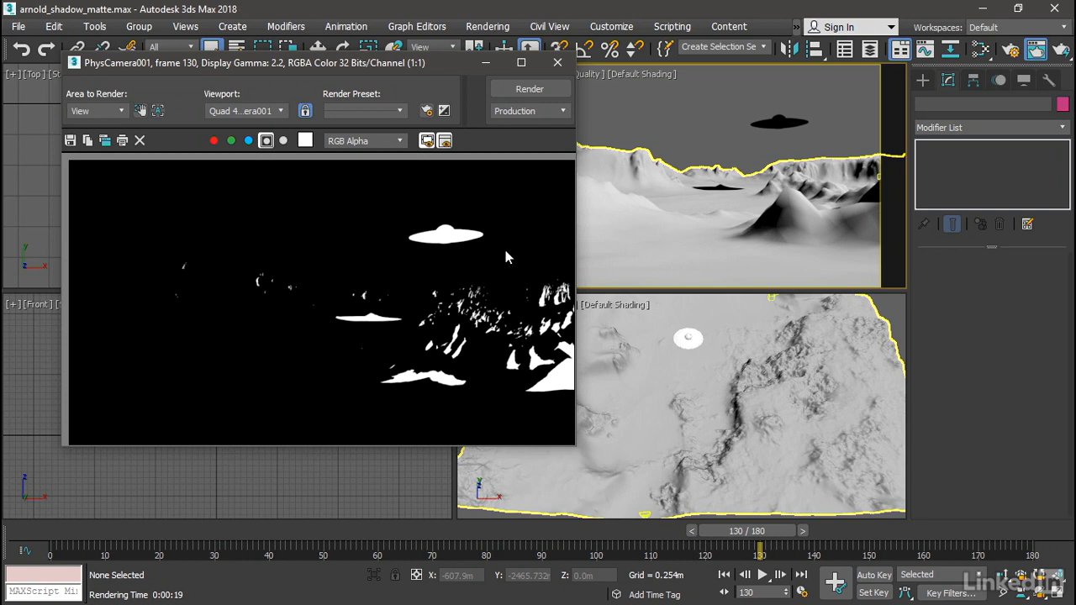
mouse_move(395, 242)
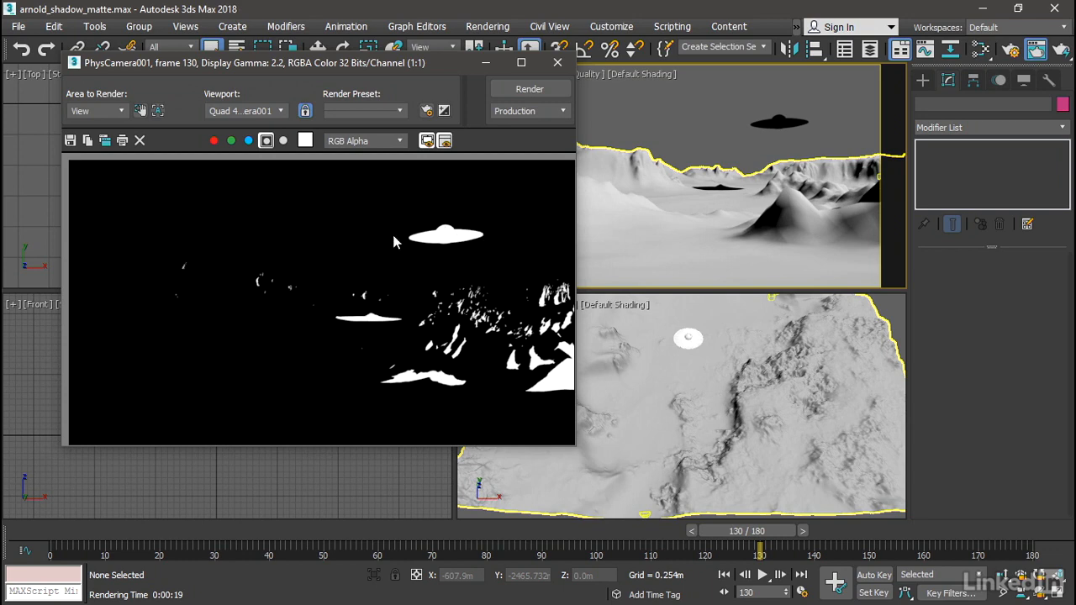
mouse_move(391, 242)
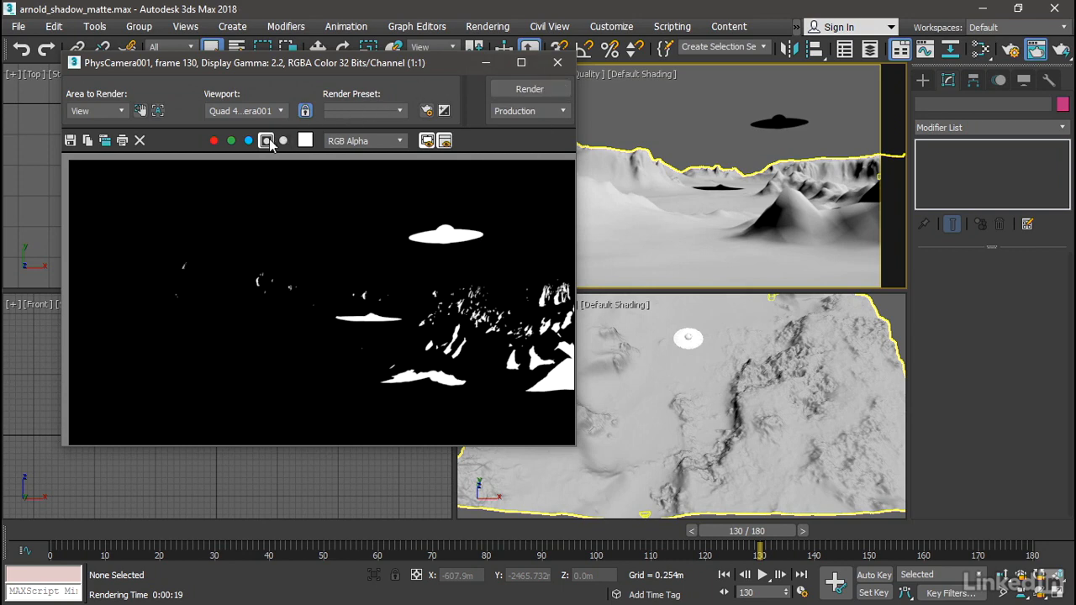
Step: Add an Arnold Properties modifier to the saucer, enabling Visibility and clearing Camera and ray options
click(556, 62)
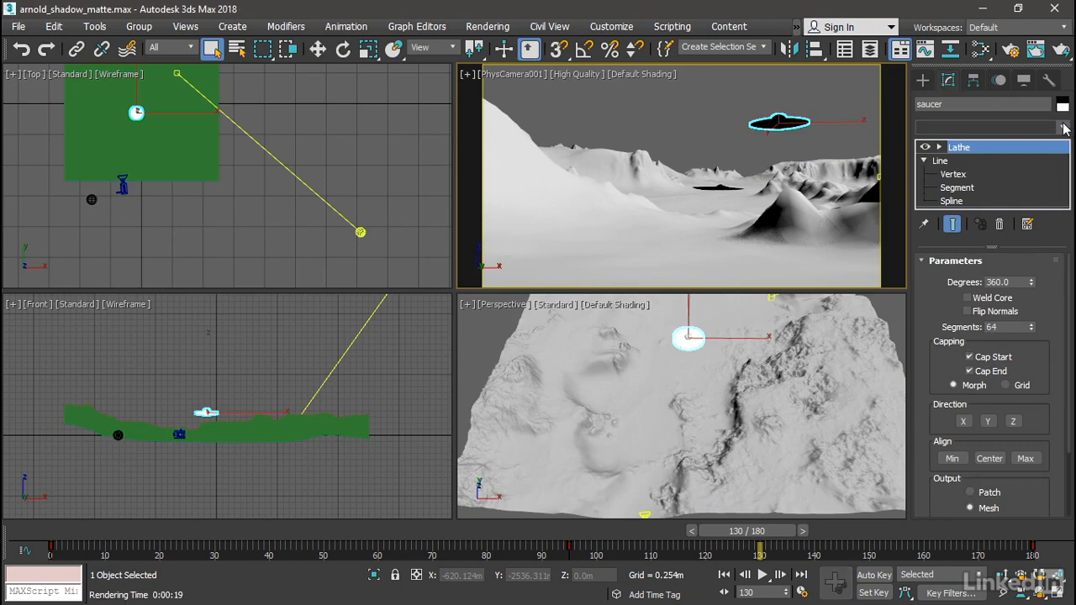
click(1066, 128)
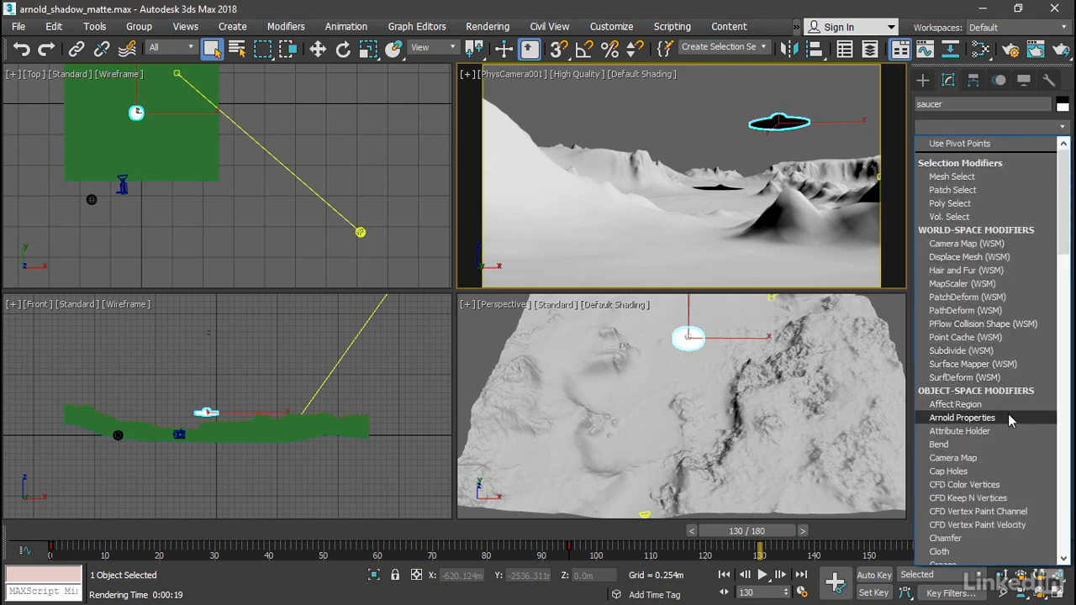
click(961, 418)
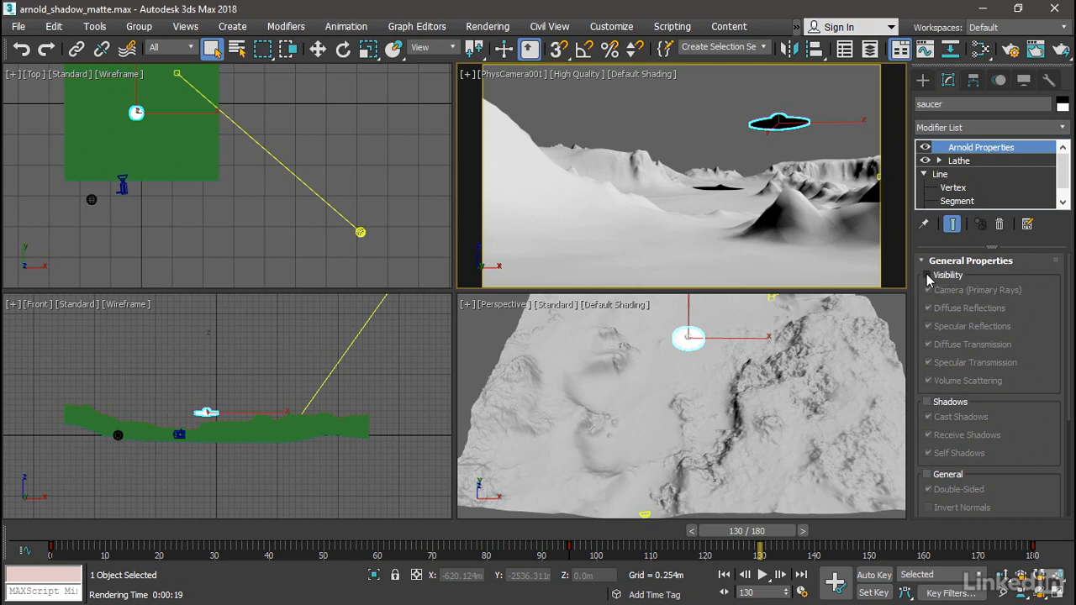
click(928, 275)
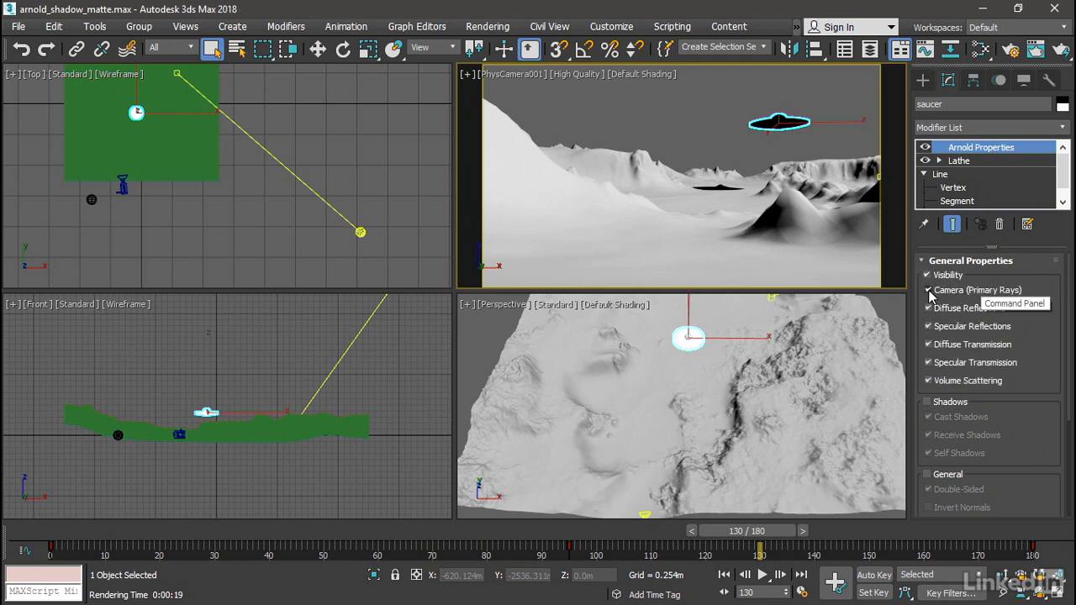
click(929, 290)
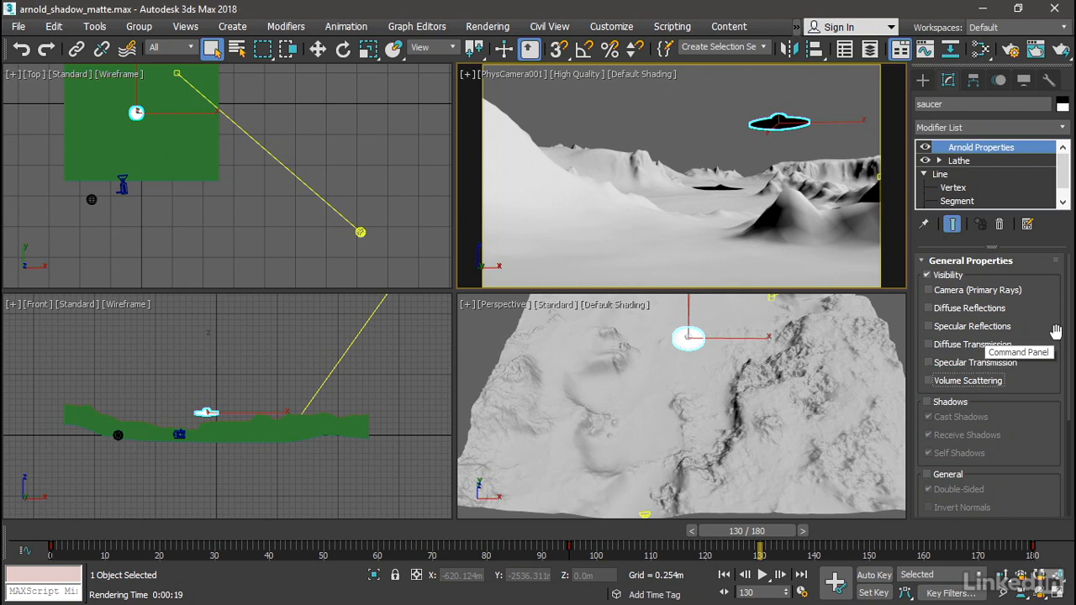
mouse_move(1056, 334)
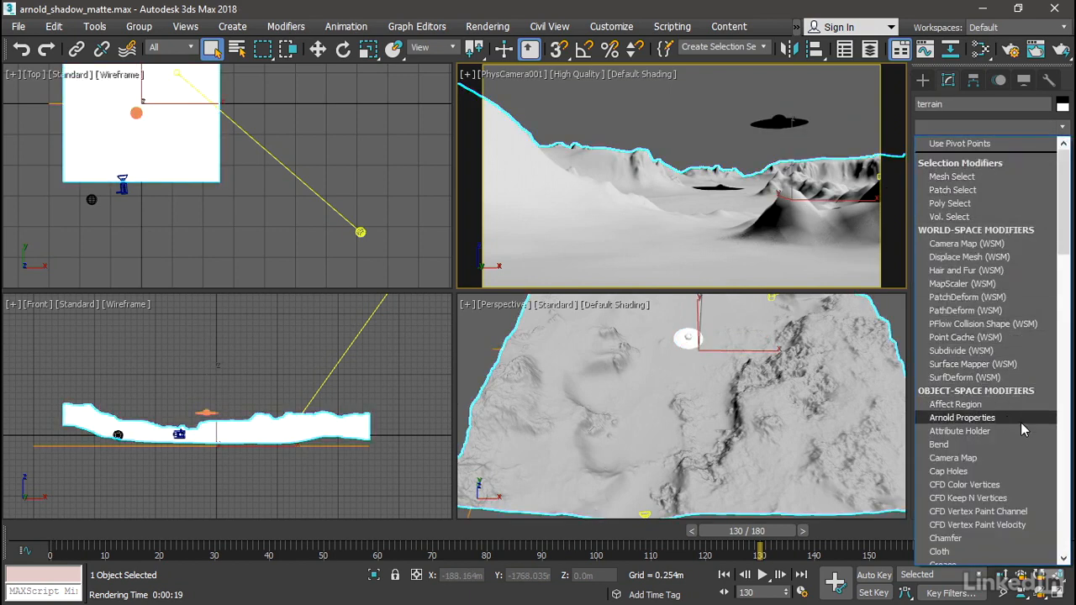
Step: Add an Arnold Properties modifier to the terrain and enable its shadow overrides
click(962, 418)
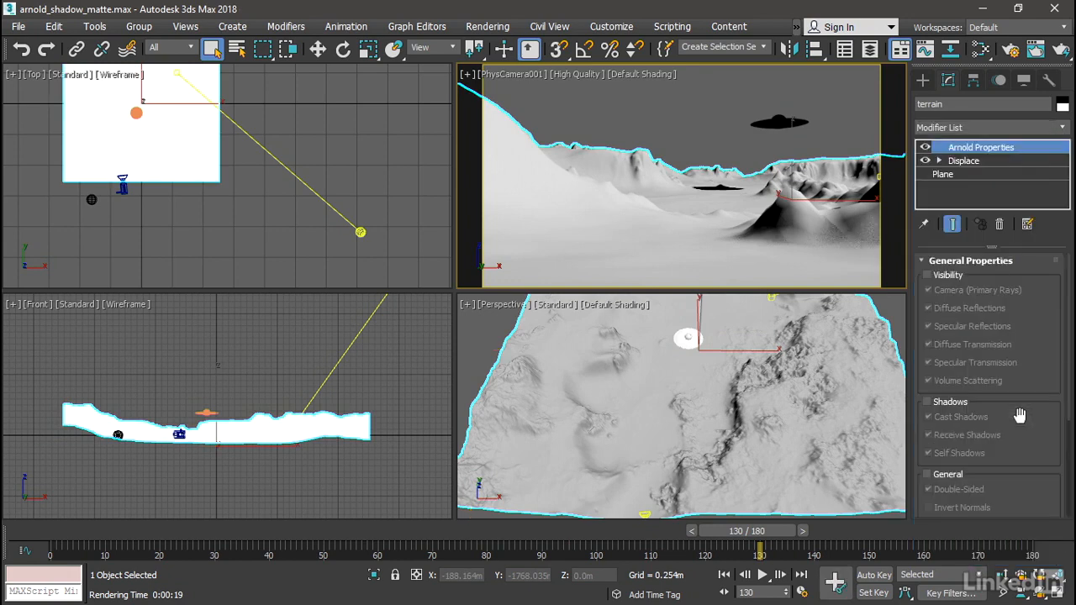
mouse_move(1069, 351)
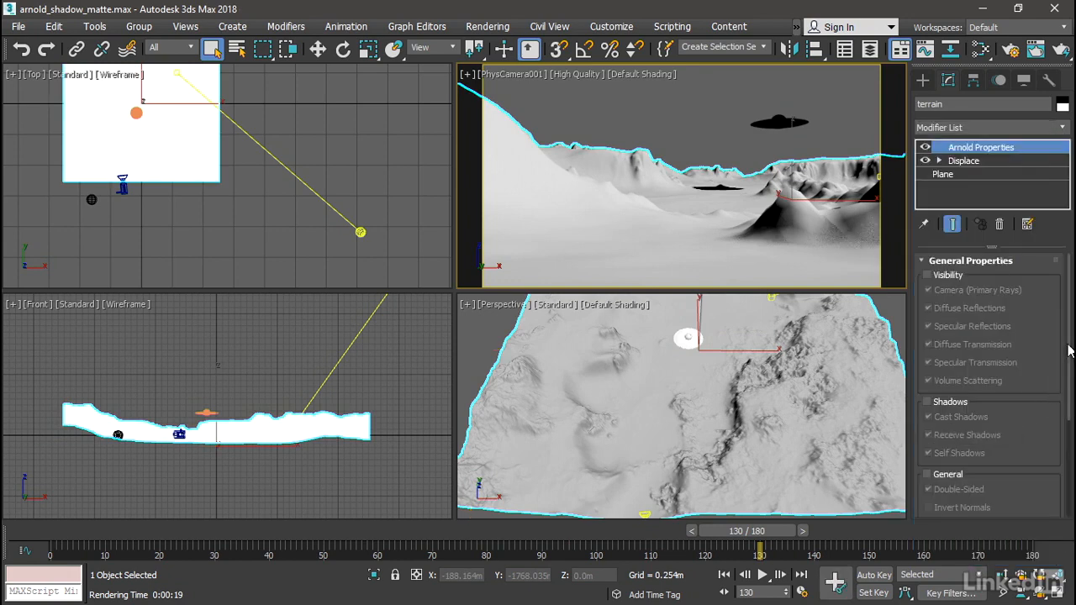
mouse_move(929, 404)
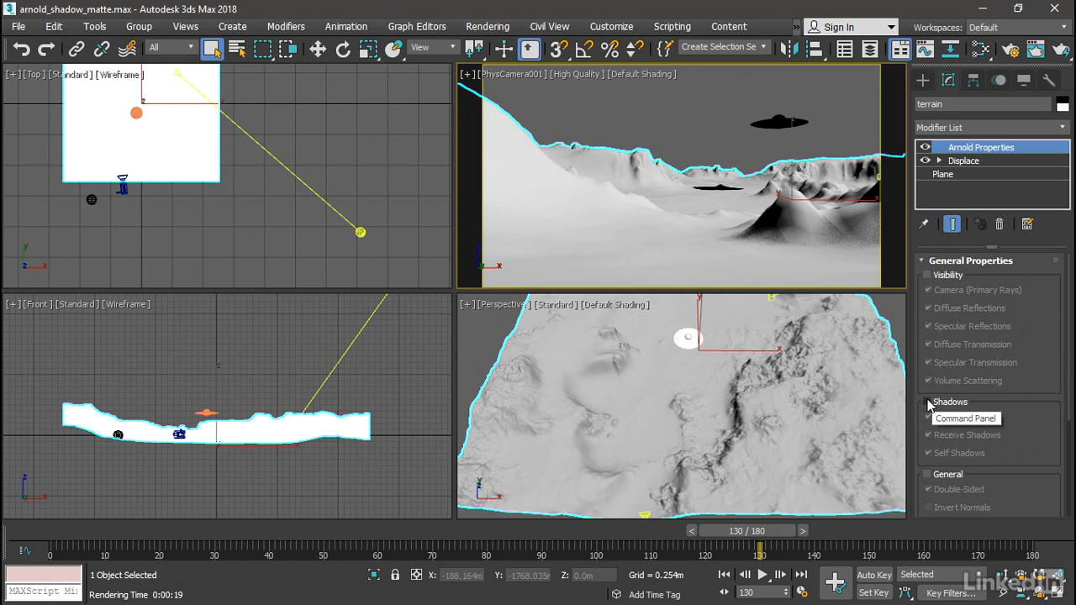
click(927, 402)
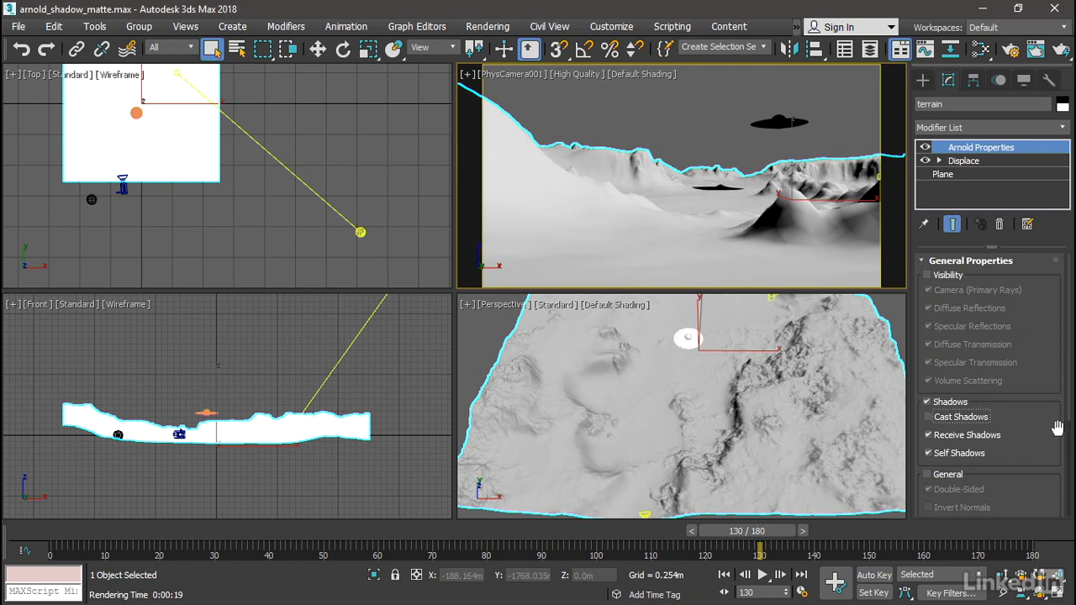
mouse_move(1013, 442)
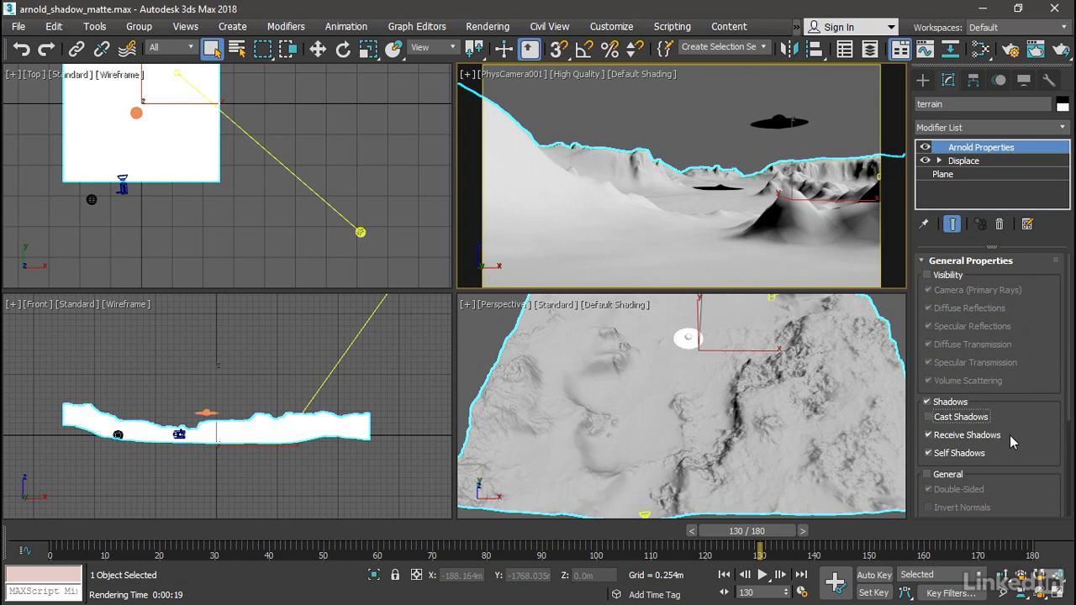
mouse_move(1034, 364)
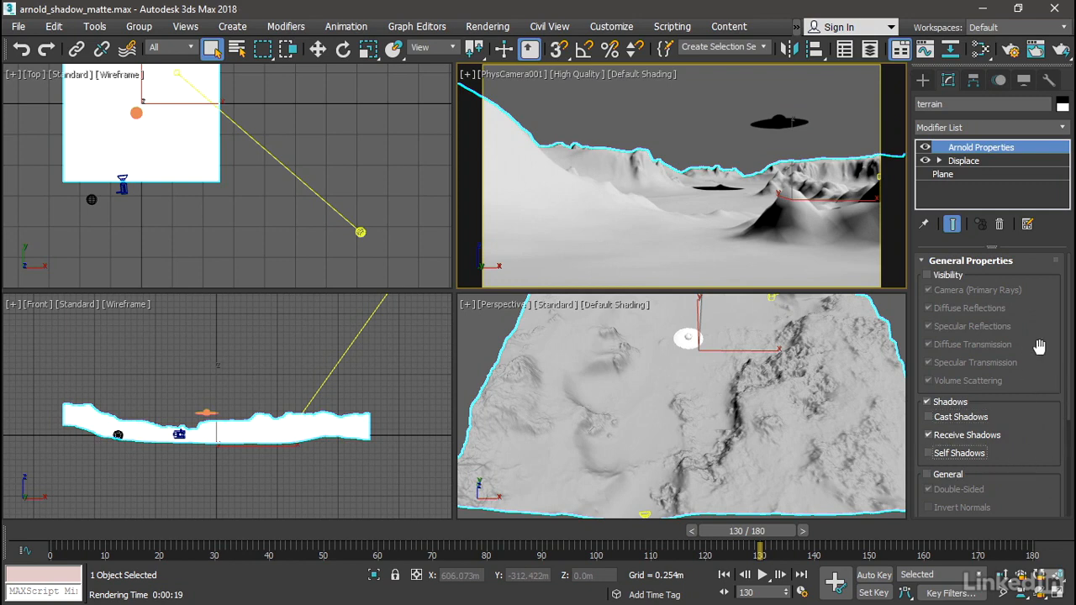
mouse_move(1041, 347)
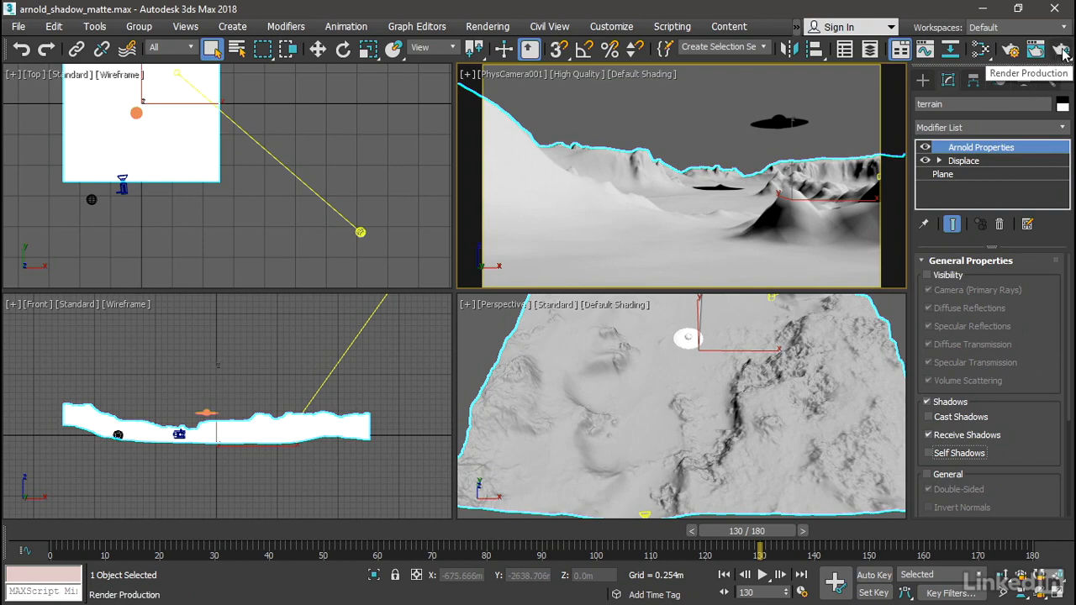
Step: Render frame 130 and view the render's alpha channel to check the matte
click(1062, 48)
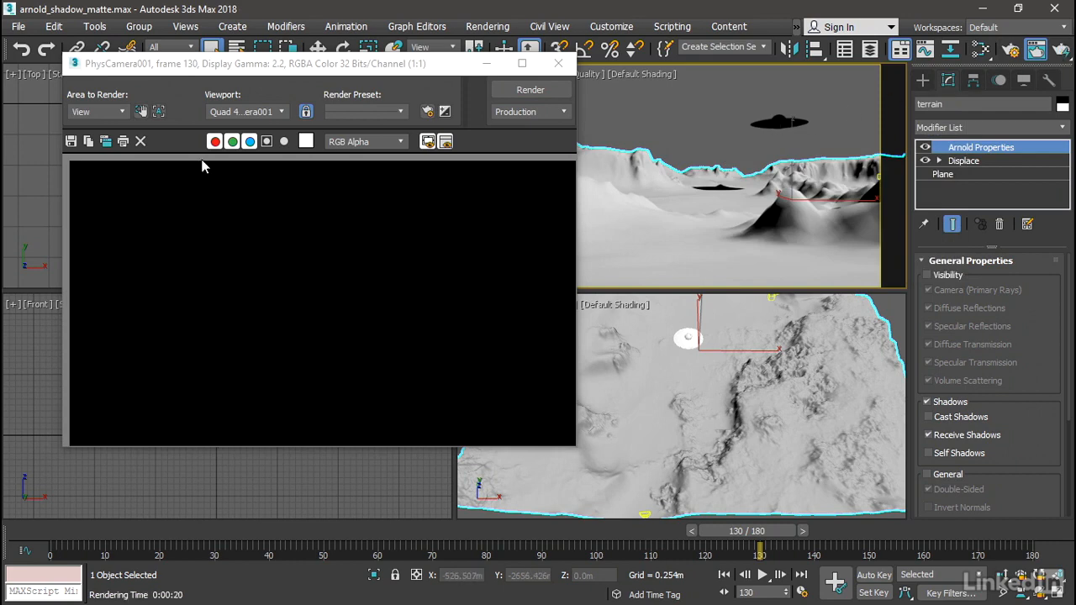
mouse_move(141, 282)
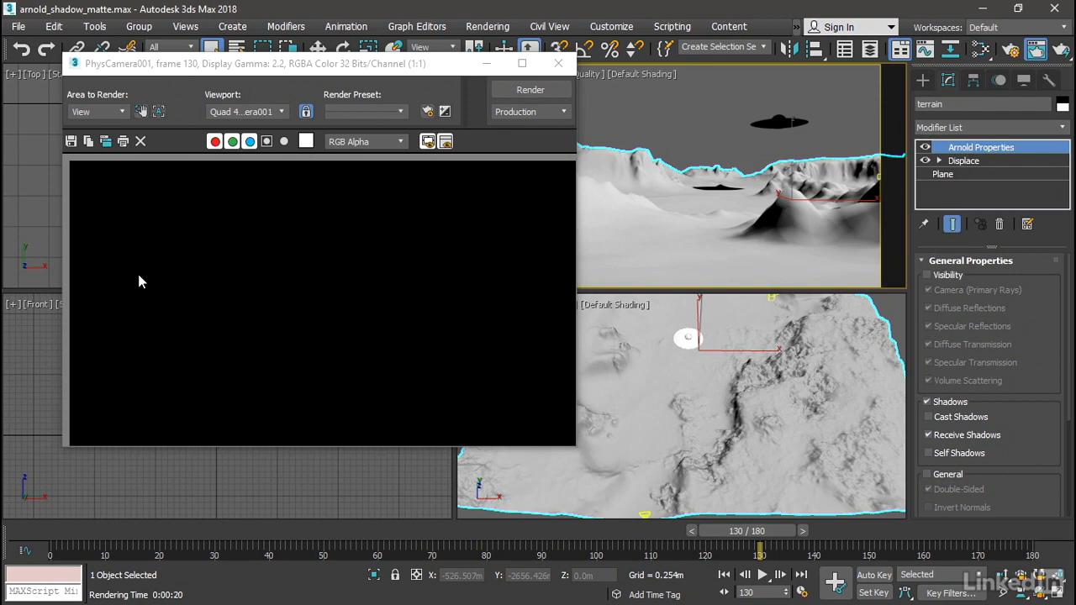
mouse_move(273, 153)
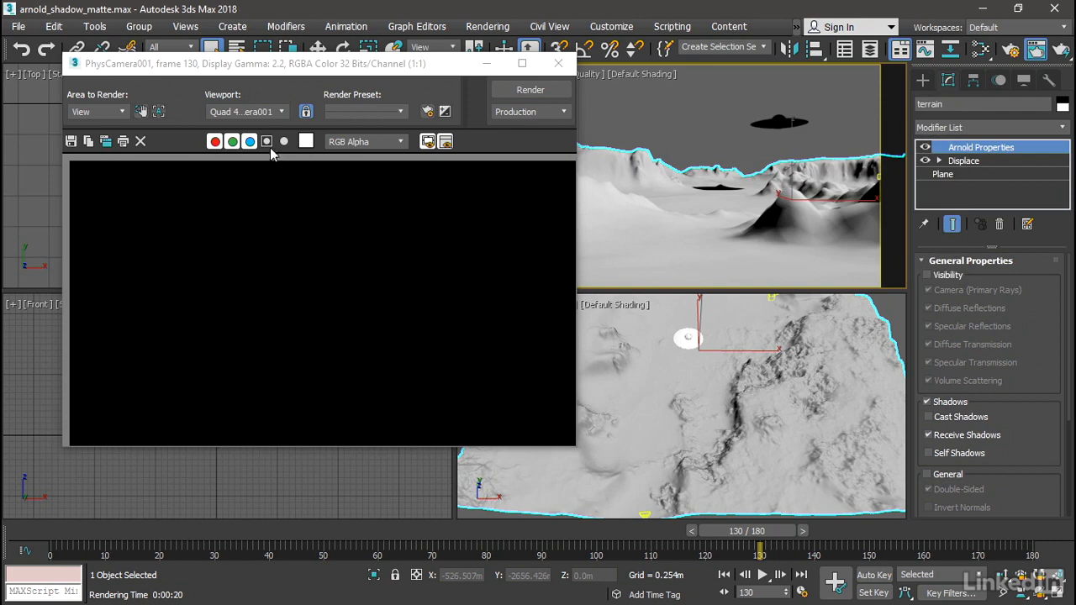
click(266, 141)
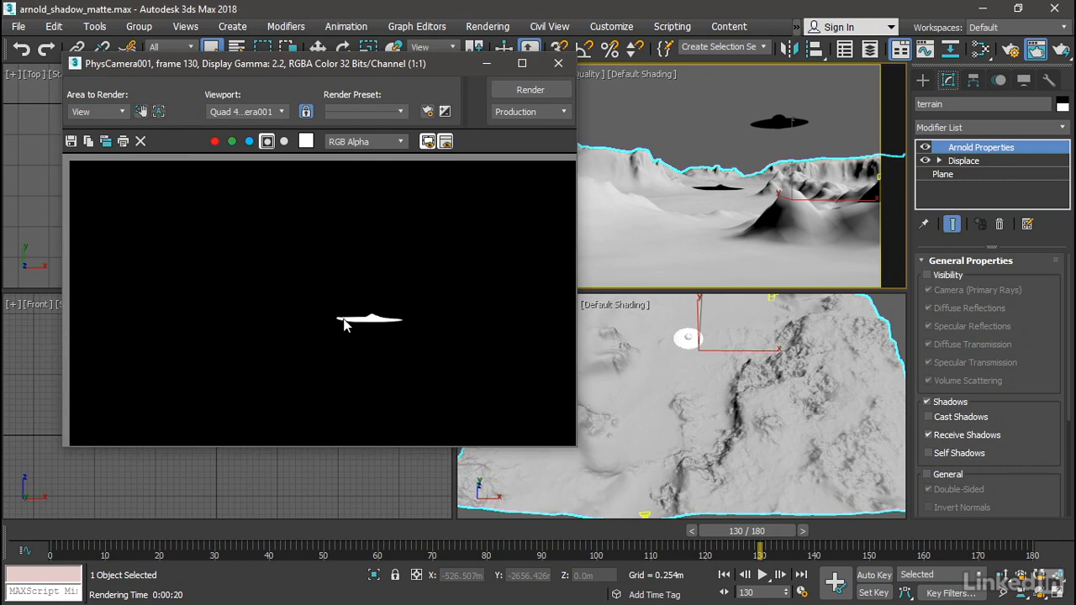
mouse_move(516, 319)
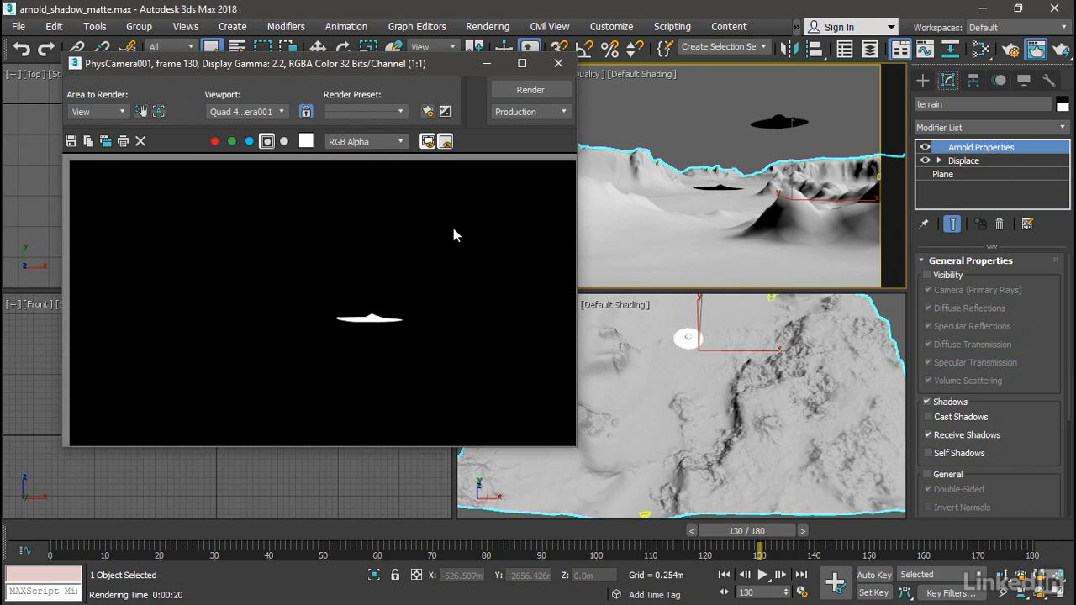
mouse_move(217, 365)
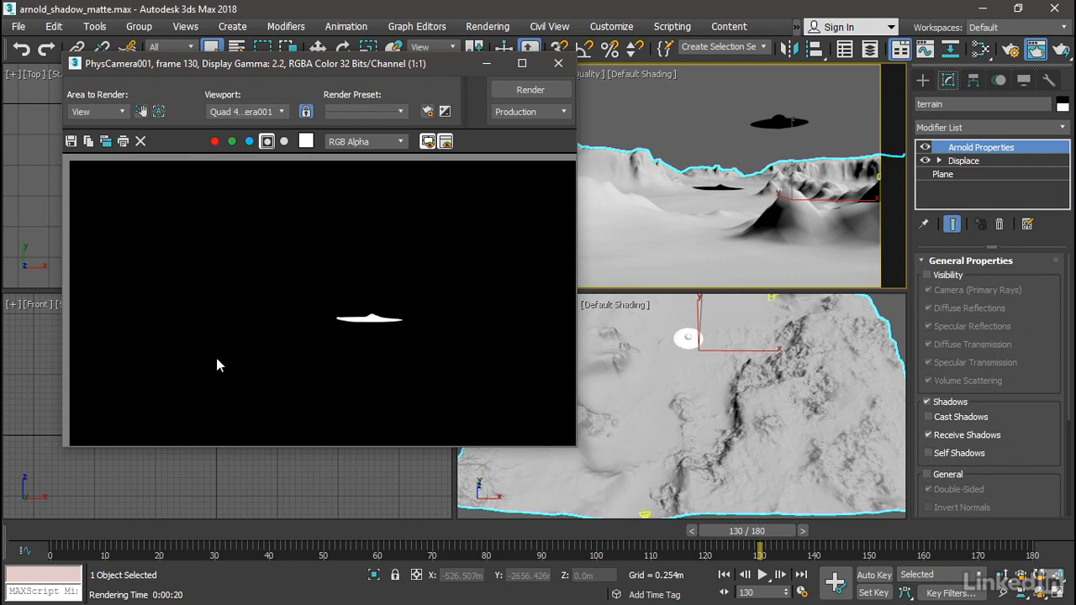
mouse_move(429, 414)
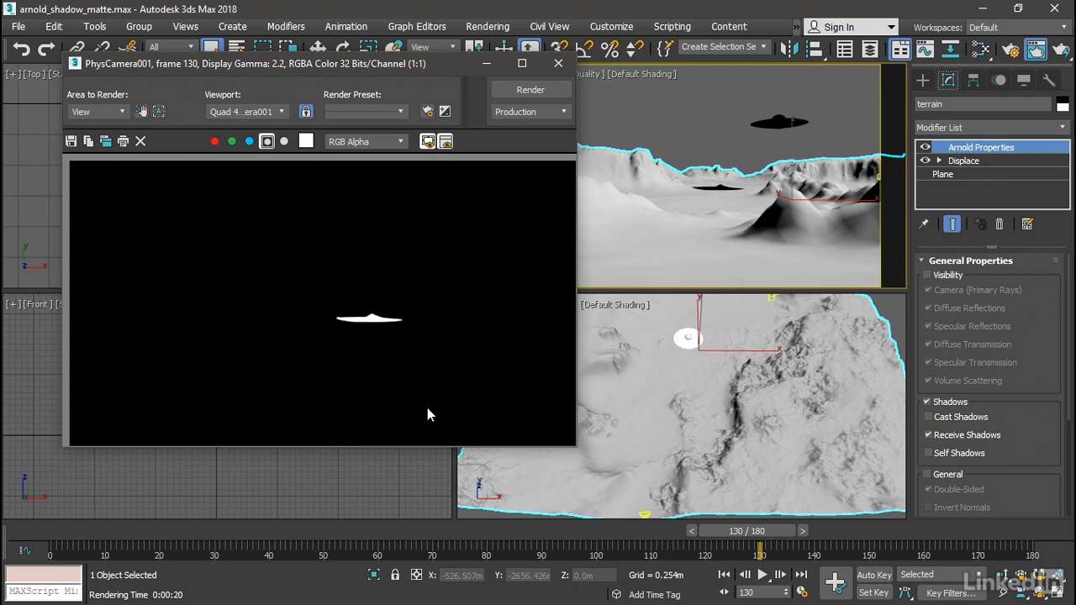
mouse_move(376, 322)
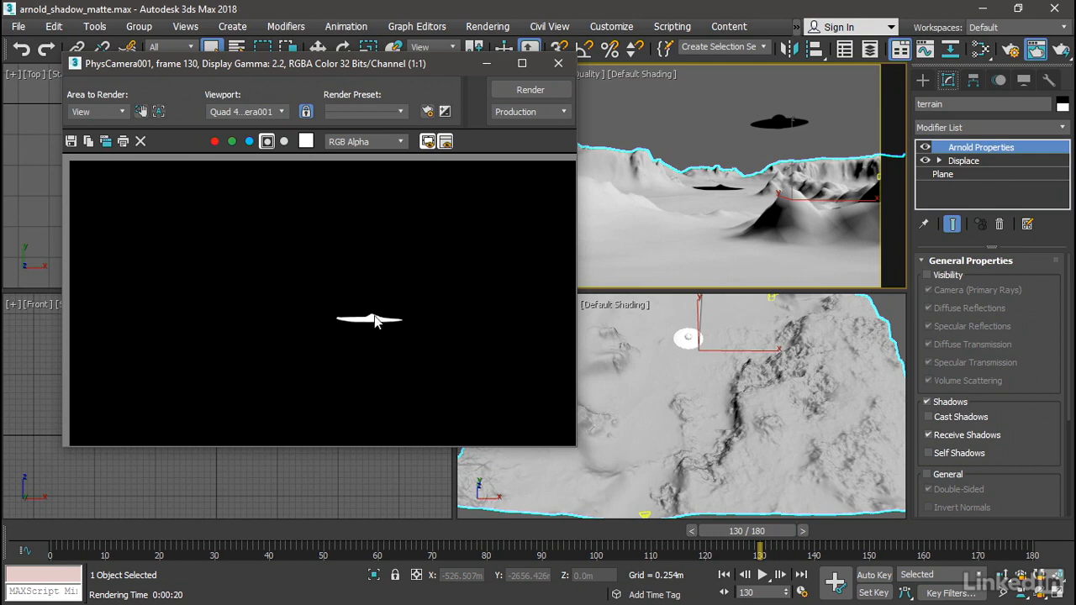
mouse_move(412, 213)
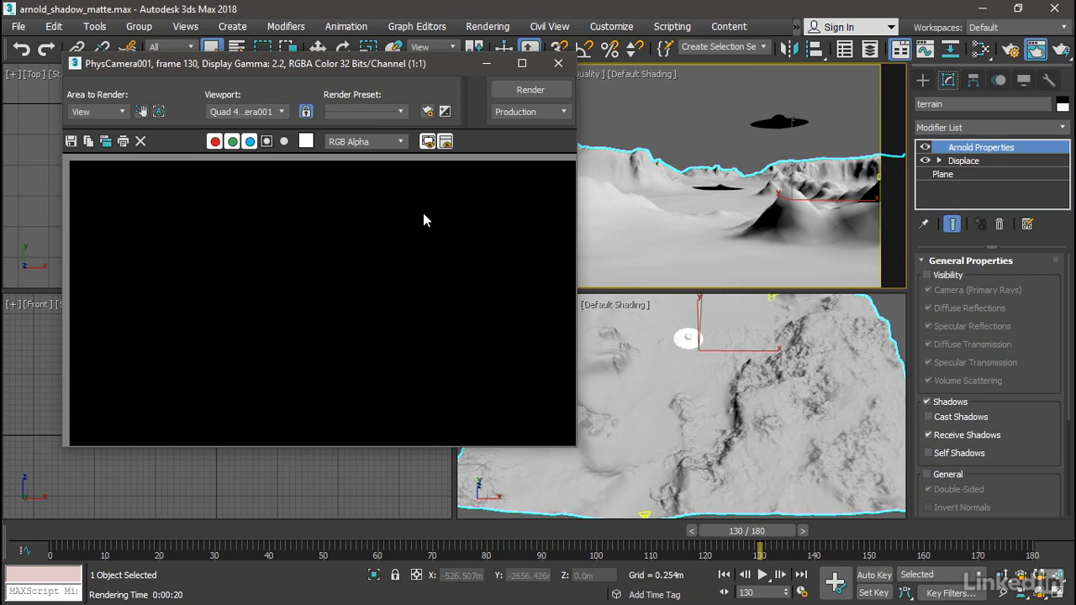
mouse_move(511, 217)
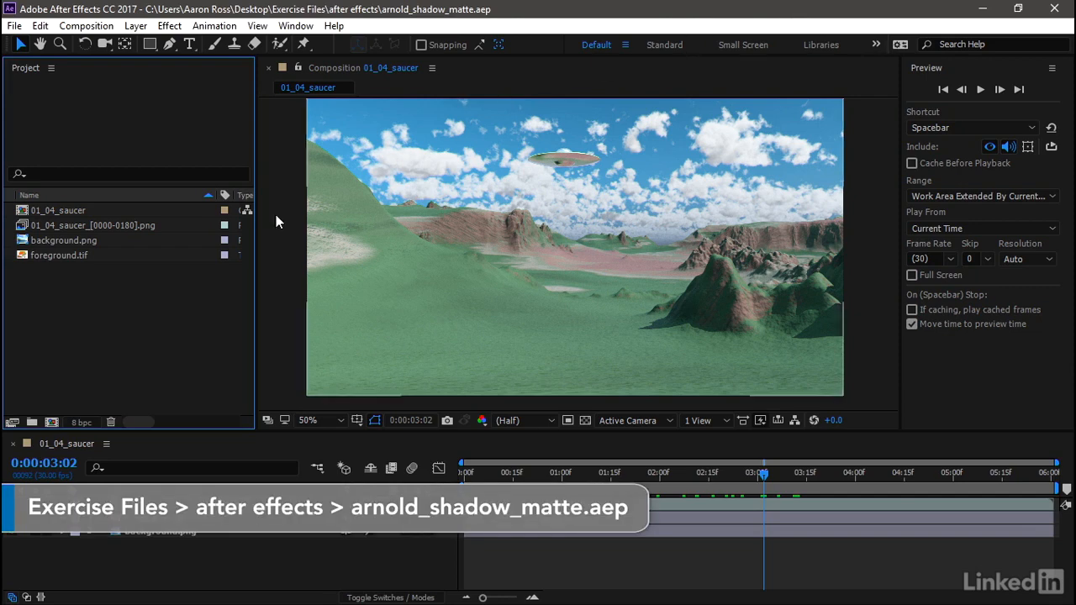
mouse_move(92, 345)
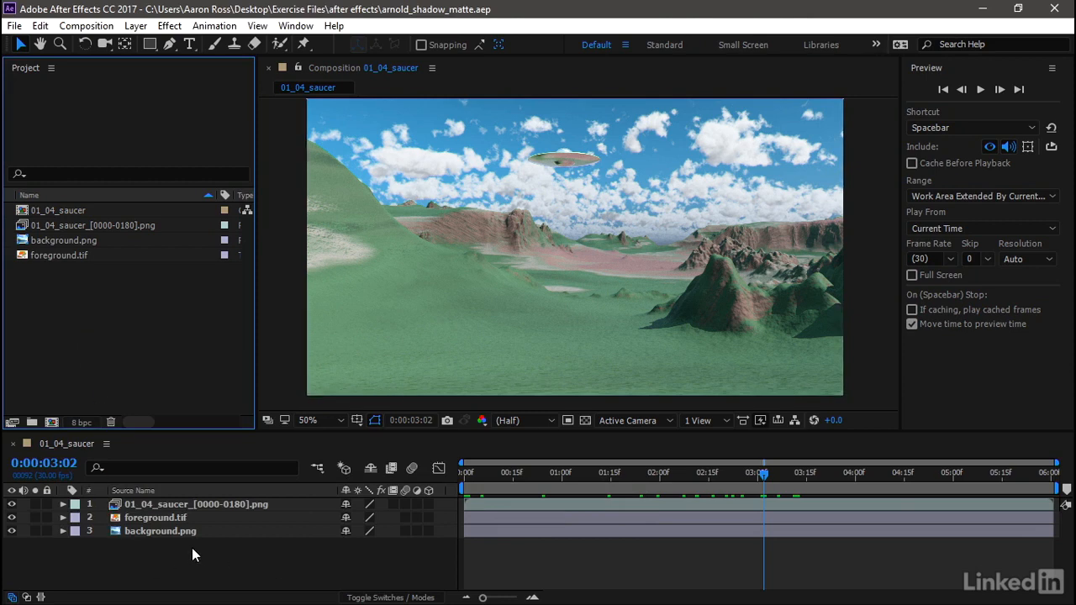
mouse_move(173, 542)
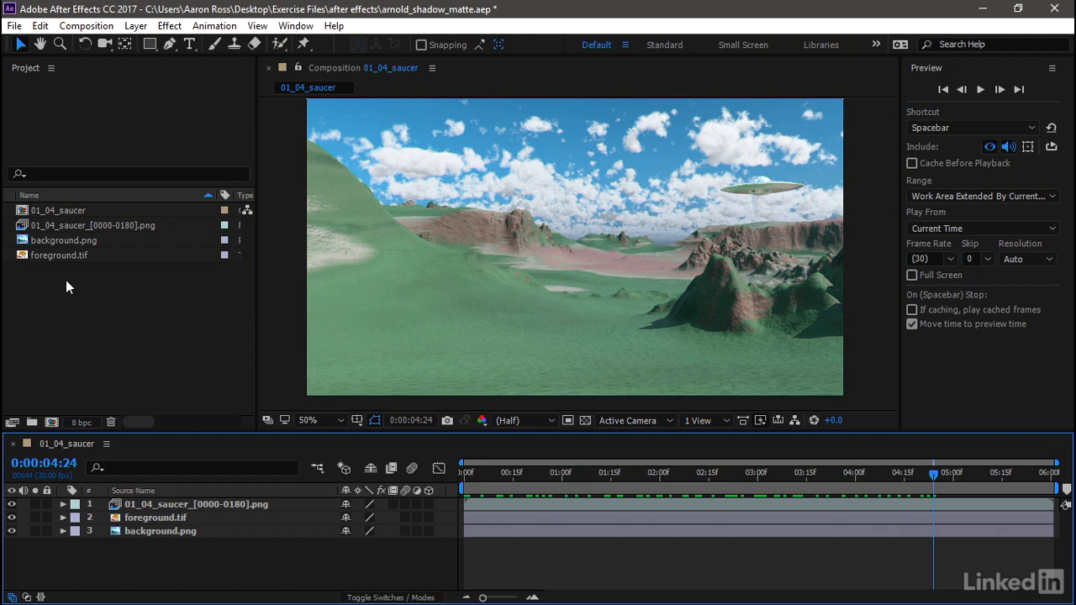
Step: Import frame 0000 from renderoutput/arnold shadow matte/shadow as a PNG sequence
right_click(69, 286)
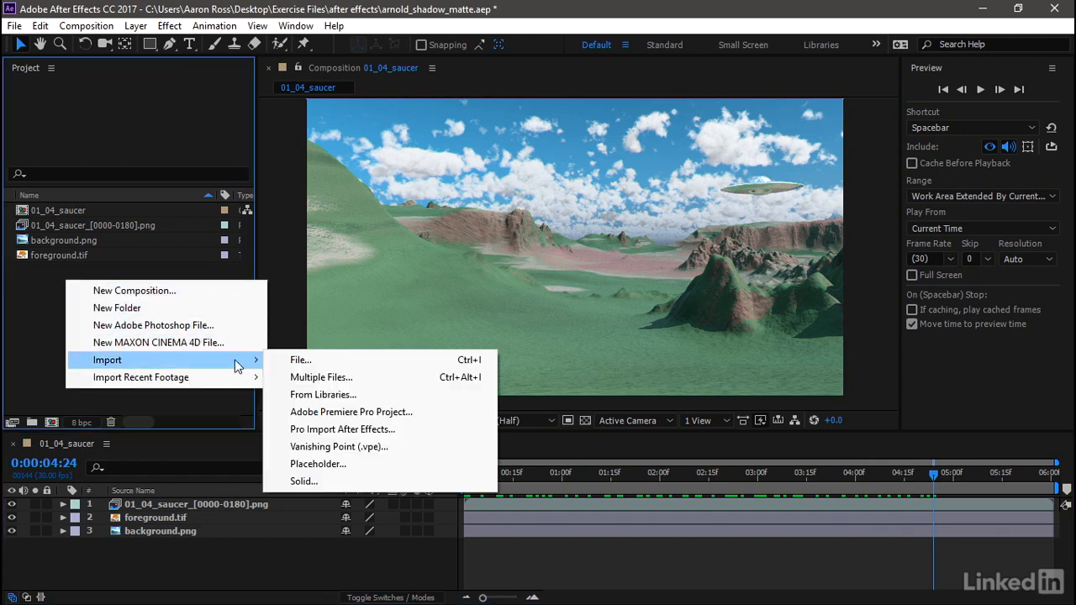
click(300, 360)
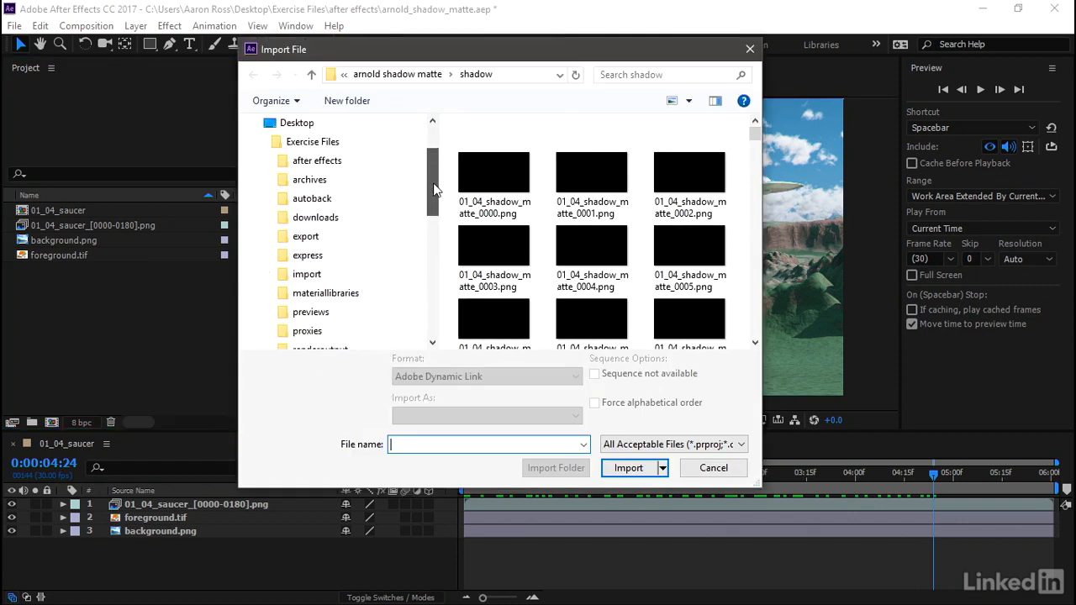
scroll(down, 3)
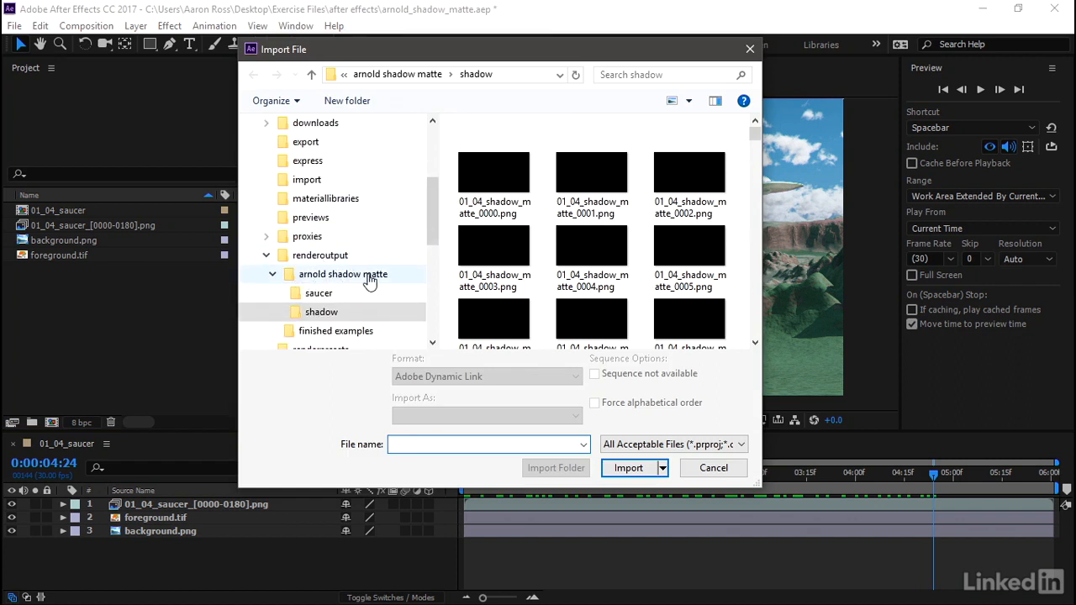
click(321, 312)
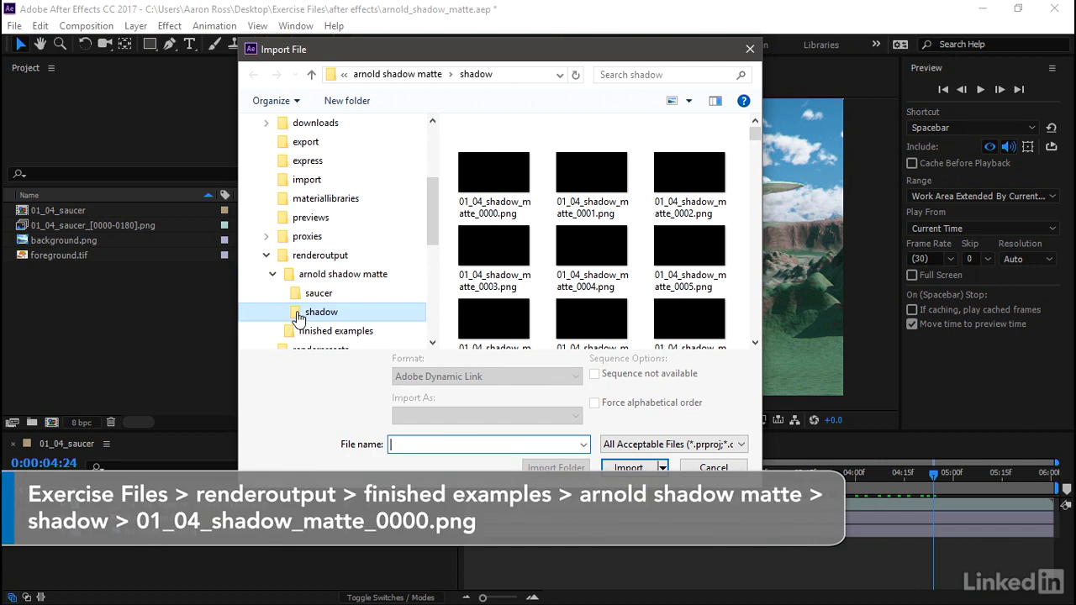
click(495, 172)
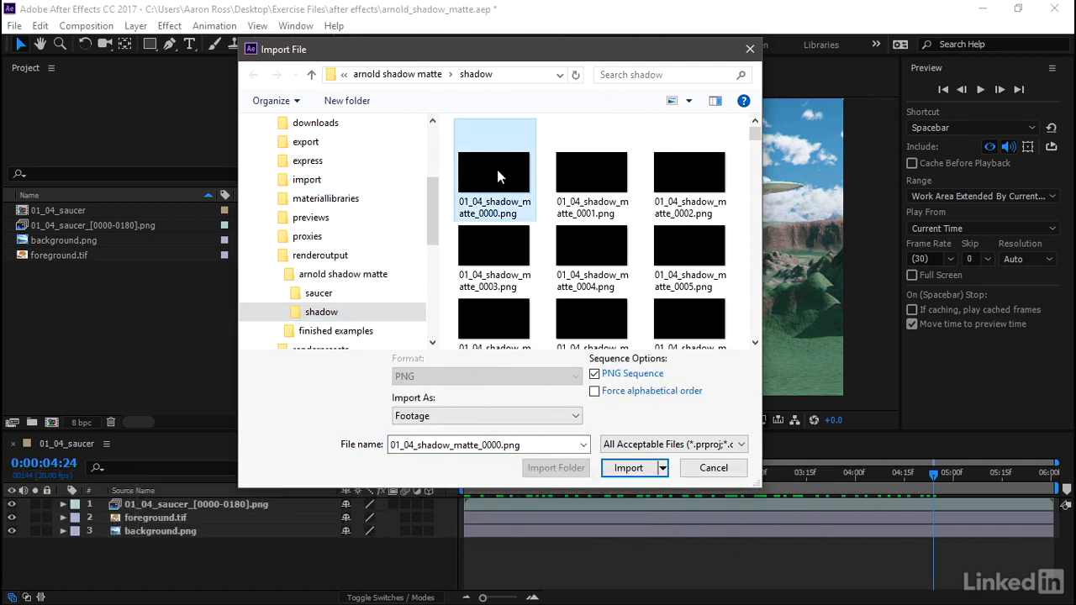
click(628, 468)
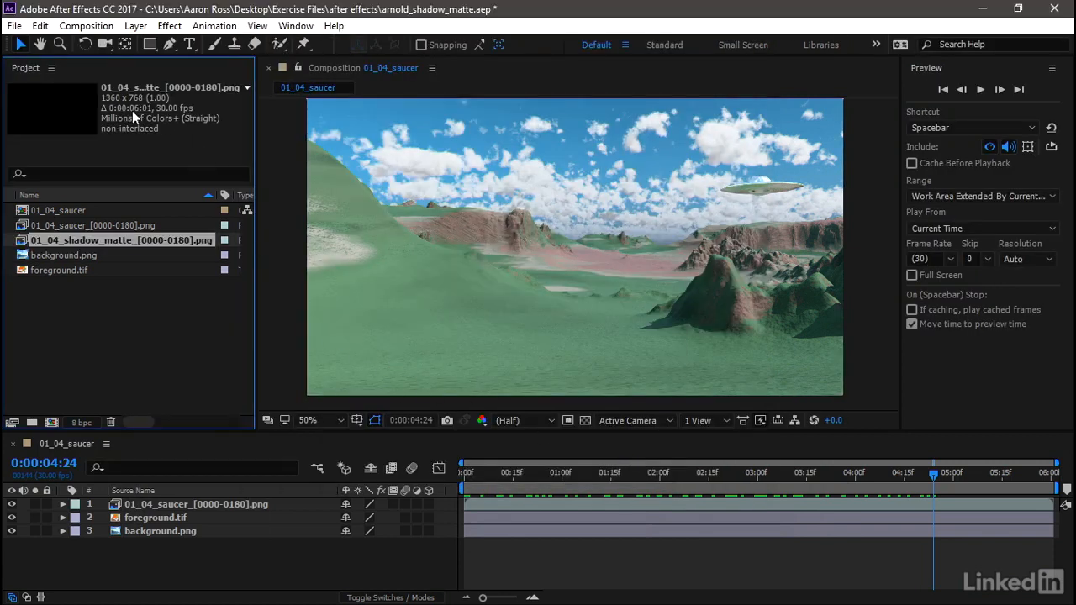
mouse_move(187, 99)
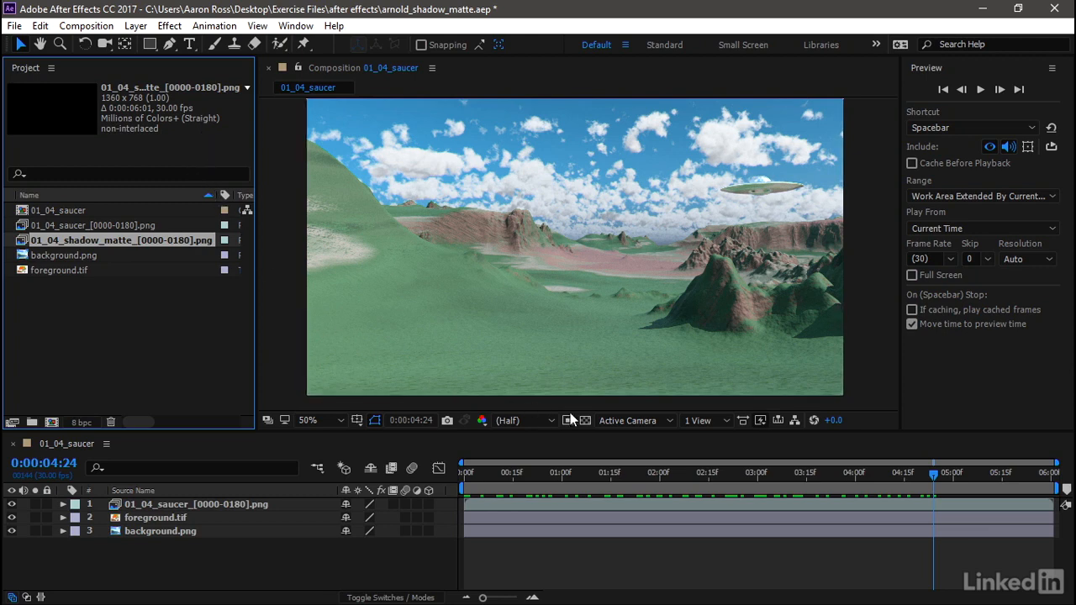
mouse_move(943, 91)
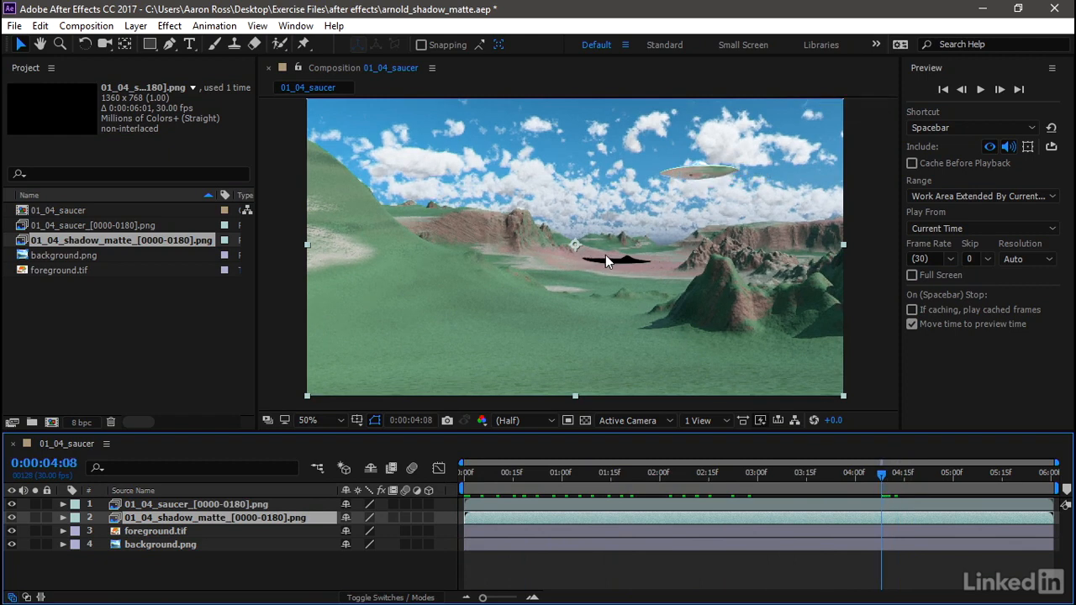
mouse_move(583, 300)
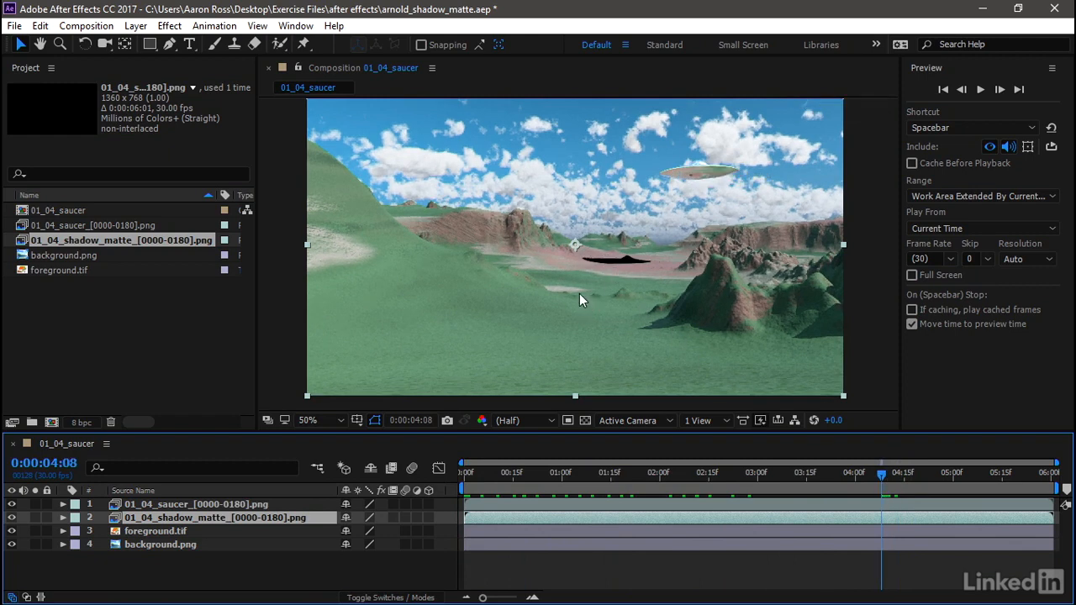
mouse_move(582, 299)
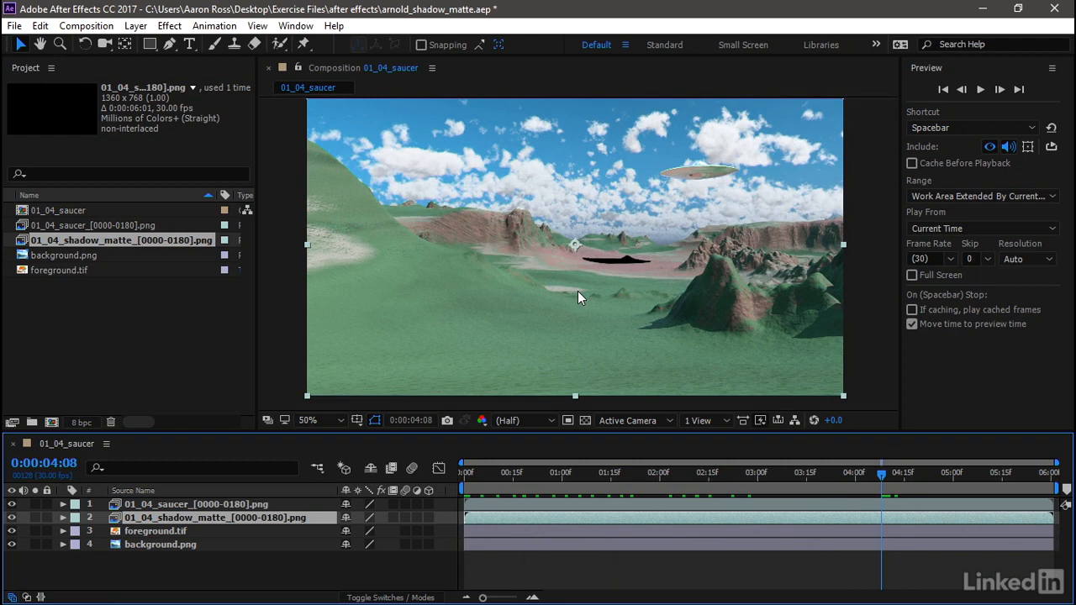
mouse_move(578, 400)
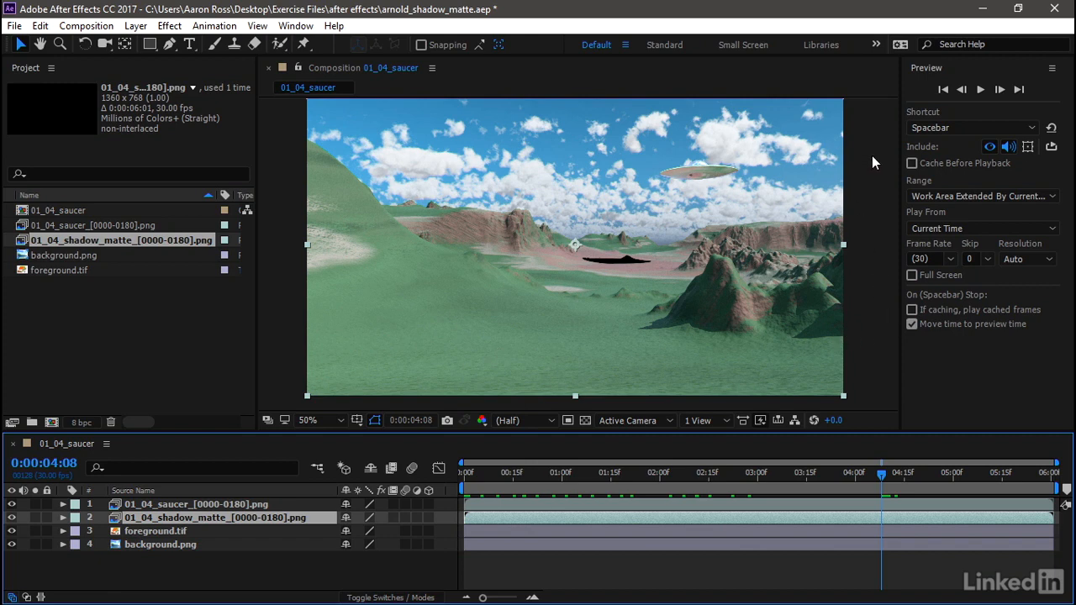
mouse_move(878, 162)
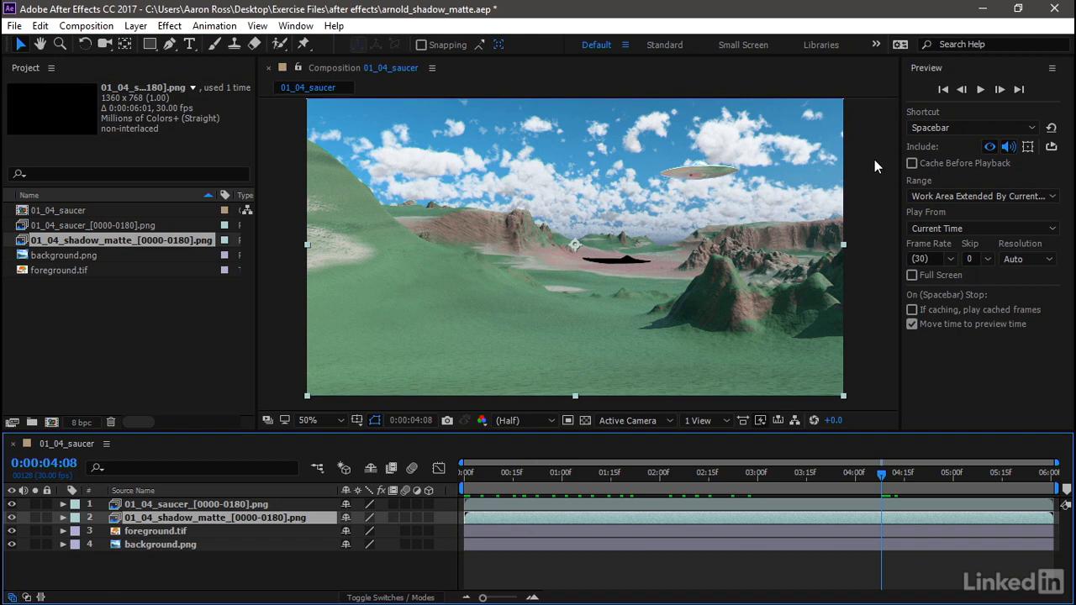
mouse_move(633, 261)
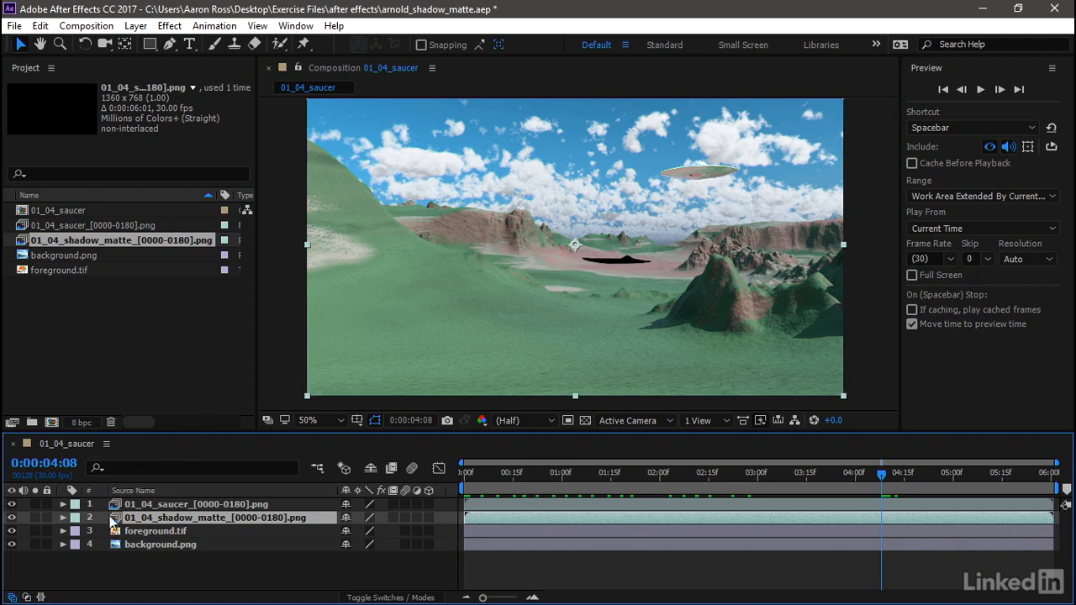
Step: Set the shadow matte layer's Transform Opacity to 30%
click(63, 518)
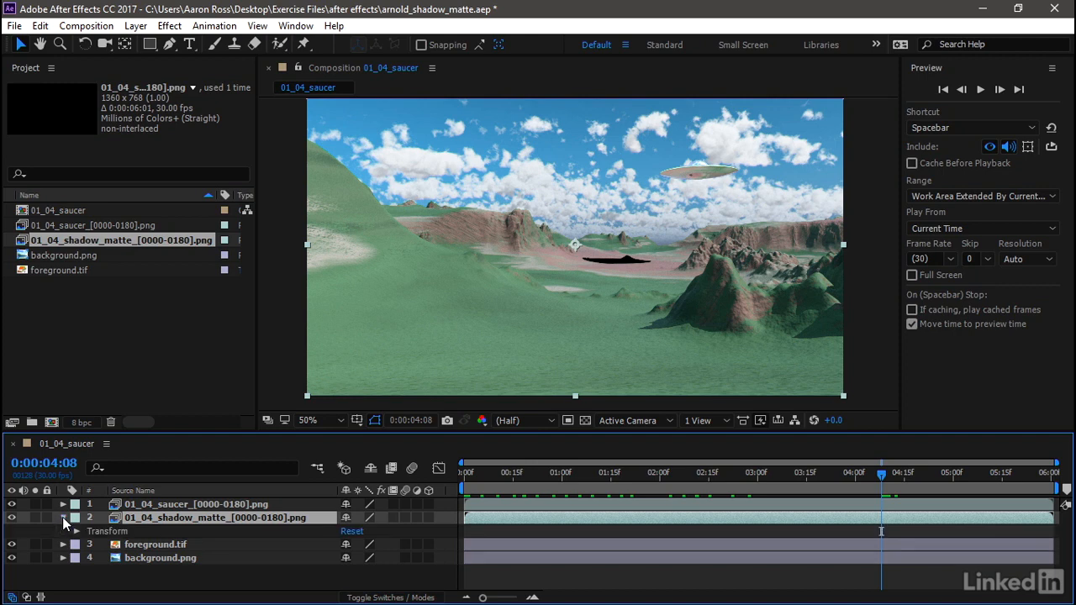
click(76, 516)
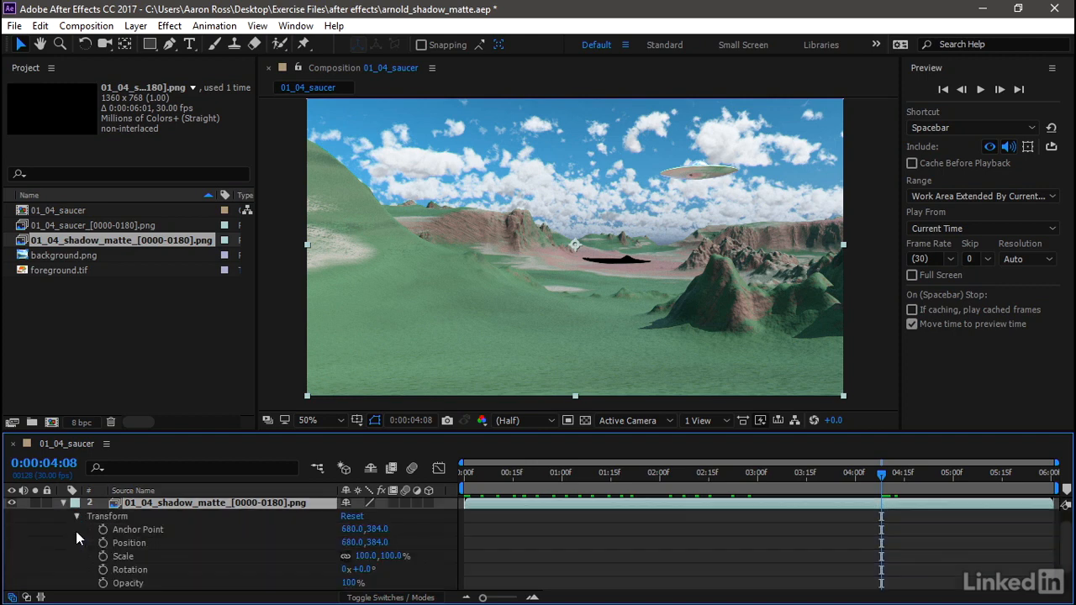
mouse_move(256, 587)
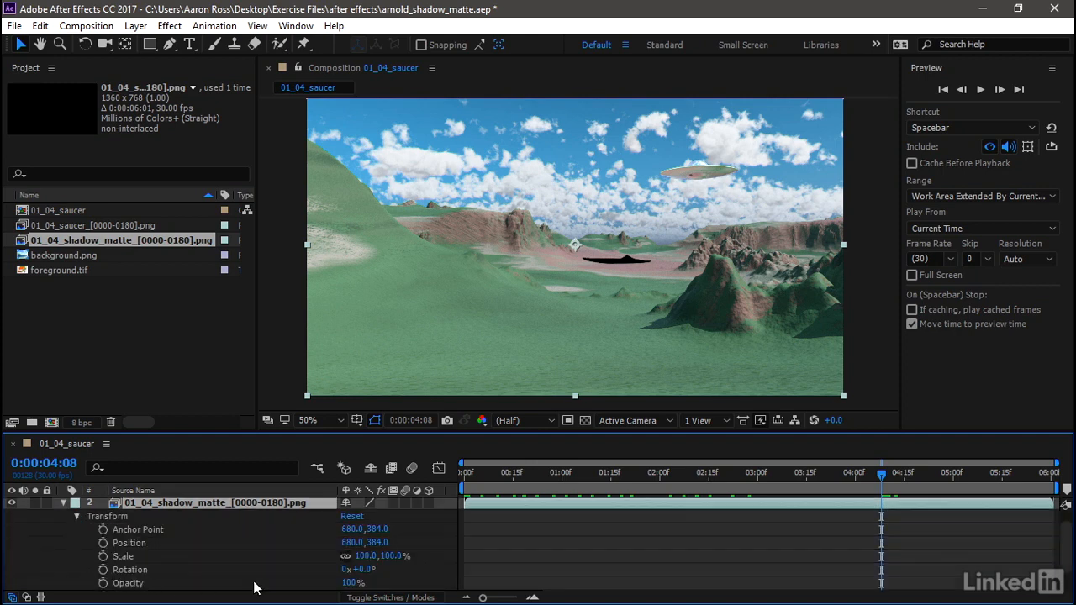
click(353, 583)
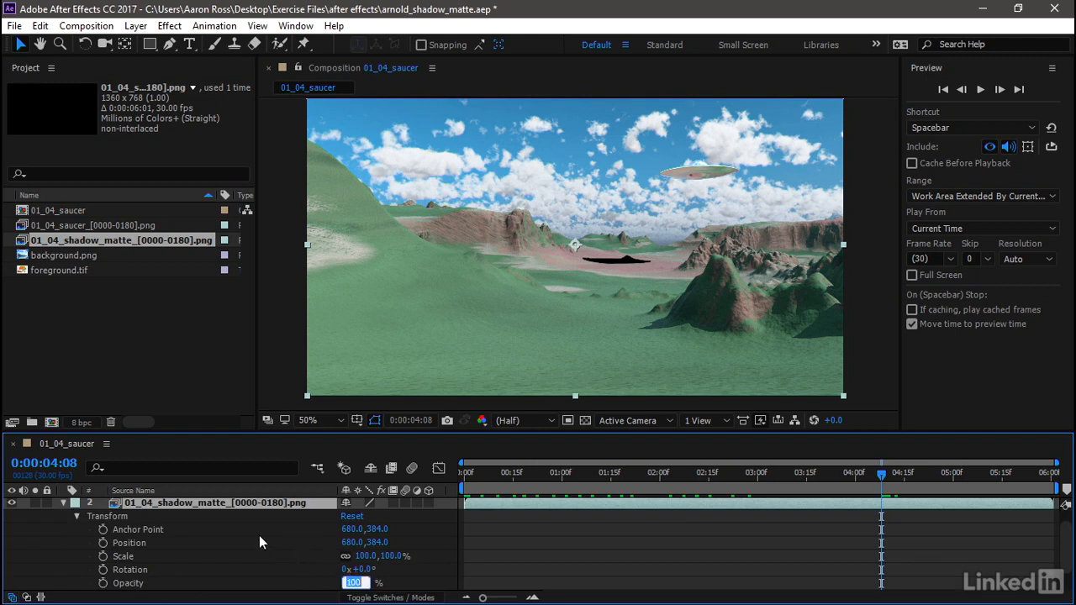
text(30)
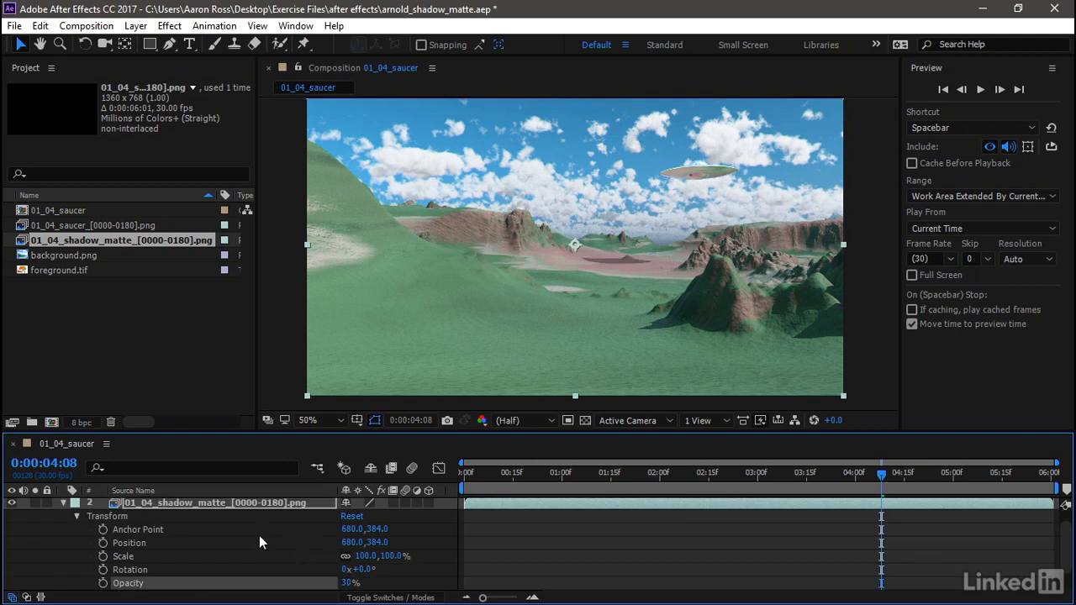
double_click(351, 583)
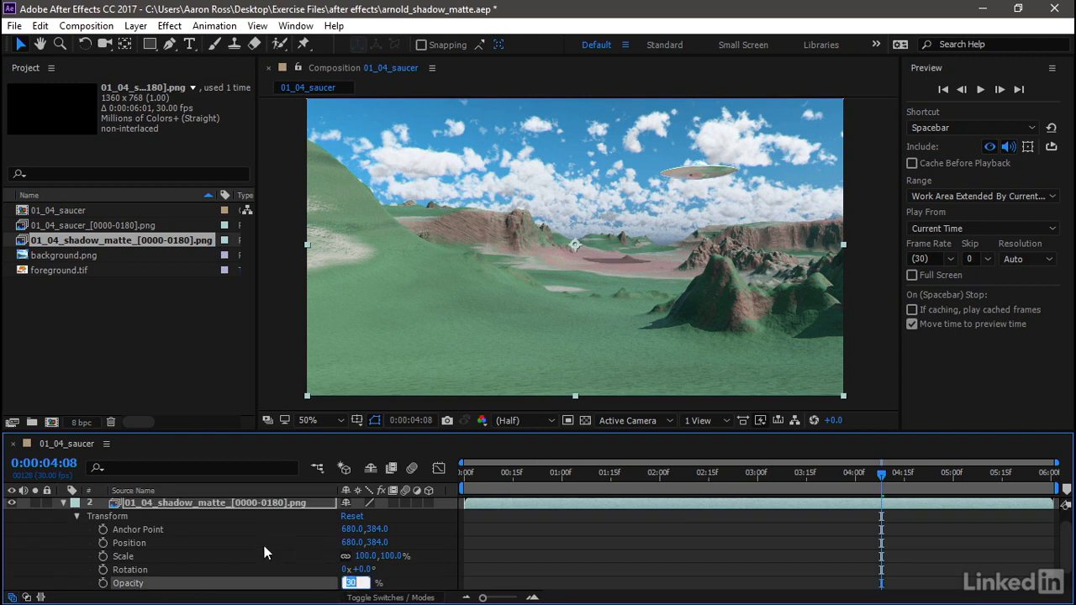